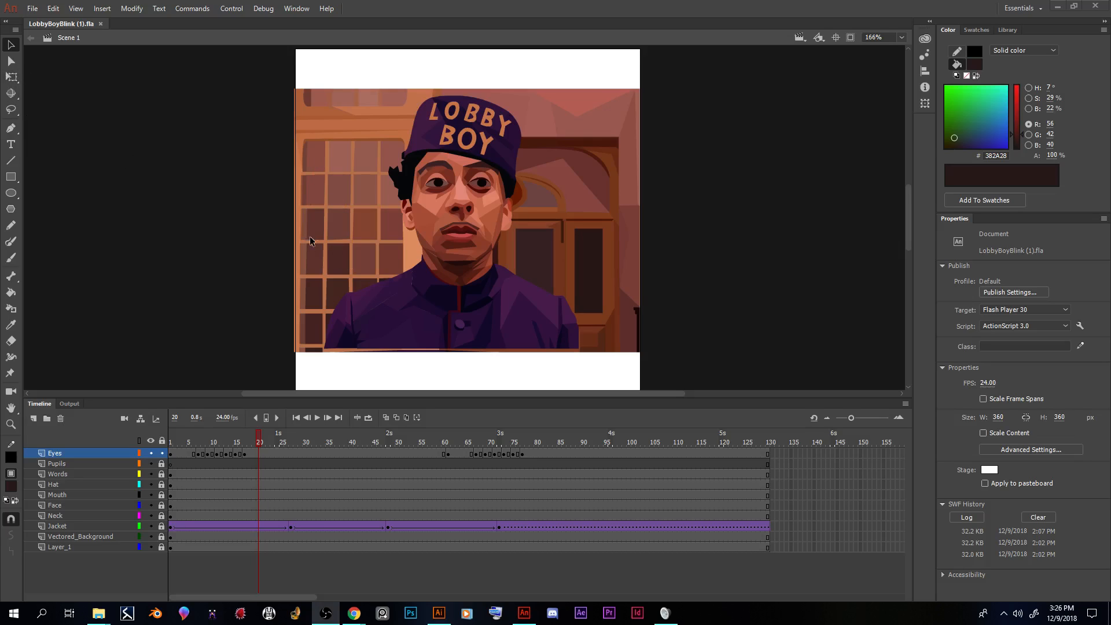
pyautogui.moveTo(600, 220)
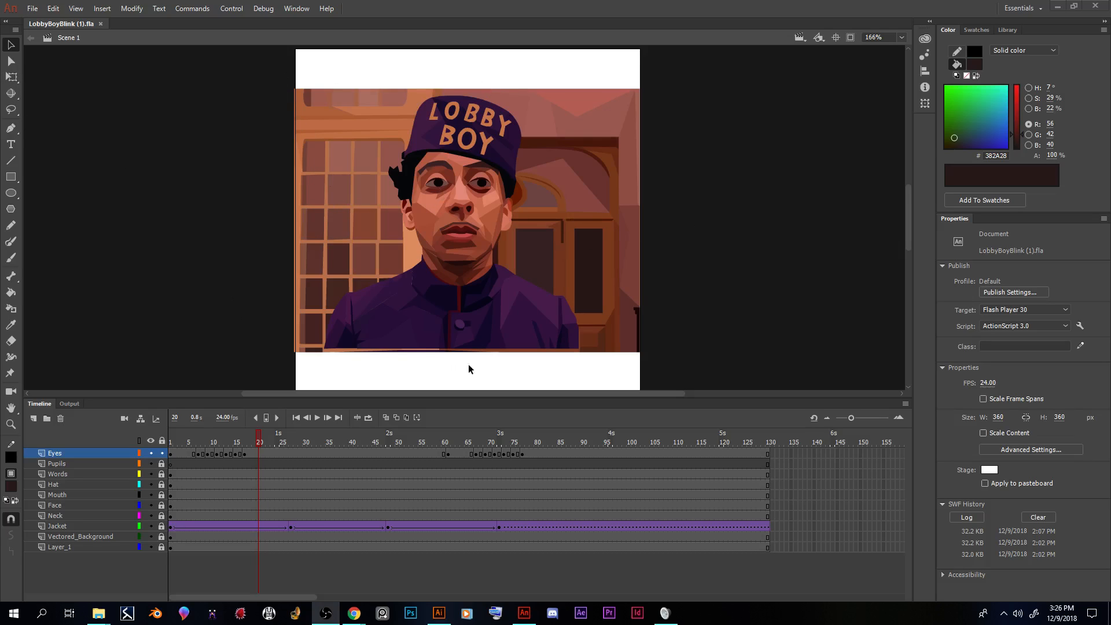
pyautogui.moveTo(652, 212)
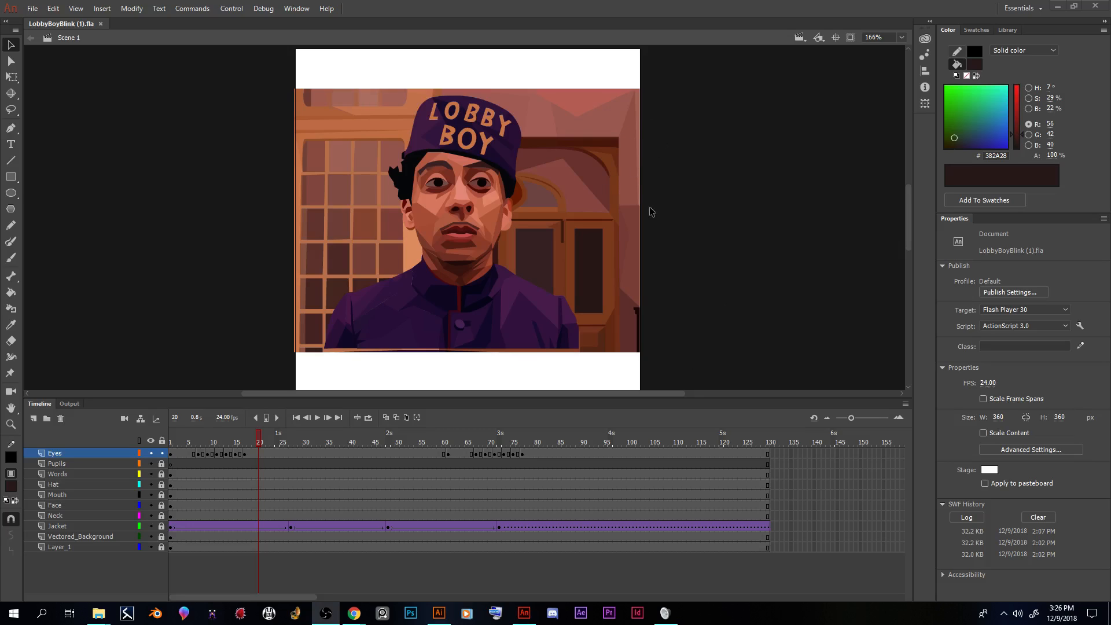
pyautogui.moveTo(259, 445)
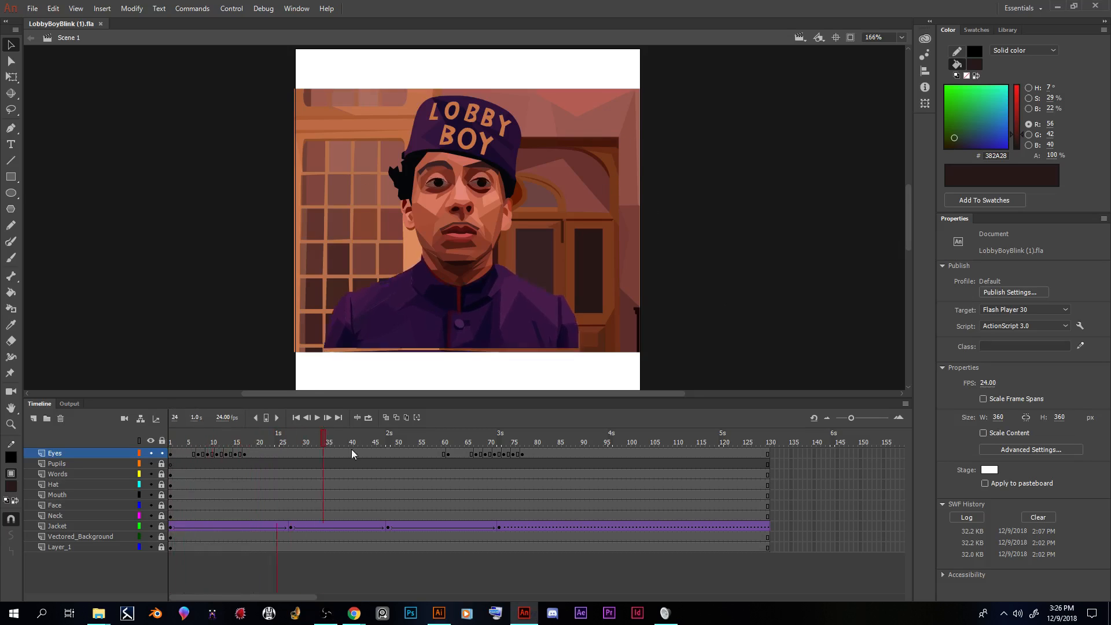
# Step: Change the stage height to 275 for a 360 × 275 stage, then open the Window menu
pyautogui.click(314, 437)
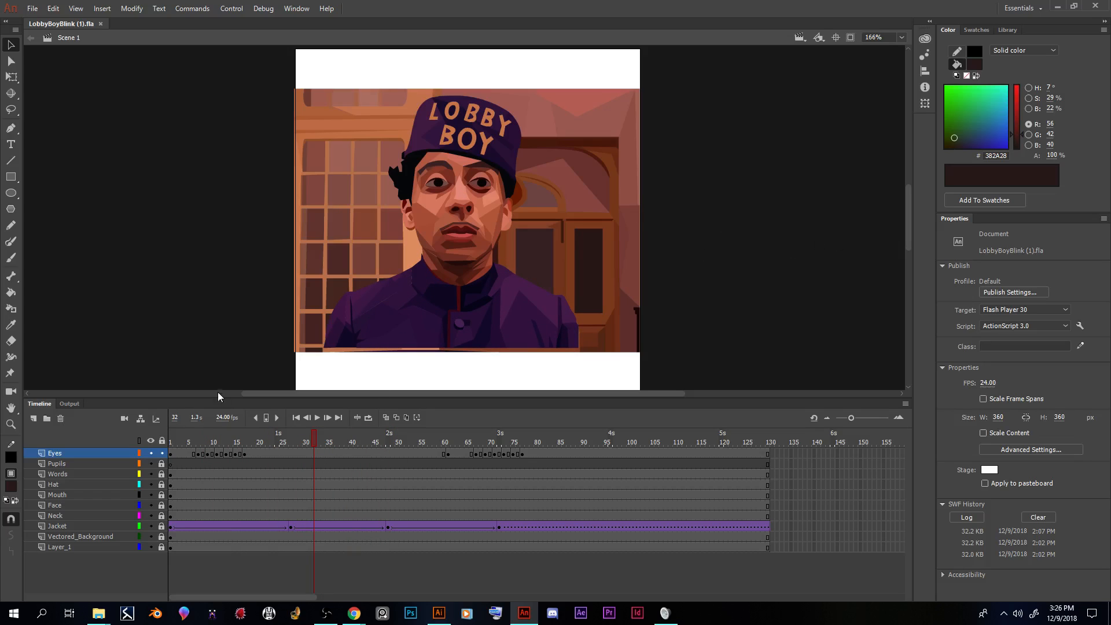
pyautogui.moveTo(155, 71)
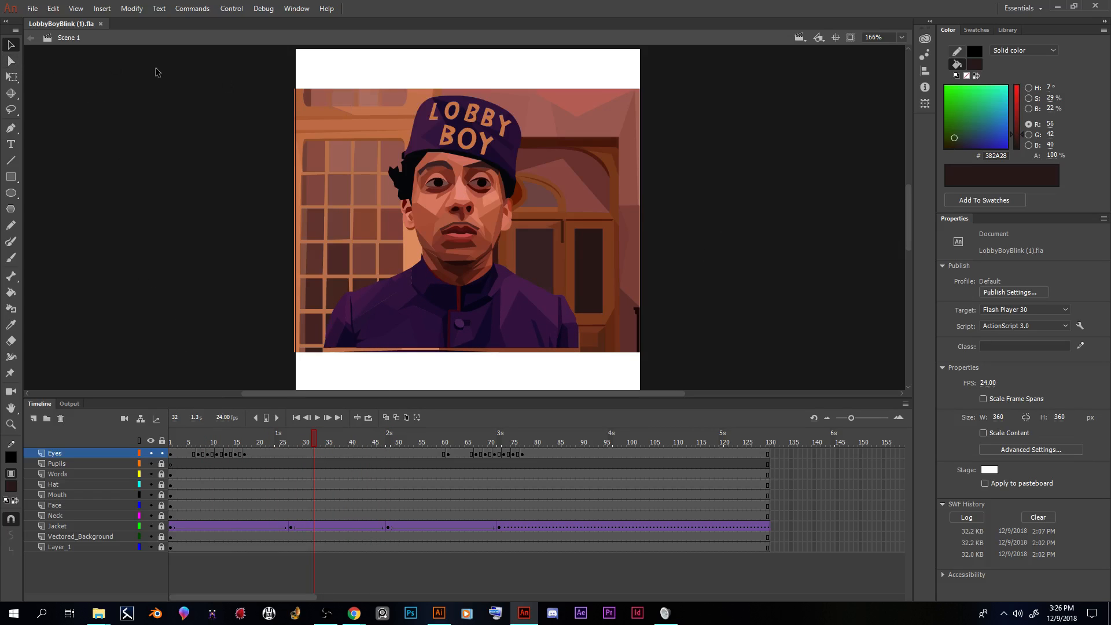
pyautogui.moveTo(767, 251)
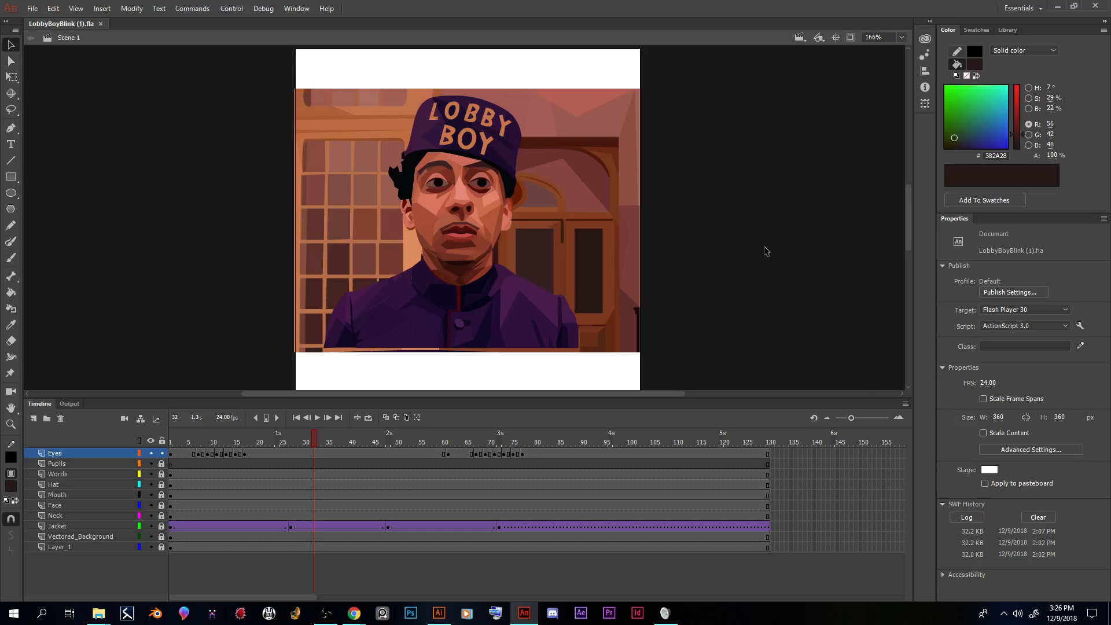
pyautogui.moveTo(1085, 424)
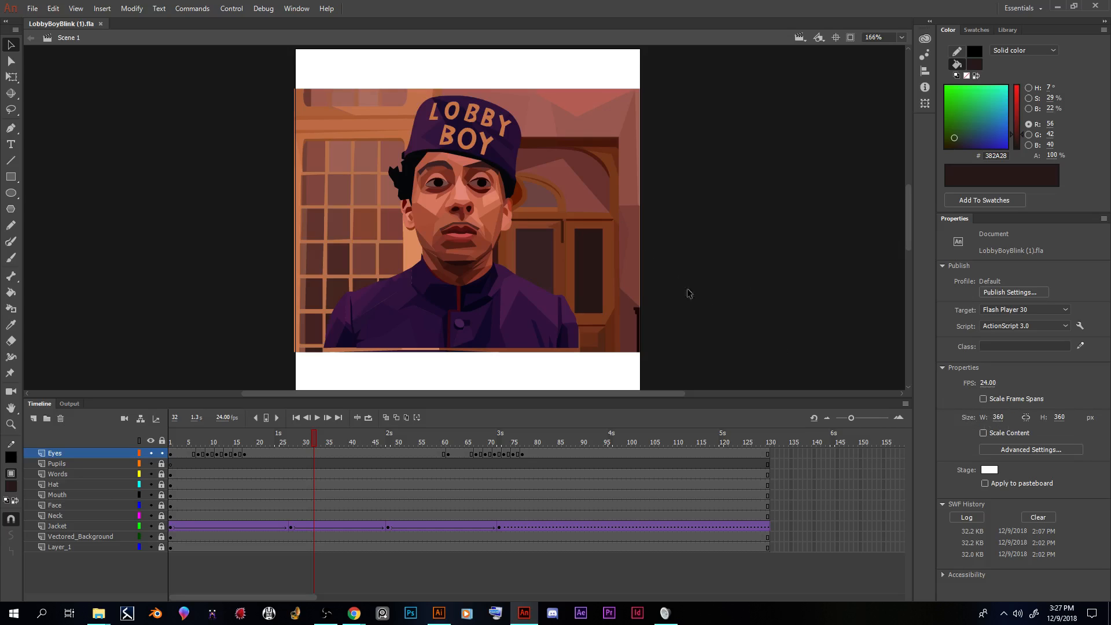
pyautogui.moveTo(331, 78)
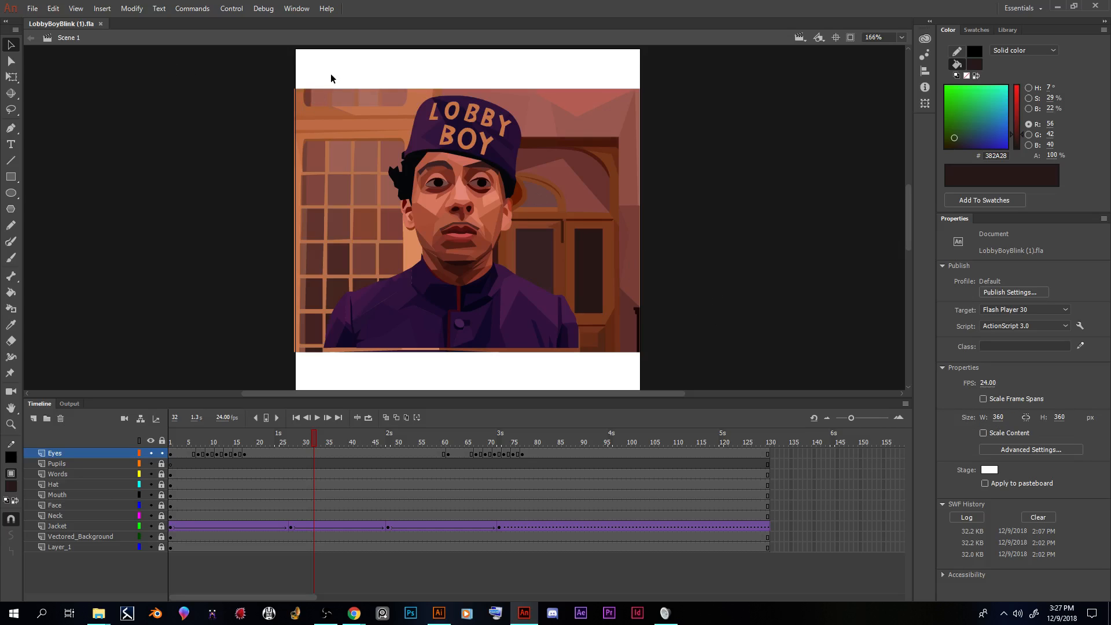
pyautogui.scroll(-3)
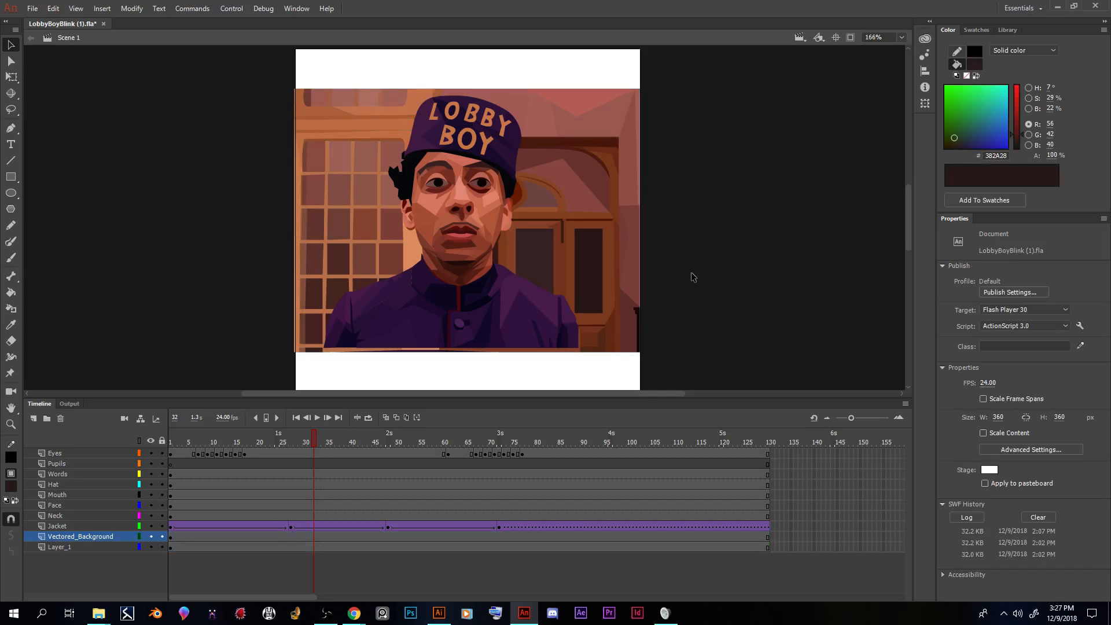
pyautogui.moveTo(711, 286)
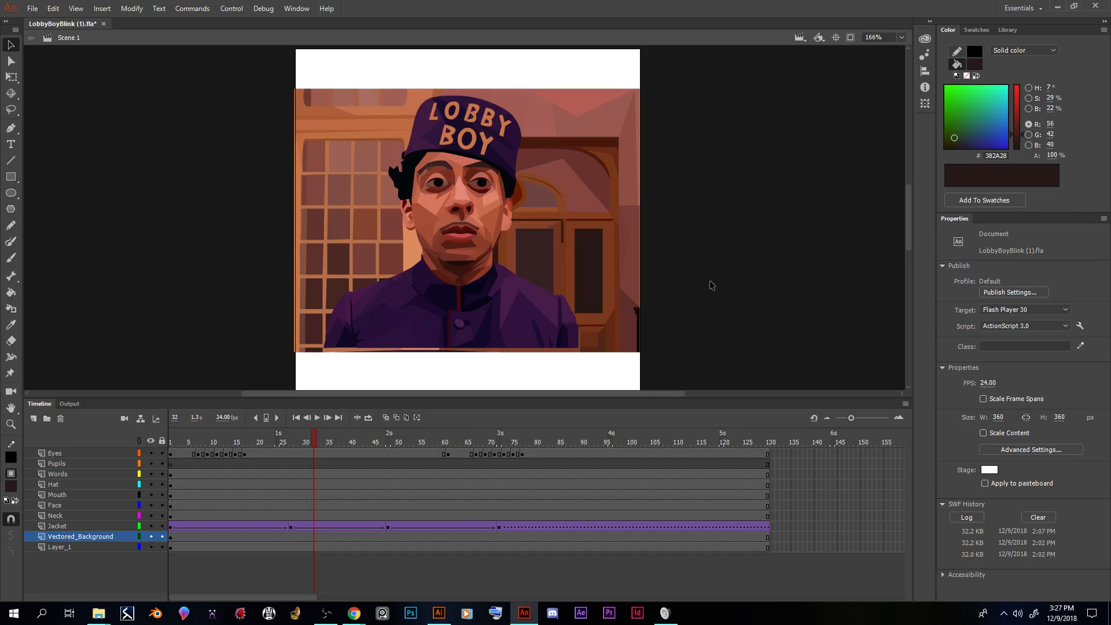
pyautogui.moveTo(1059, 420)
pyautogui.write('275')
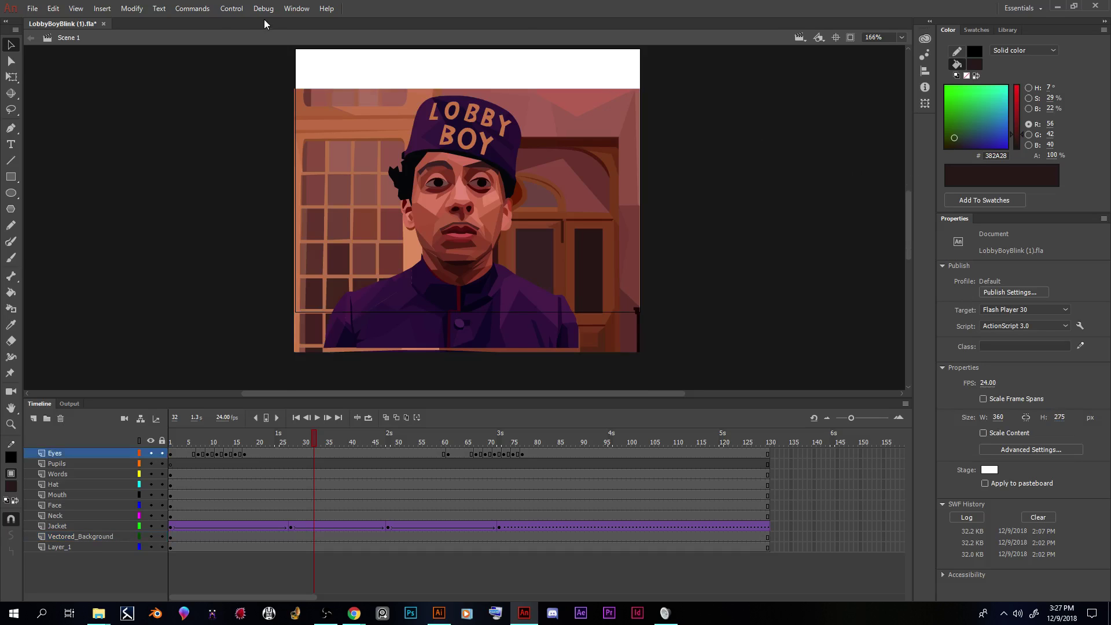
pyautogui.click(297, 8)
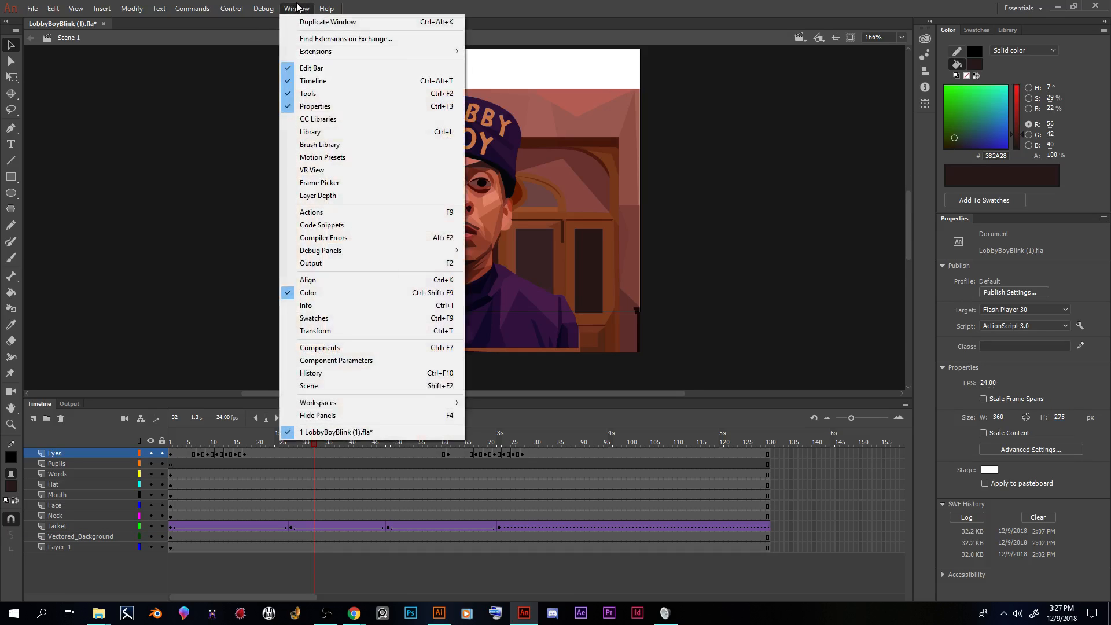
pyautogui.moveTo(329, 119)
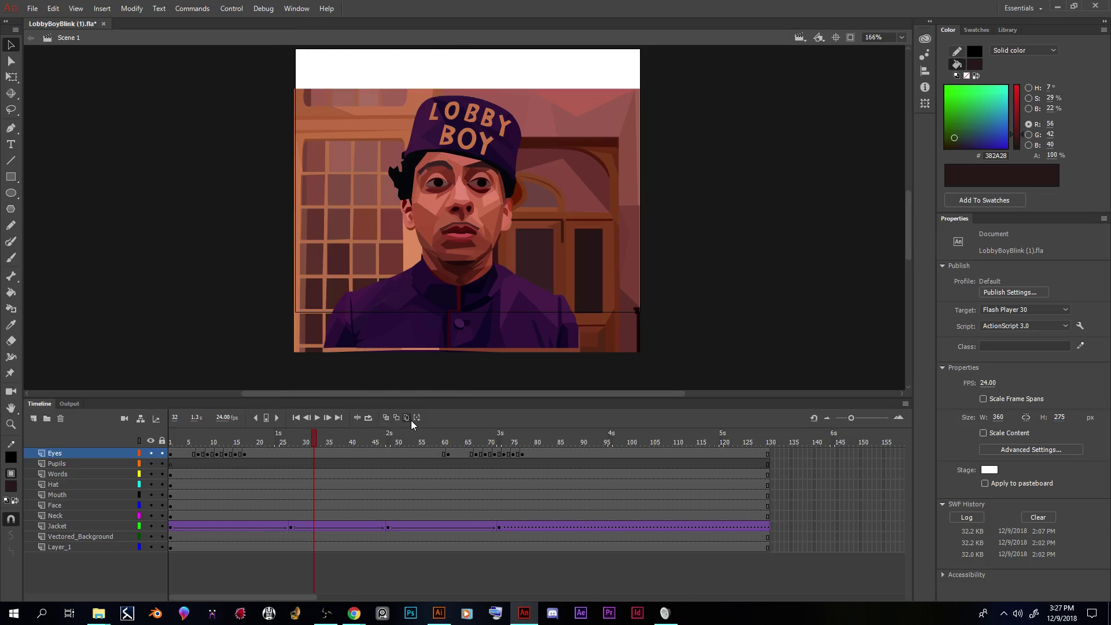
pyautogui.moveTo(406, 417)
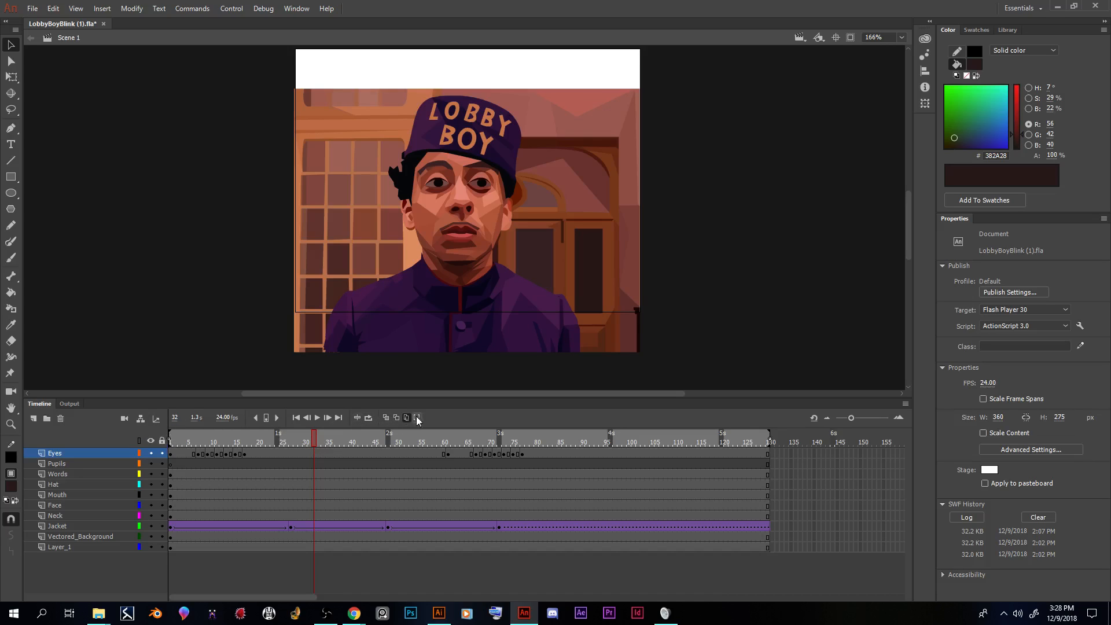
# Step: Enable Edit Multiple Frames with onion markers anchored across all frames
pyautogui.click(417, 417)
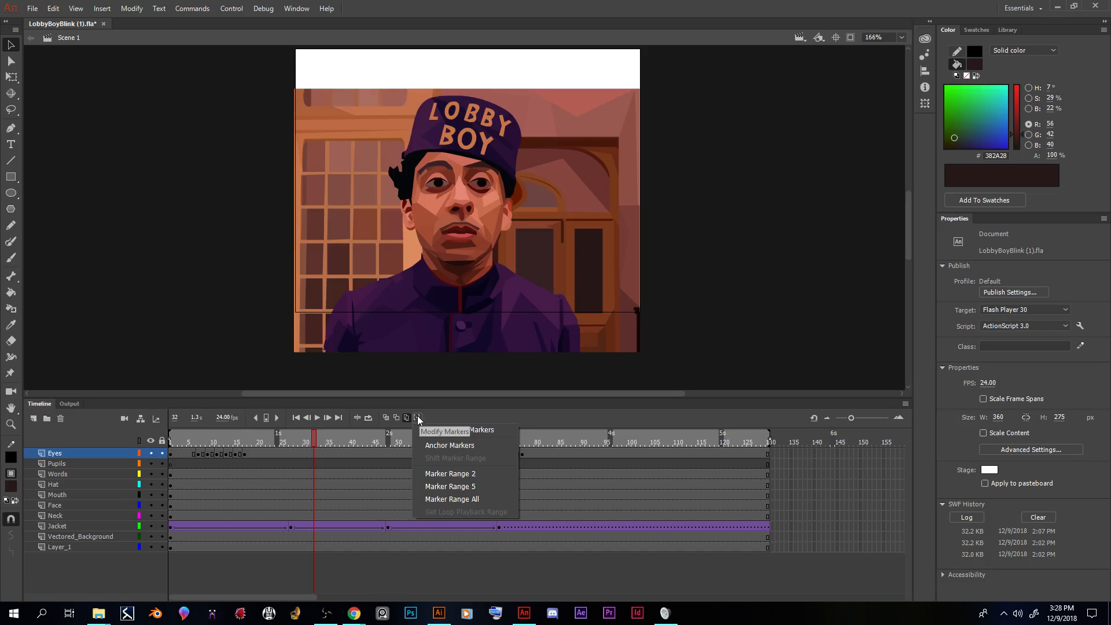
pyautogui.moveTo(425, 418)
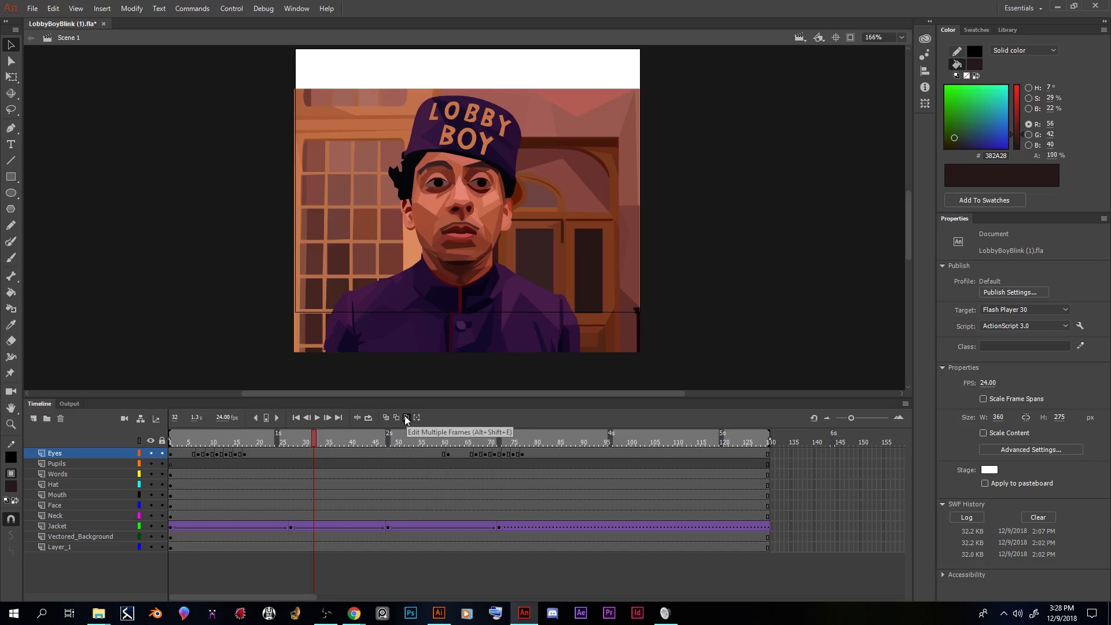
pyautogui.click(417, 417)
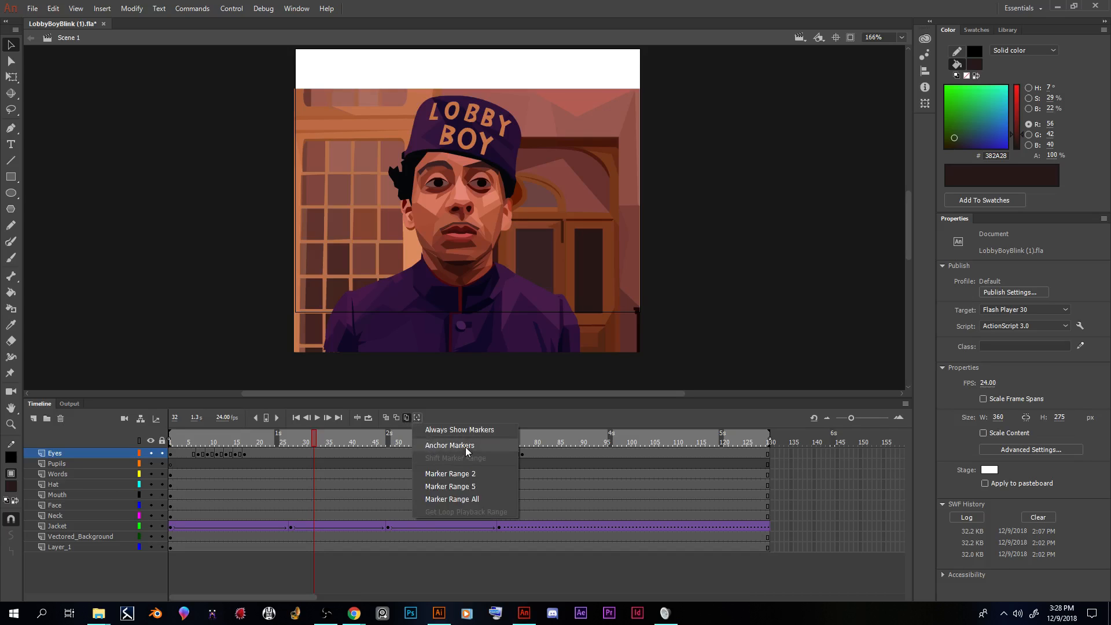
pyautogui.click(449, 445)
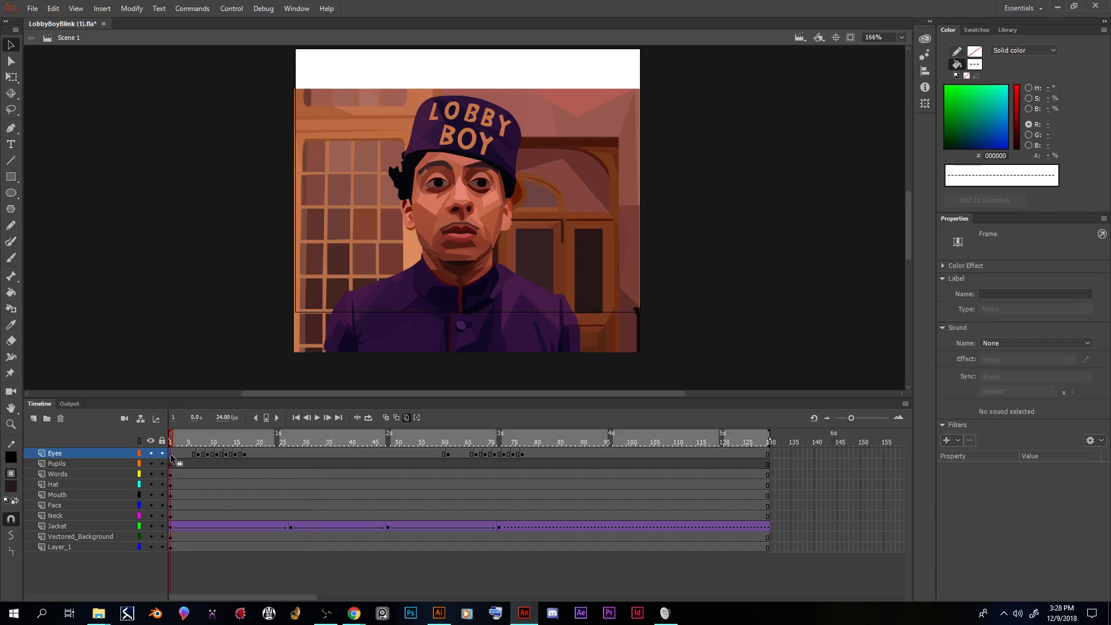
pyautogui.moveTo(195, 472)
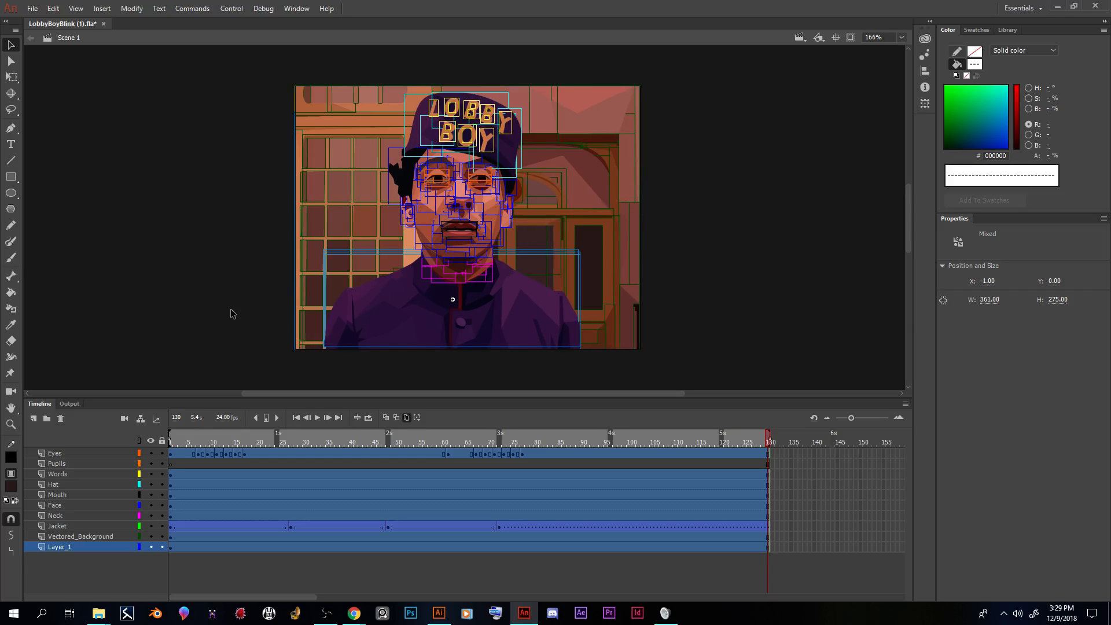
# Step: Deselect the artwork after positioning it at X -1, Y 0 in all frames
pyautogui.click(745, 221)
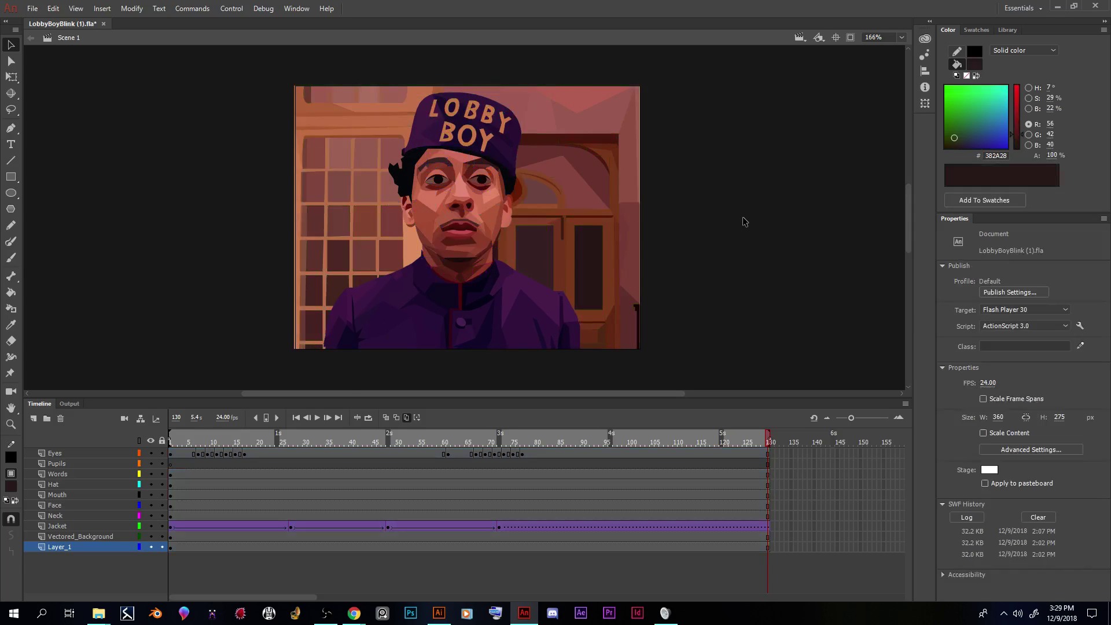
pyautogui.moveTo(359, 432)
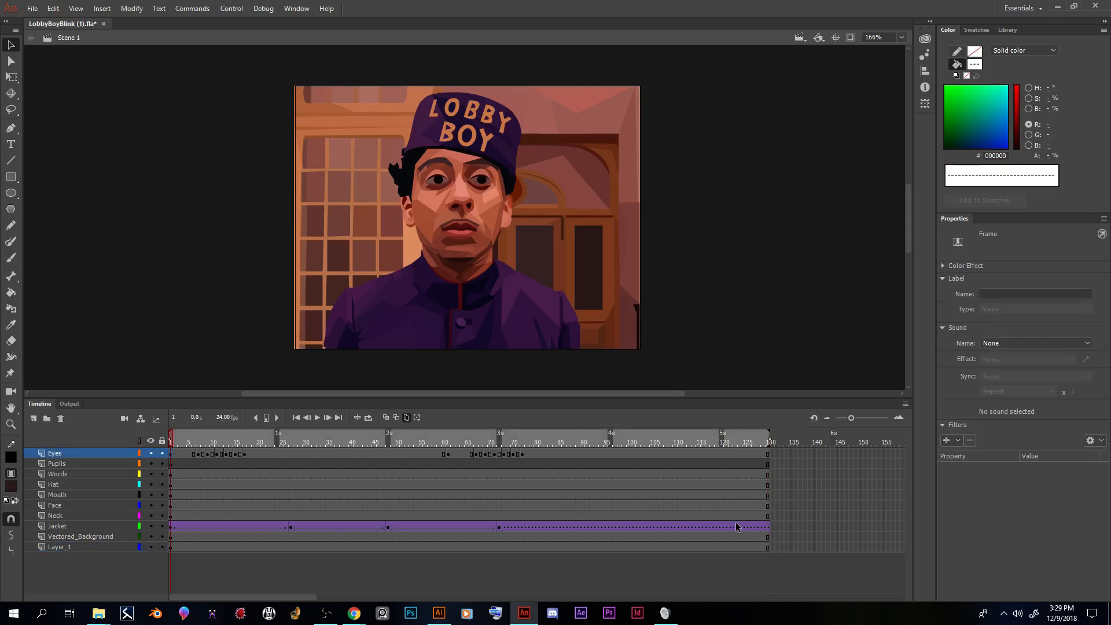
pyautogui.moveTo(770, 554)
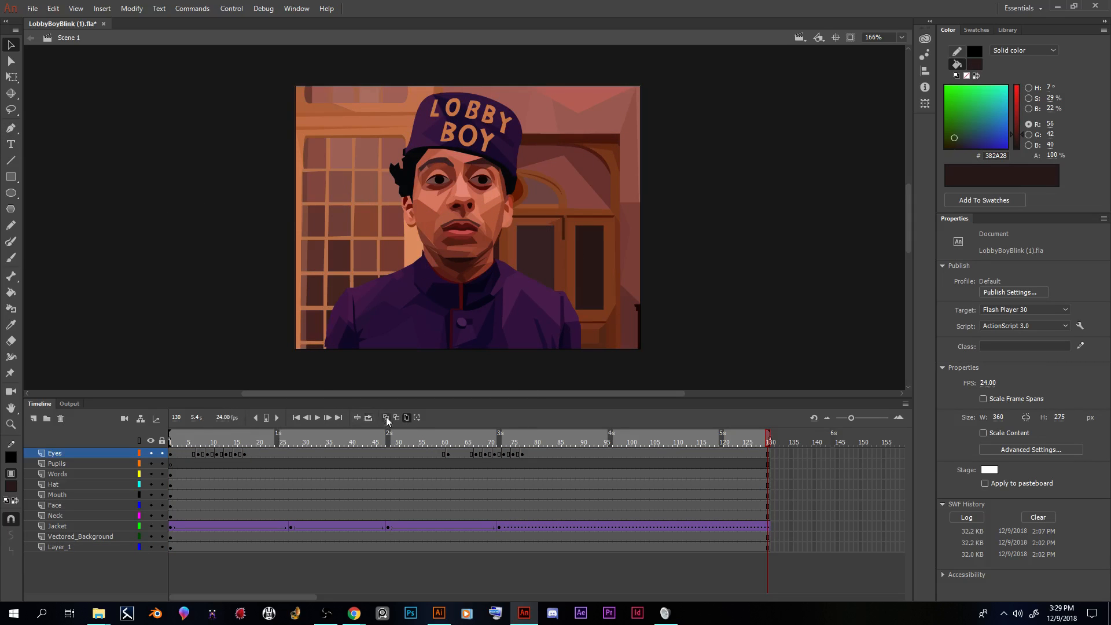
pyautogui.moveTo(416, 410)
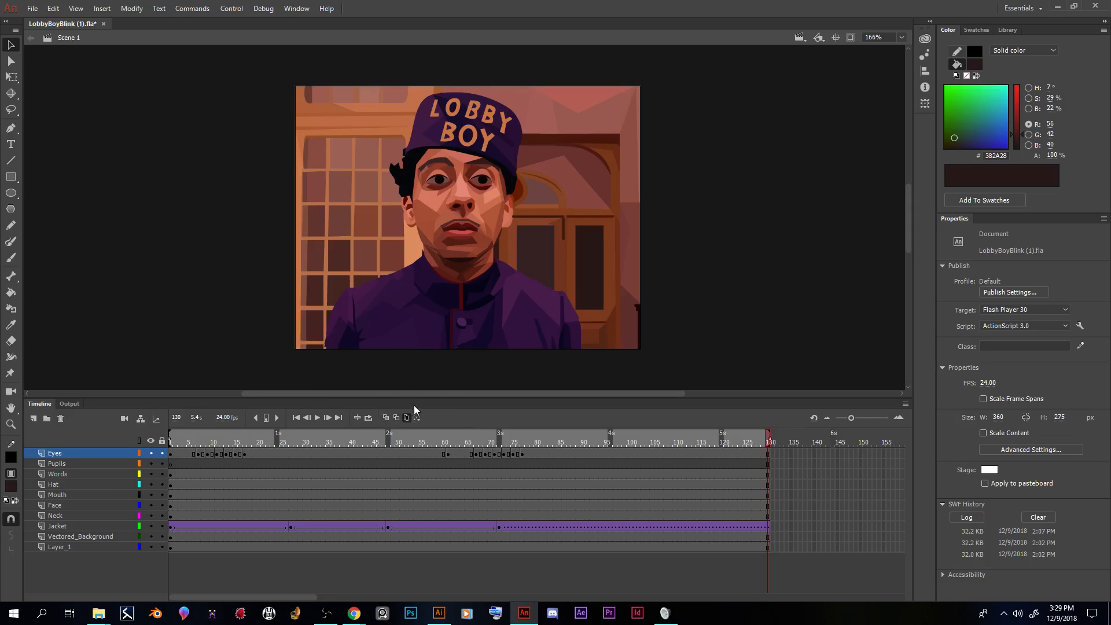
pyautogui.moveTo(407, 418)
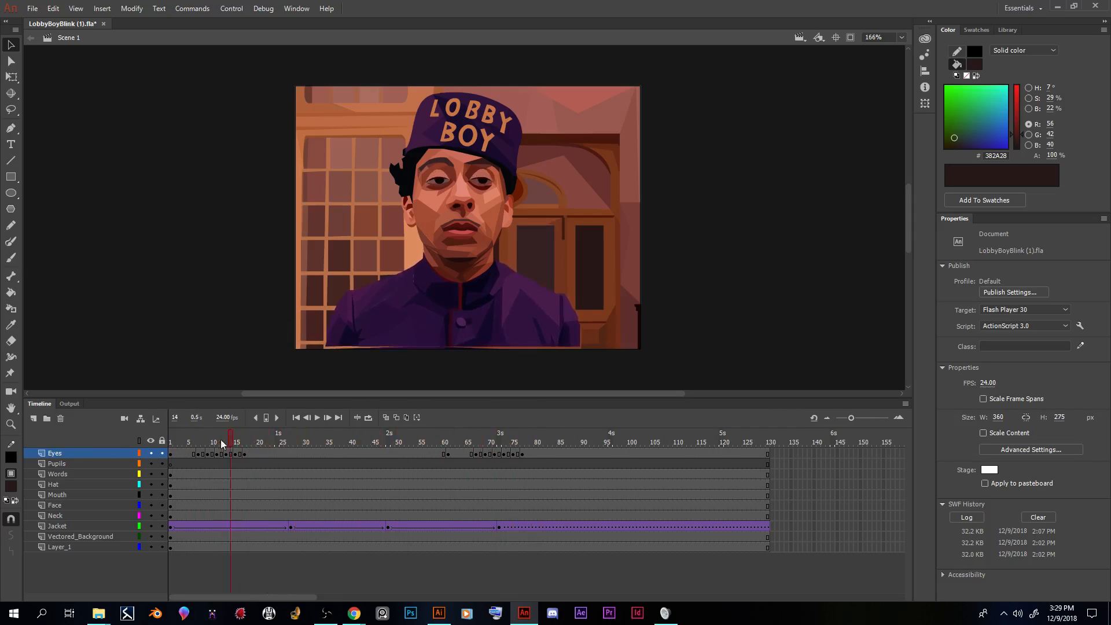
pyautogui.click(202, 435)
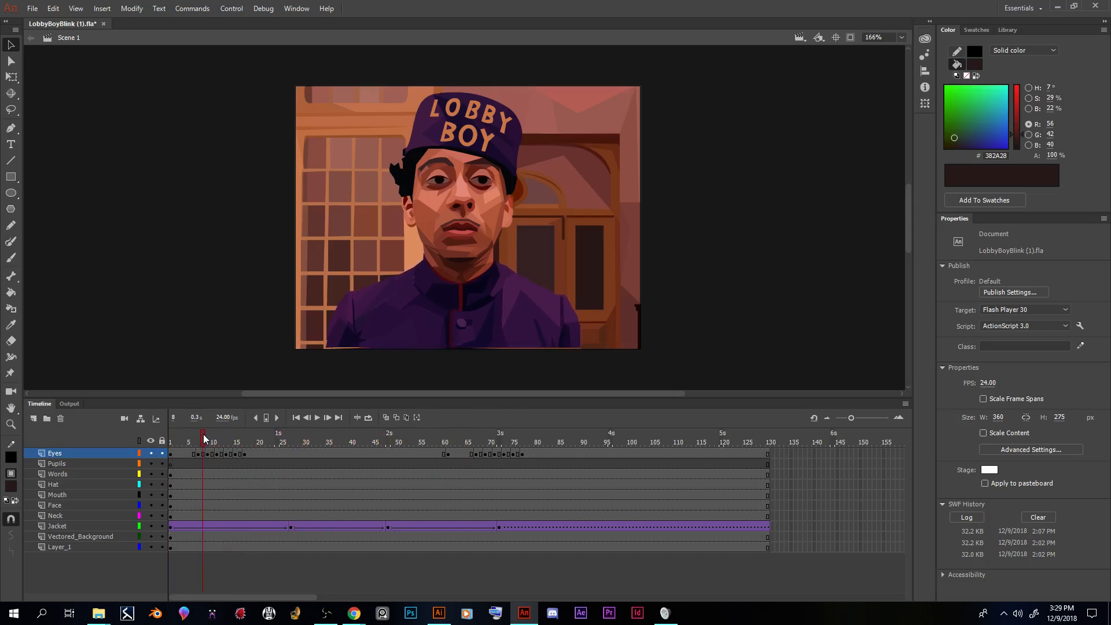
pyautogui.click(209, 438)
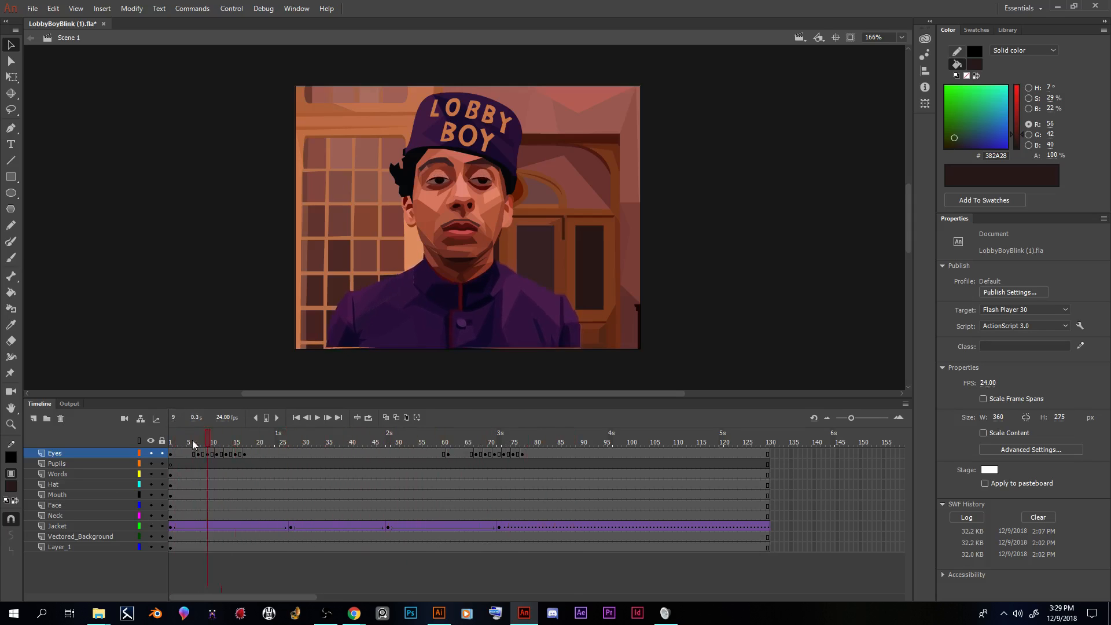
pyautogui.click(499, 442)
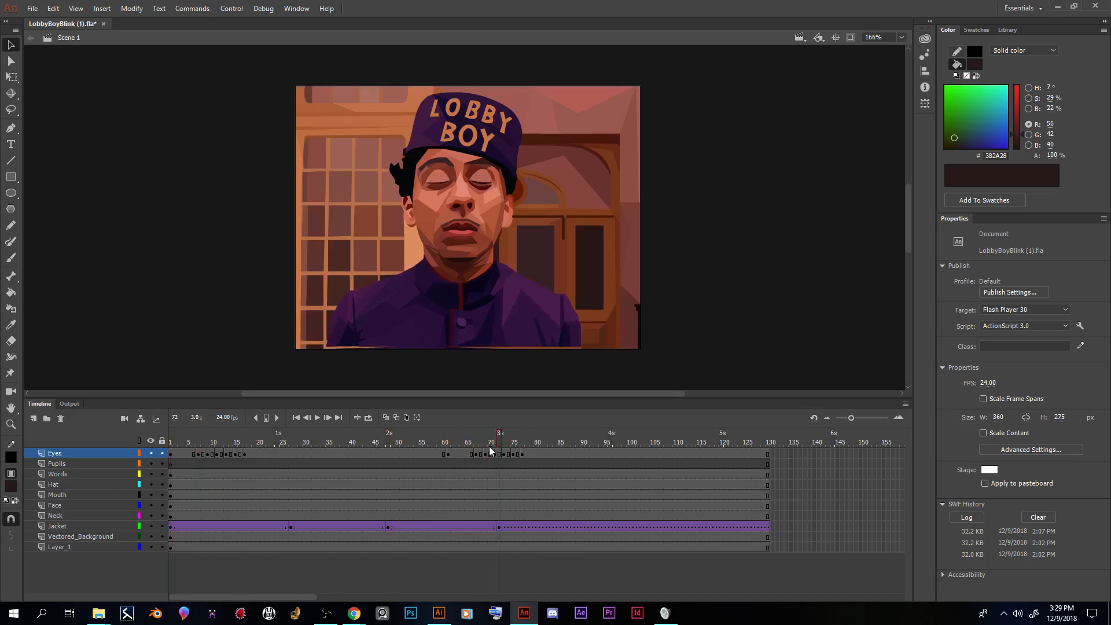
pyautogui.click(286, 442)
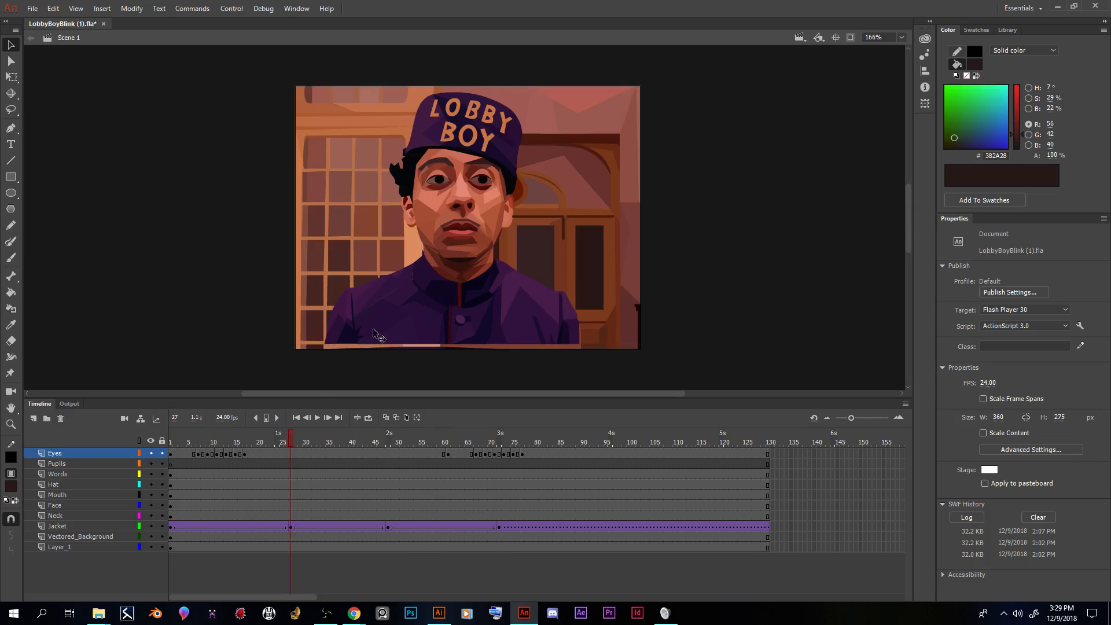
pyautogui.moveTo(437, 357)
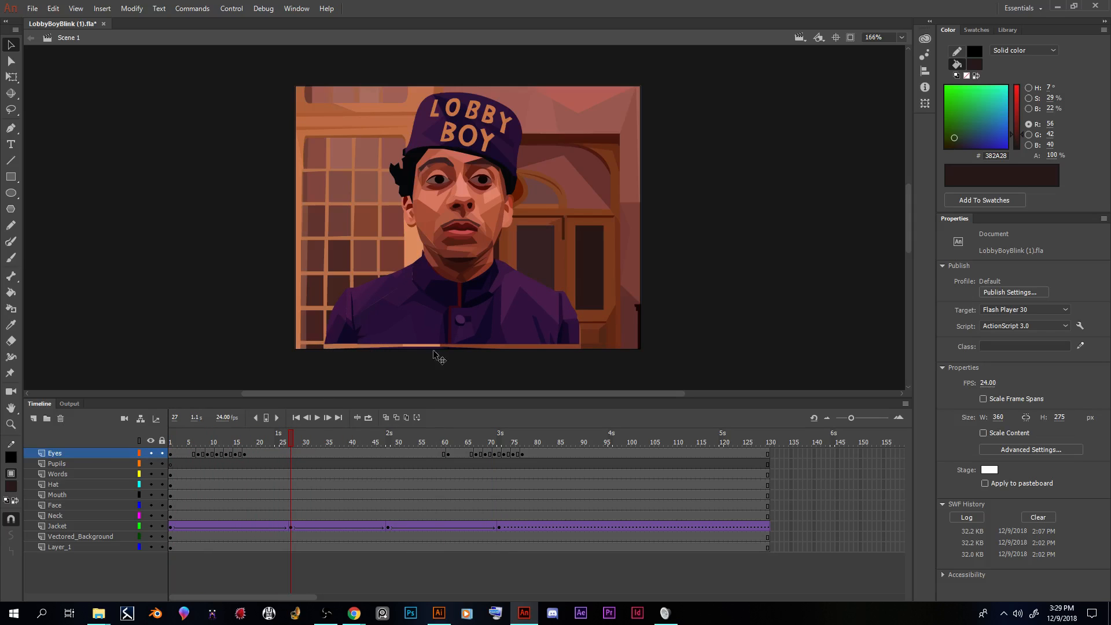
pyautogui.moveTo(379, 289)
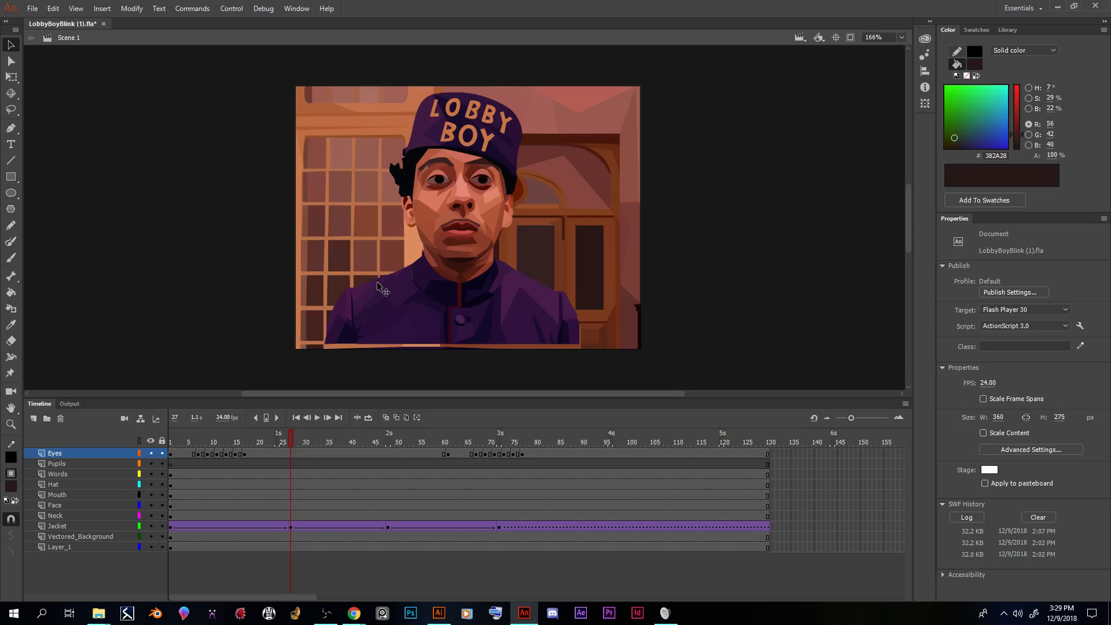
pyautogui.moveTo(326, 360)
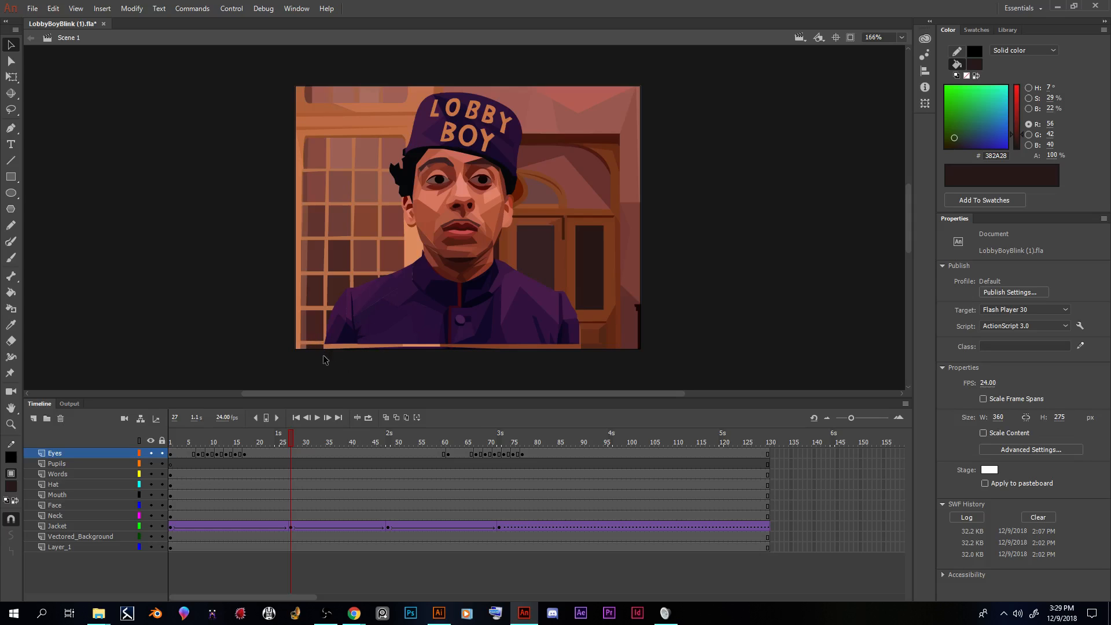
pyautogui.moveTo(517, 356)
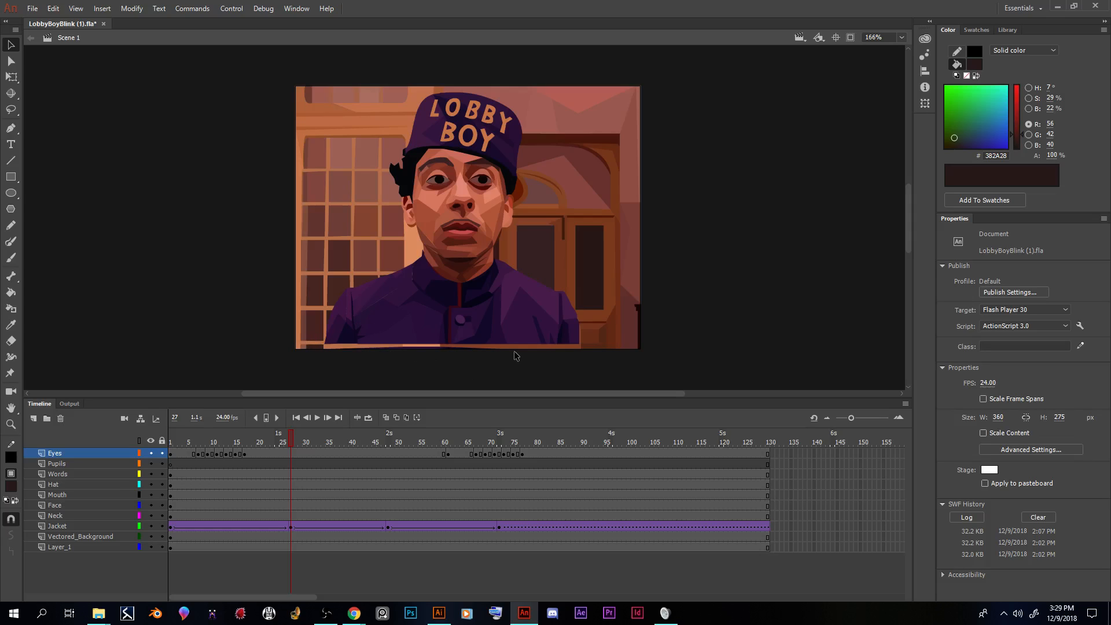
pyautogui.moveTo(448, 324)
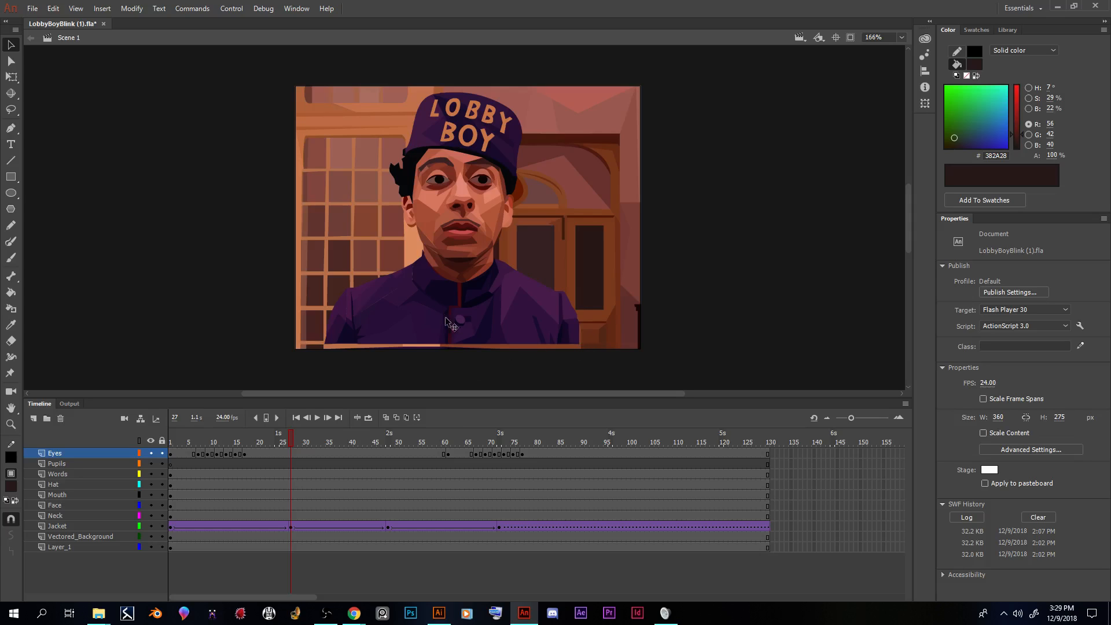
pyautogui.moveTo(344, 349)
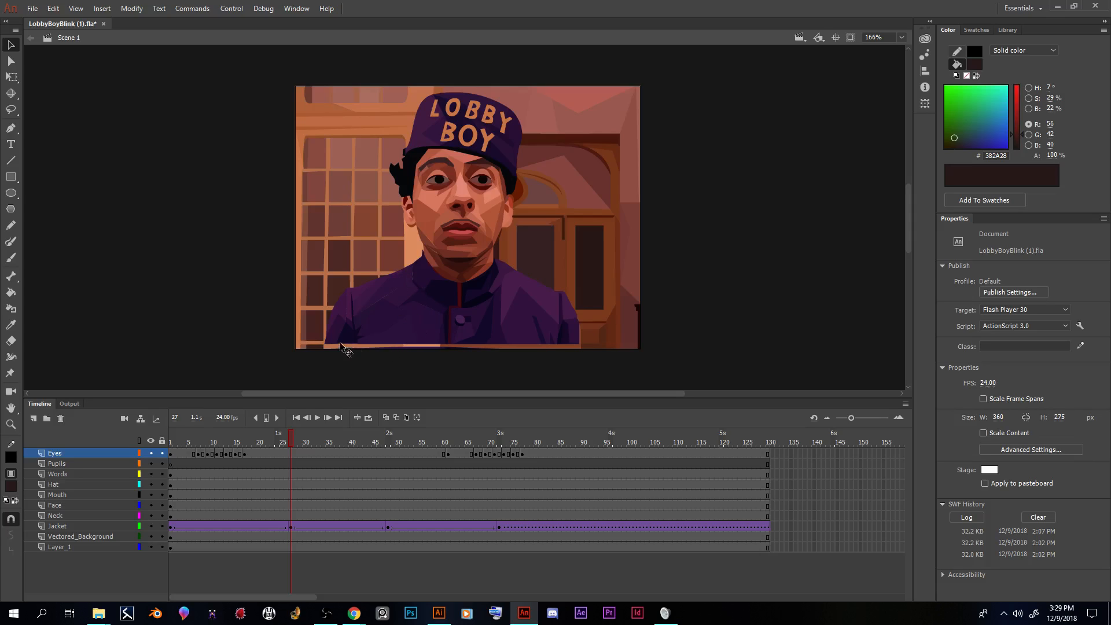
pyautogui.moveTo(391, 347)
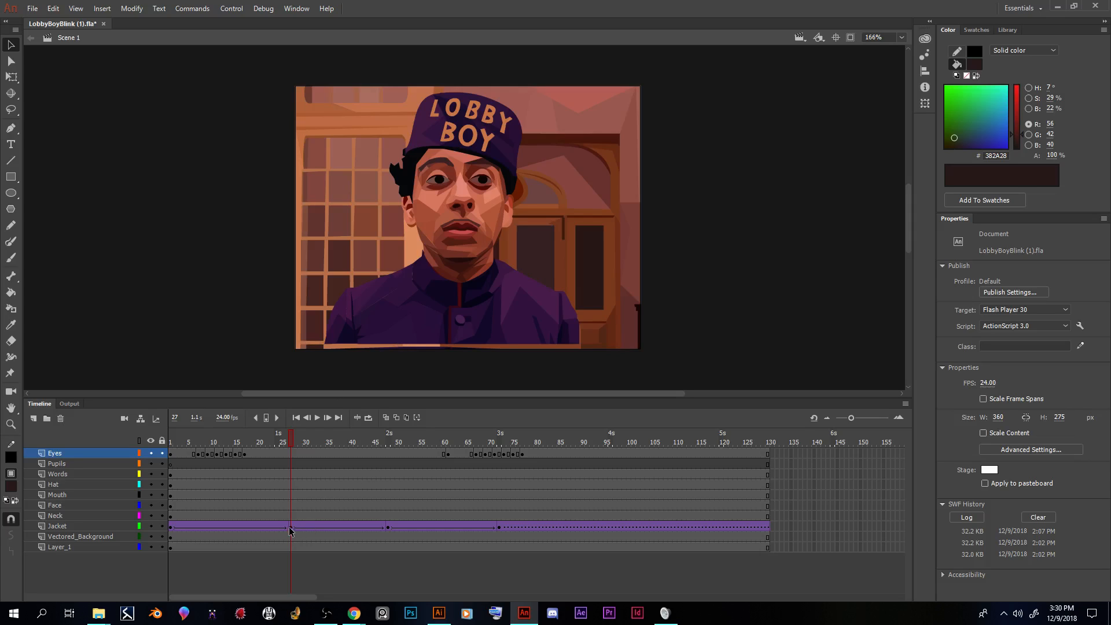
pyautogui.click(206, 437)
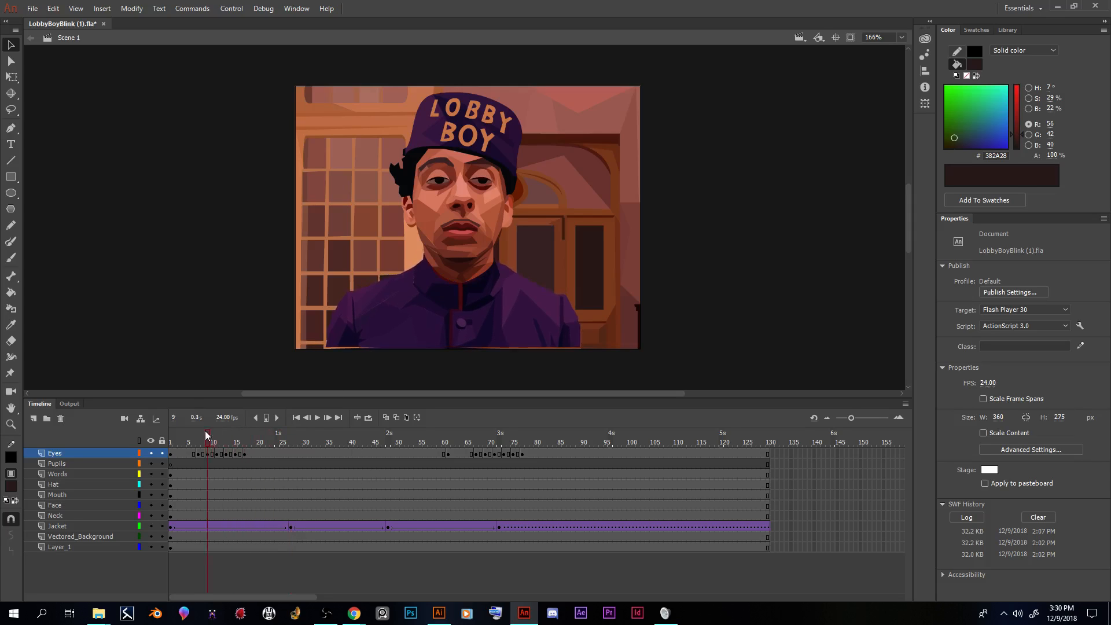
pyautogui.click(332, 442)
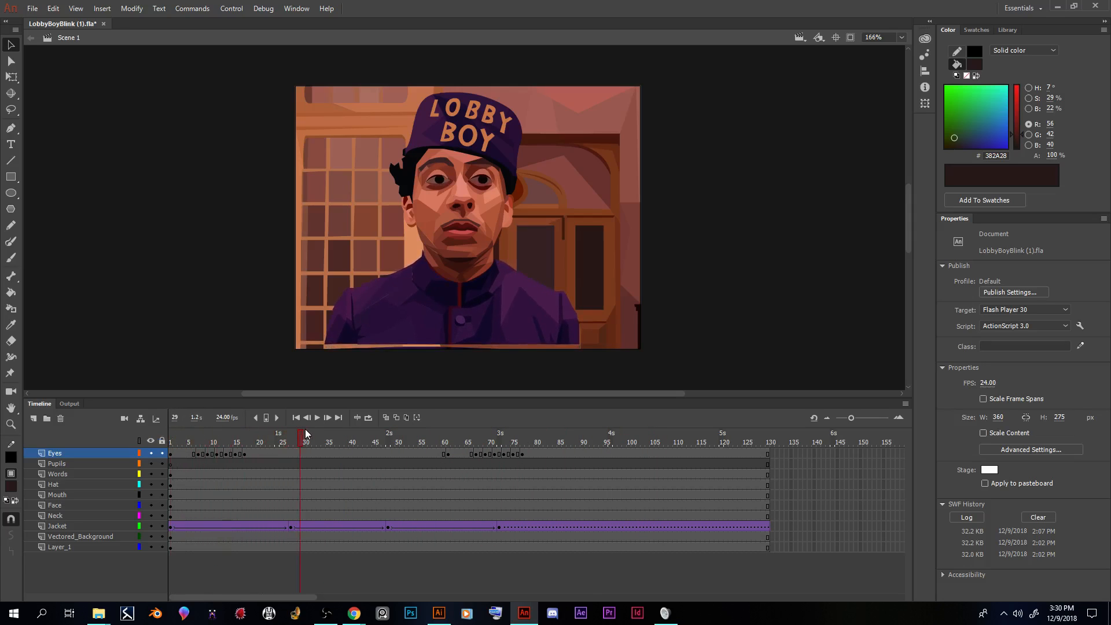
pyautogui.click(447, 438)
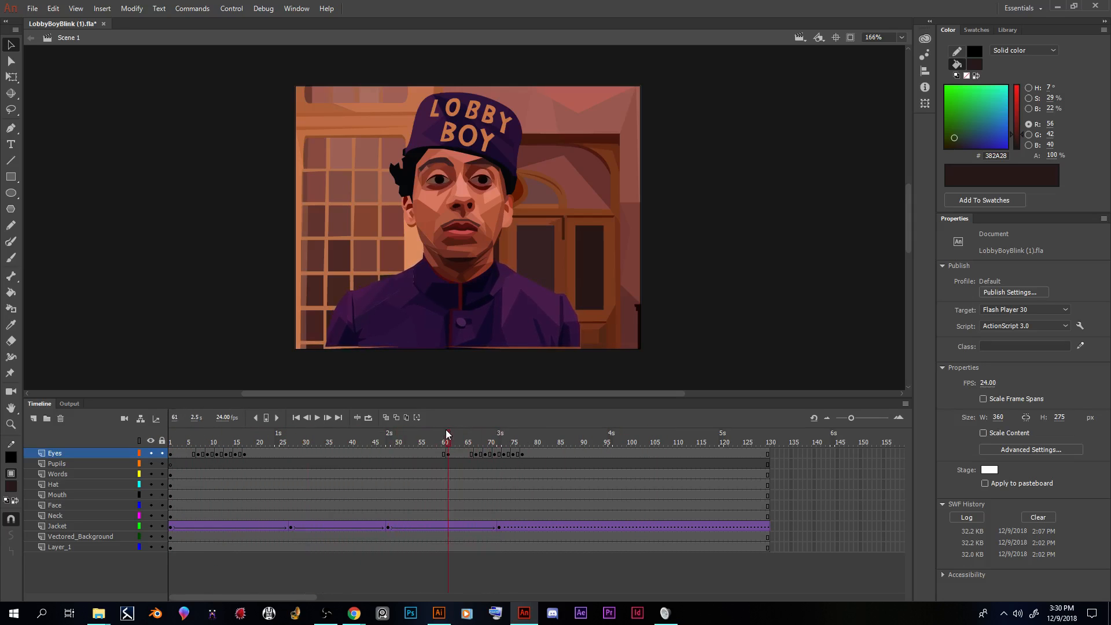
pyautogui.click(245, 442)
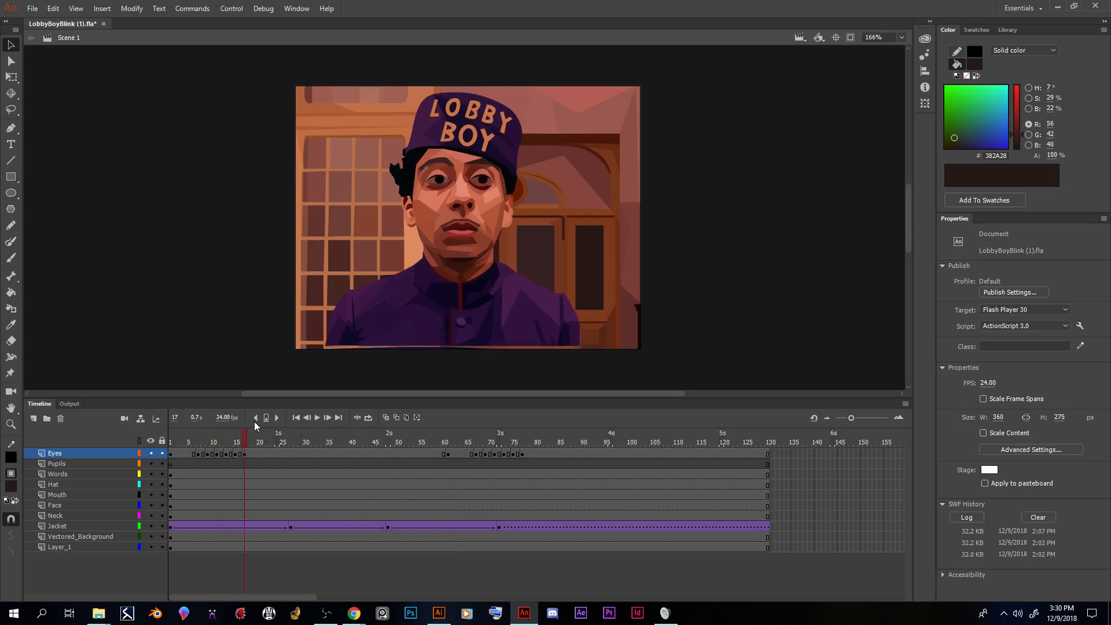
pyautogui.click(259, 442)
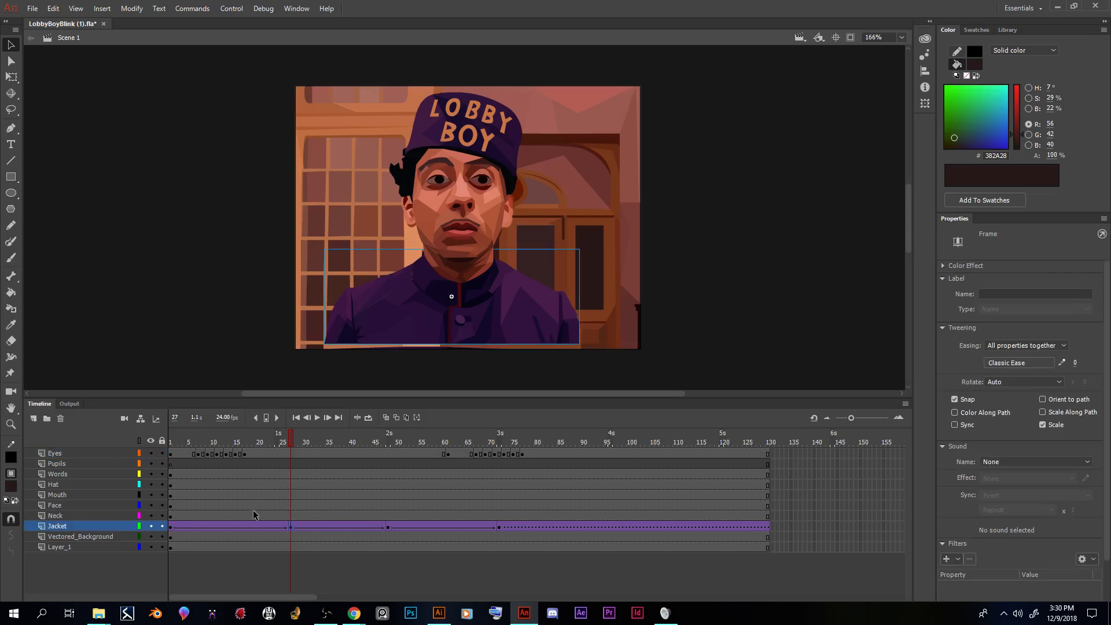
# Step: Select the Jacket layer's tween frames 27 to 130 and remove them
pyautogui.click(236, 442)
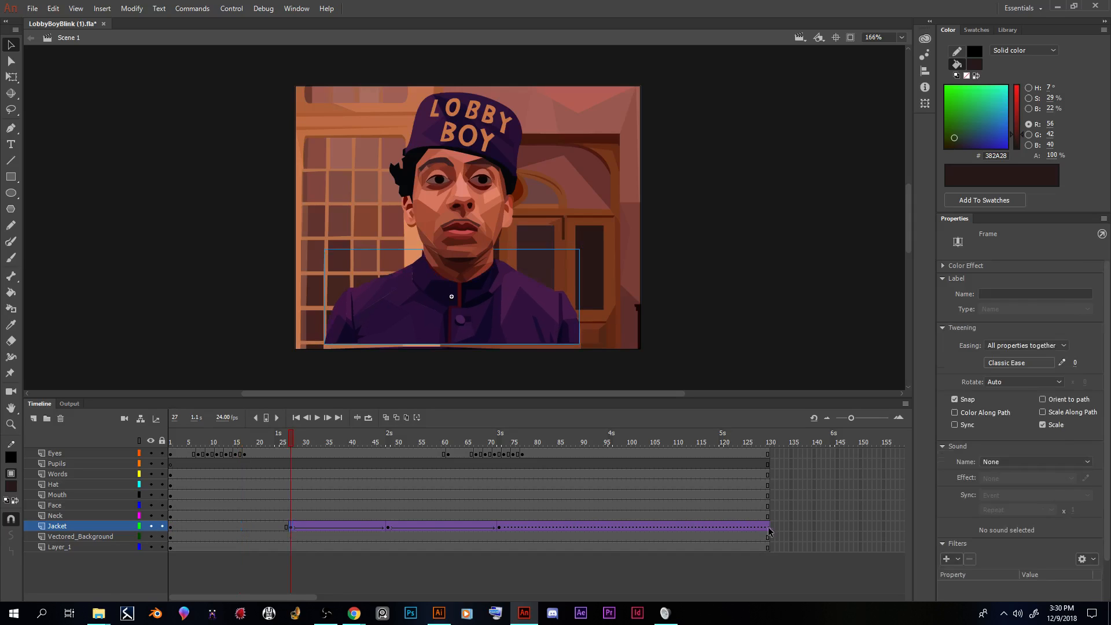
pyautogui.click(768, 529)
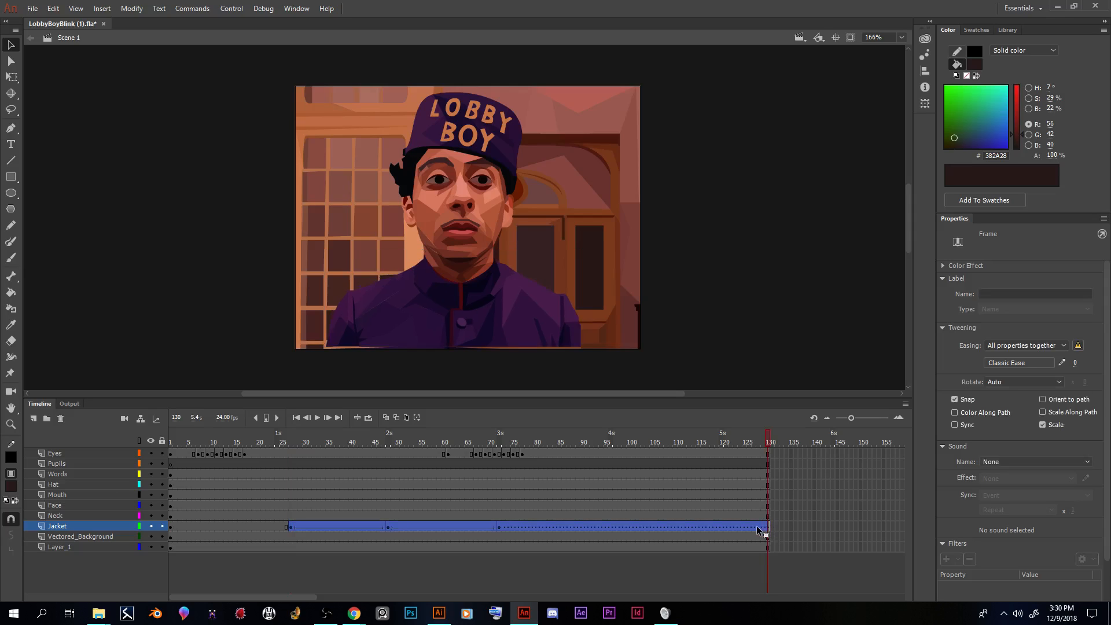
pyautogui.rightClick(760, 527)
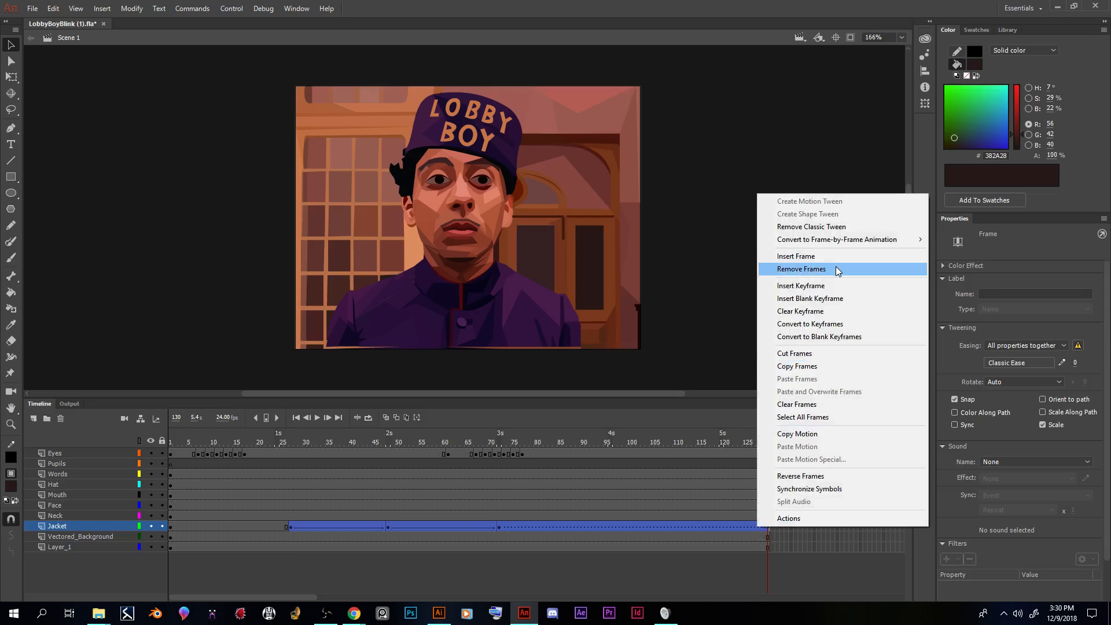
pyautogui.click(801, 270)
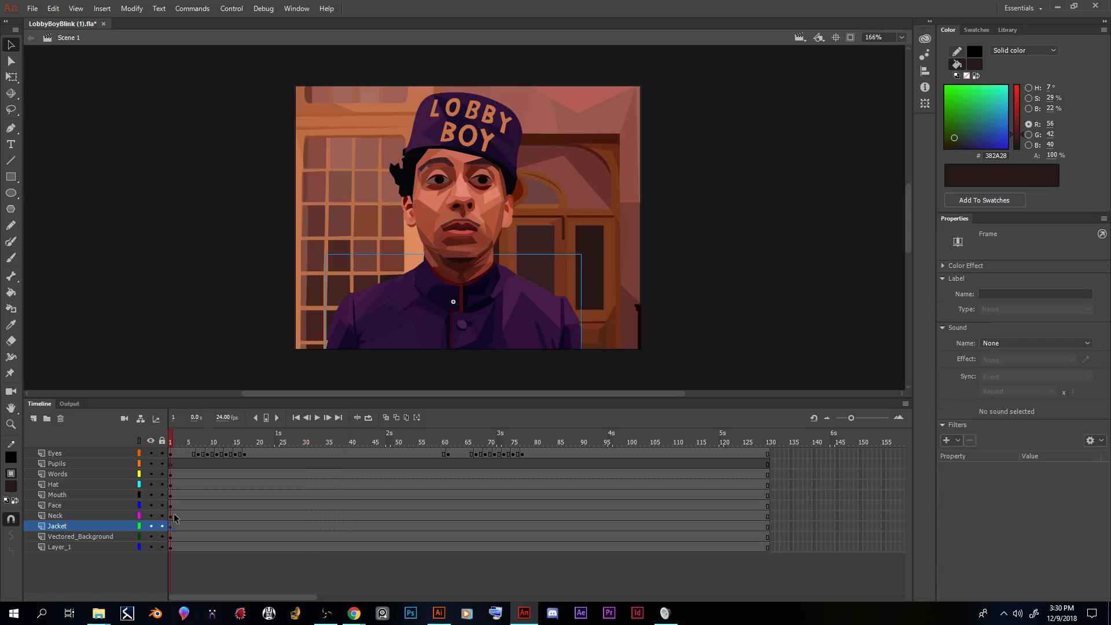
pyautogui.moveTo(162, 440)
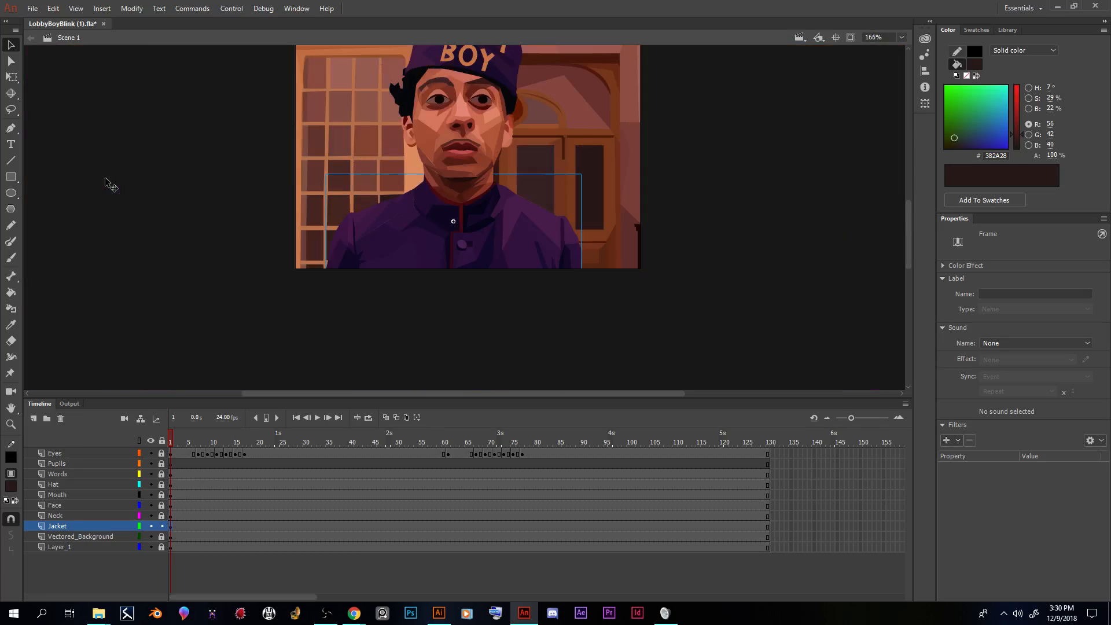
pyautogui.moveTo(416, 203)
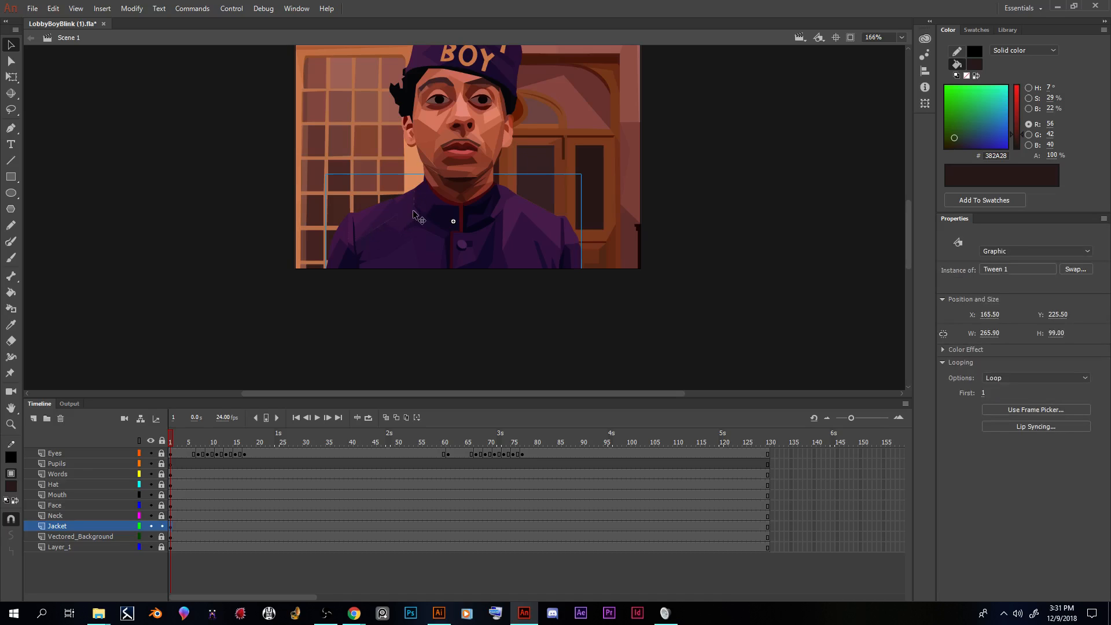
pyautogui.moveTo(361, 300)
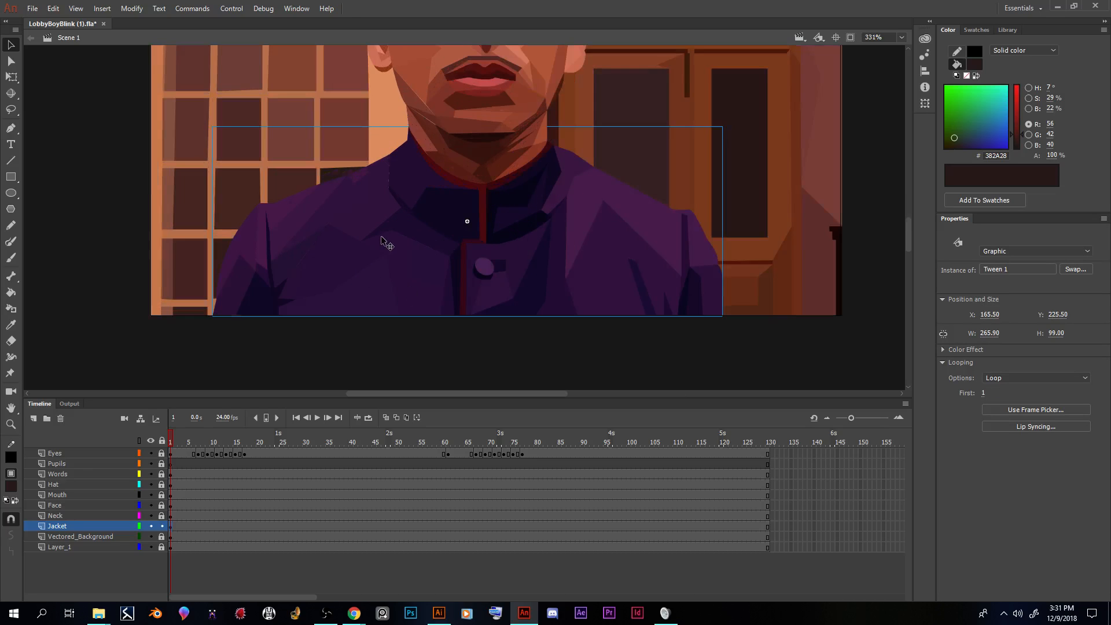
pyautogui.moveTo(282, 537)
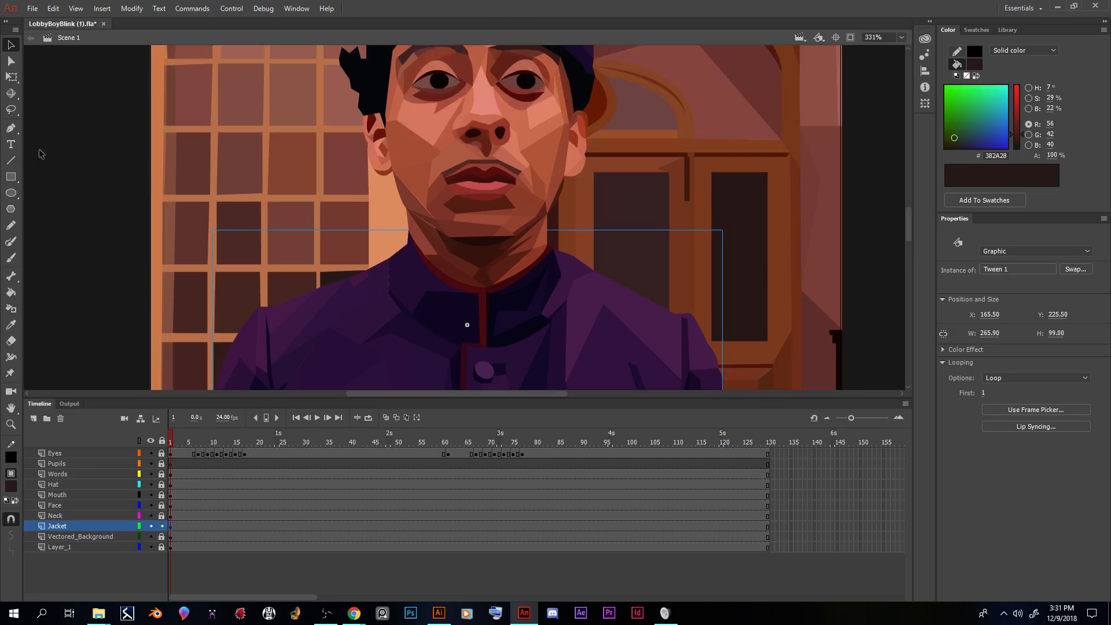
pyautogui.scroll(-3)
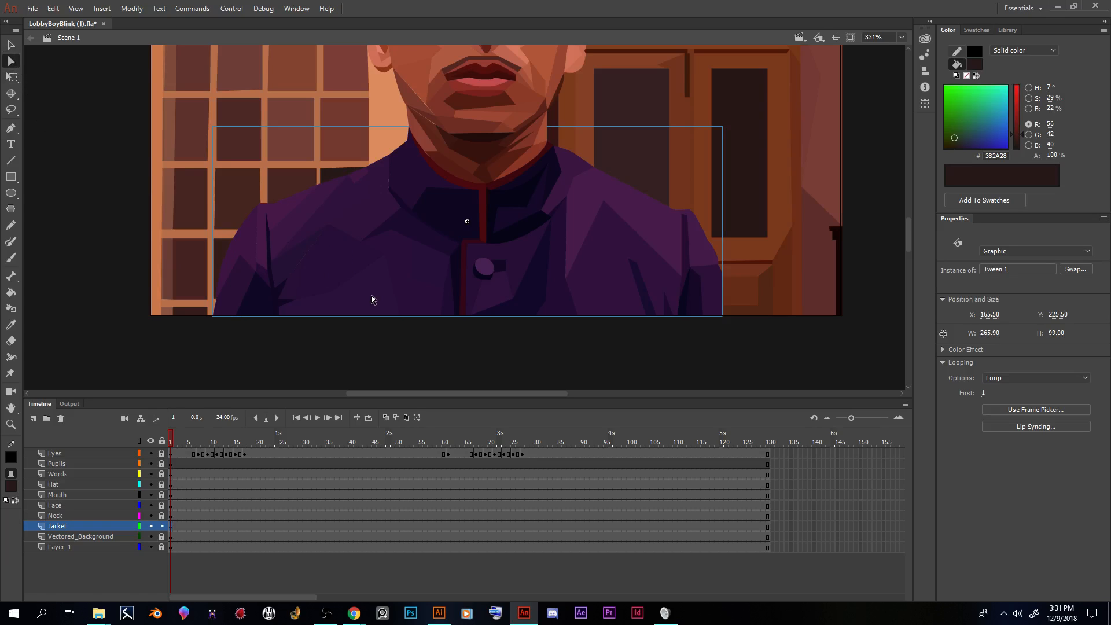
pyautogui.moveTo(306, 276)
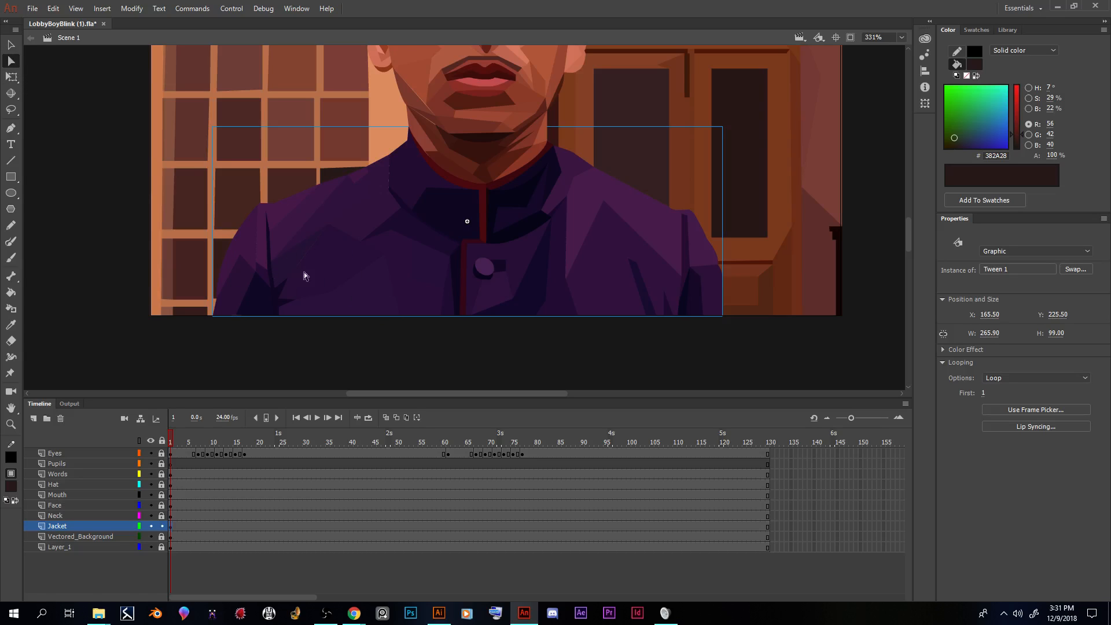
pyautogui.moveTo(98, 139)
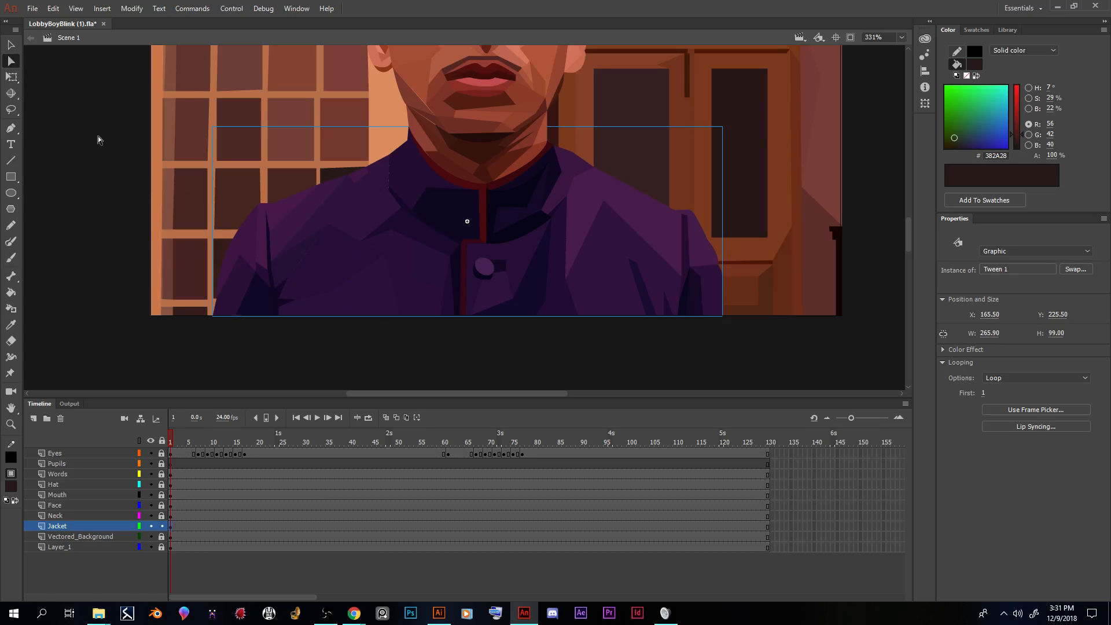
pyautogui.moveTo(300, 131)
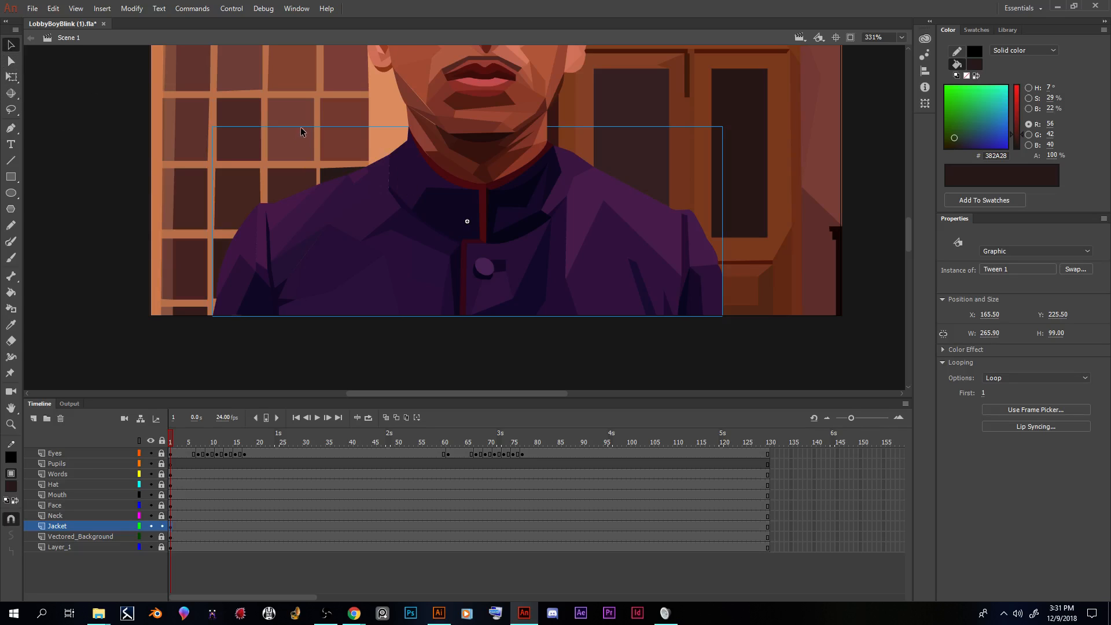
pyautogui.moveTo(268, 302)
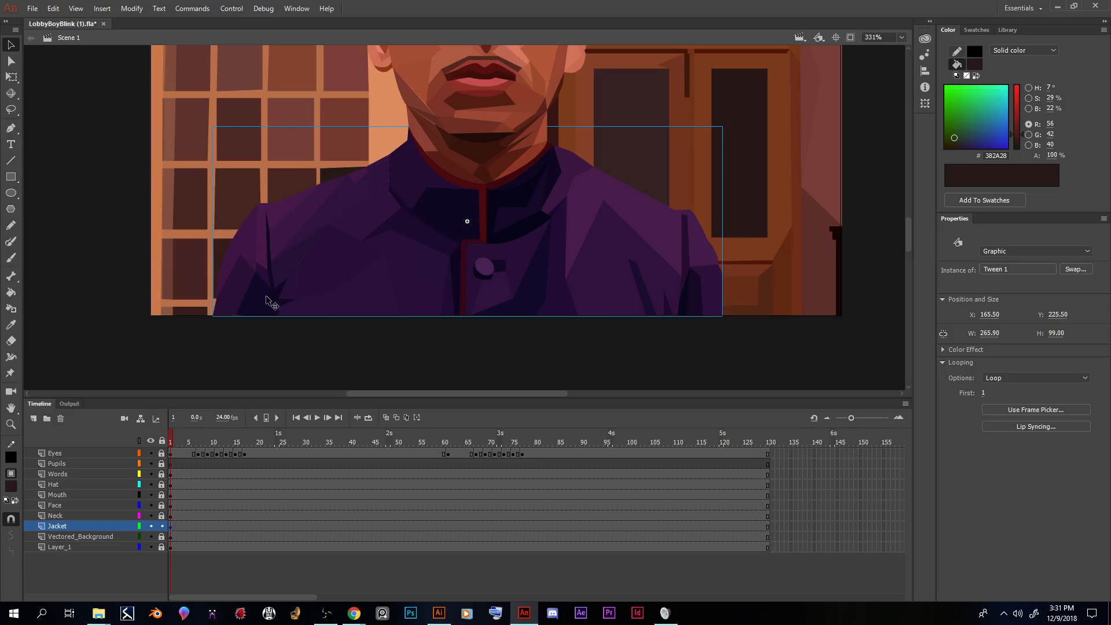
pyautogui.moveTo(337, 242)
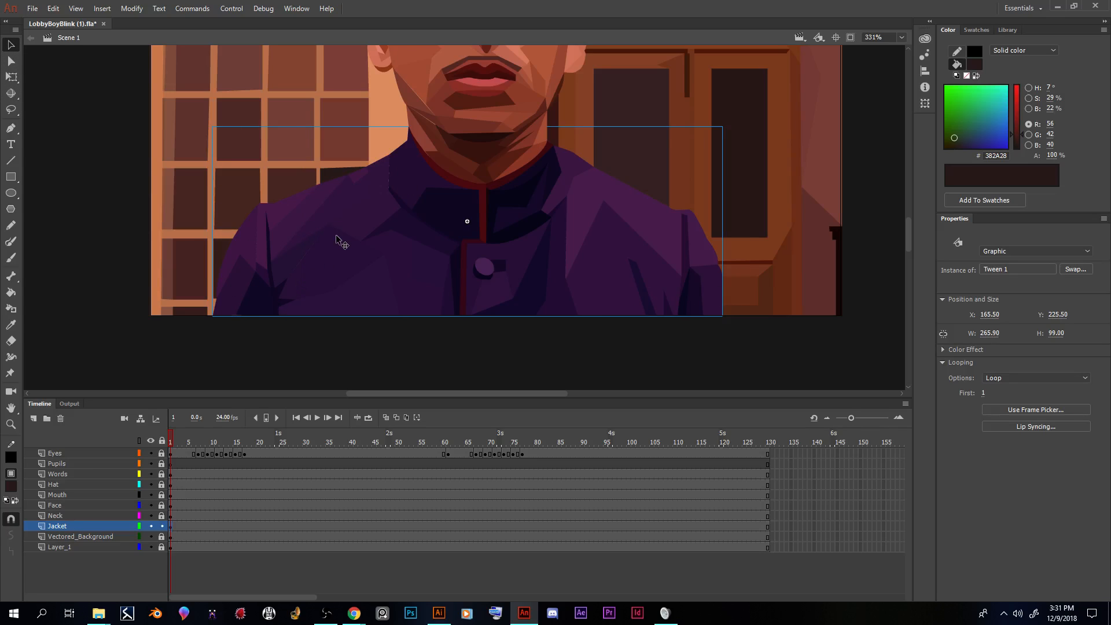
pyautogui.moveTo(347, 219)
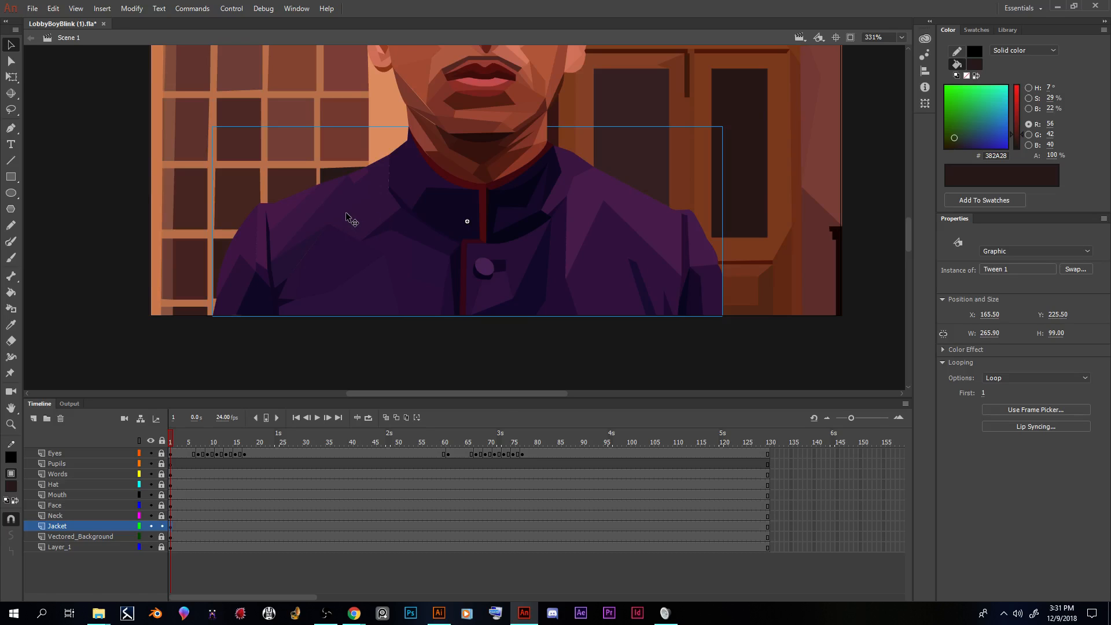
# Step: Break apart the Tween 1 jacket instance into separate drawing objects
pyautogui.rightClick(347, 218)
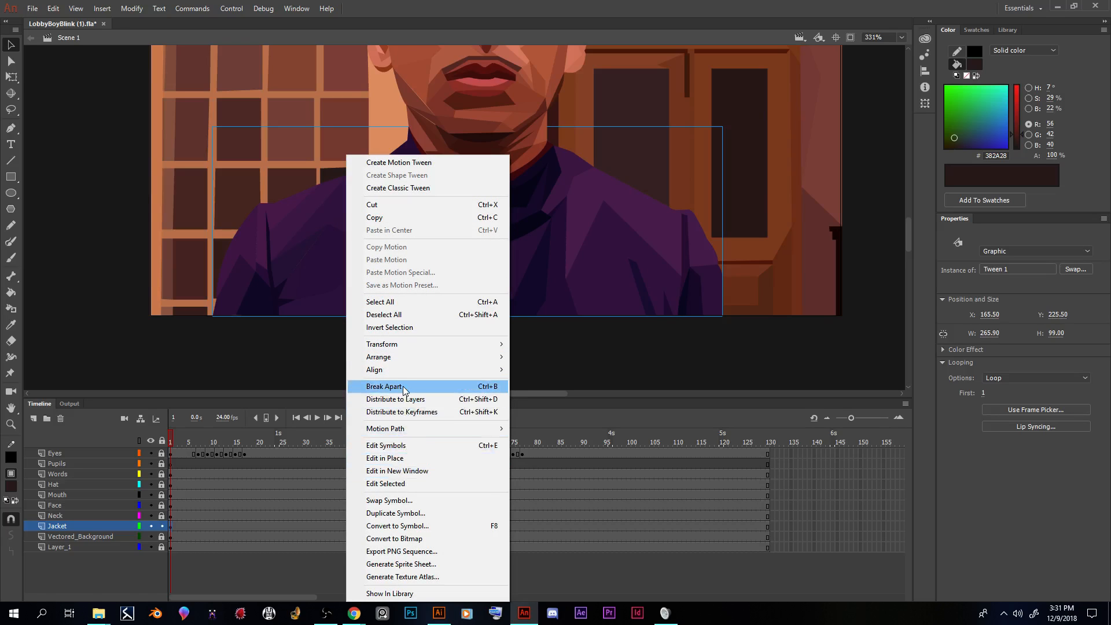
pyautogui.click(383, 386)
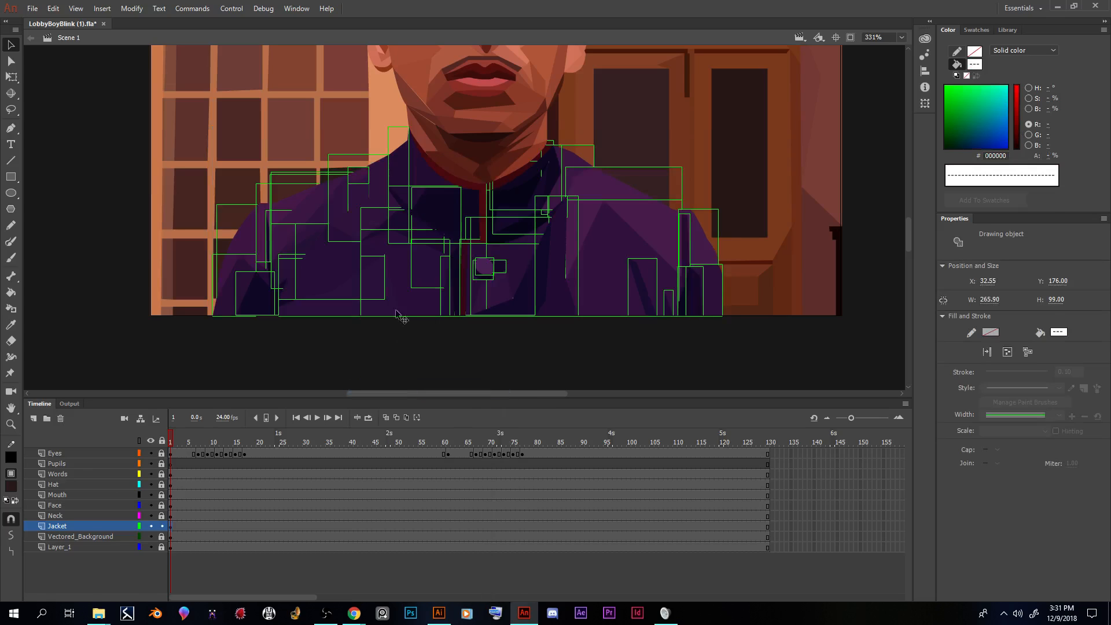
pyautogui.moveTo(450, 322)
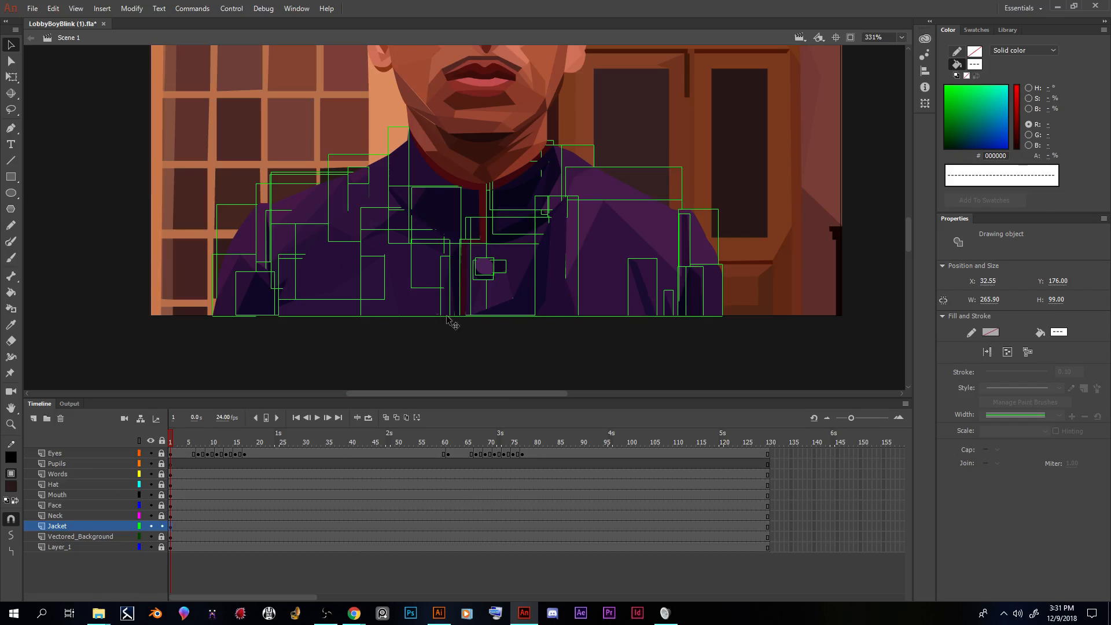
pyautogui.moveTo(262, 279)
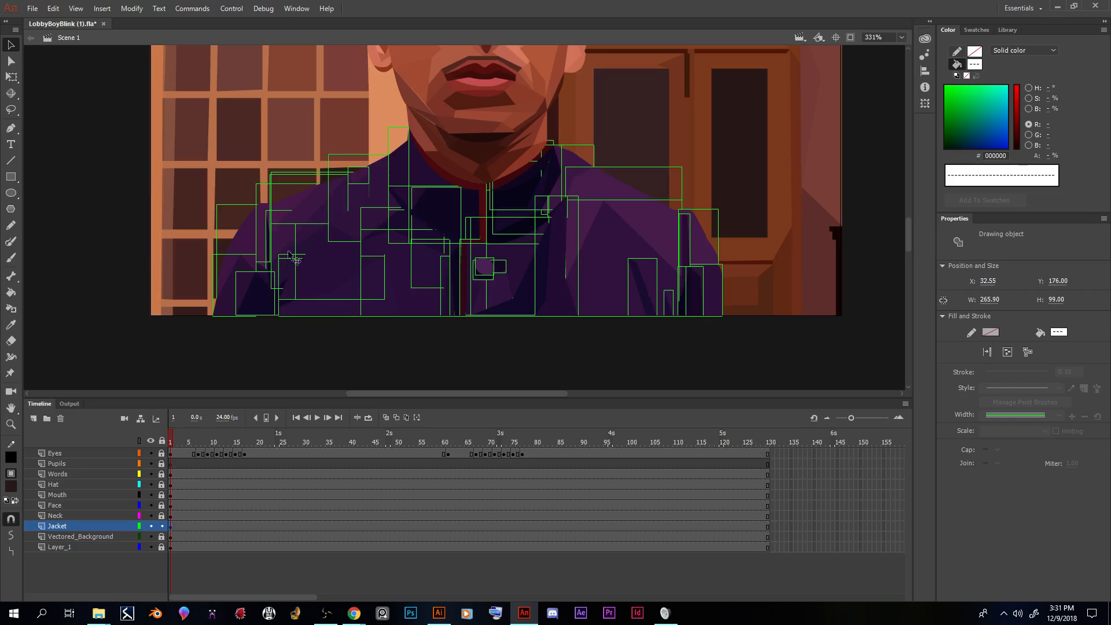
pyautogui.moveTo(367, 336)
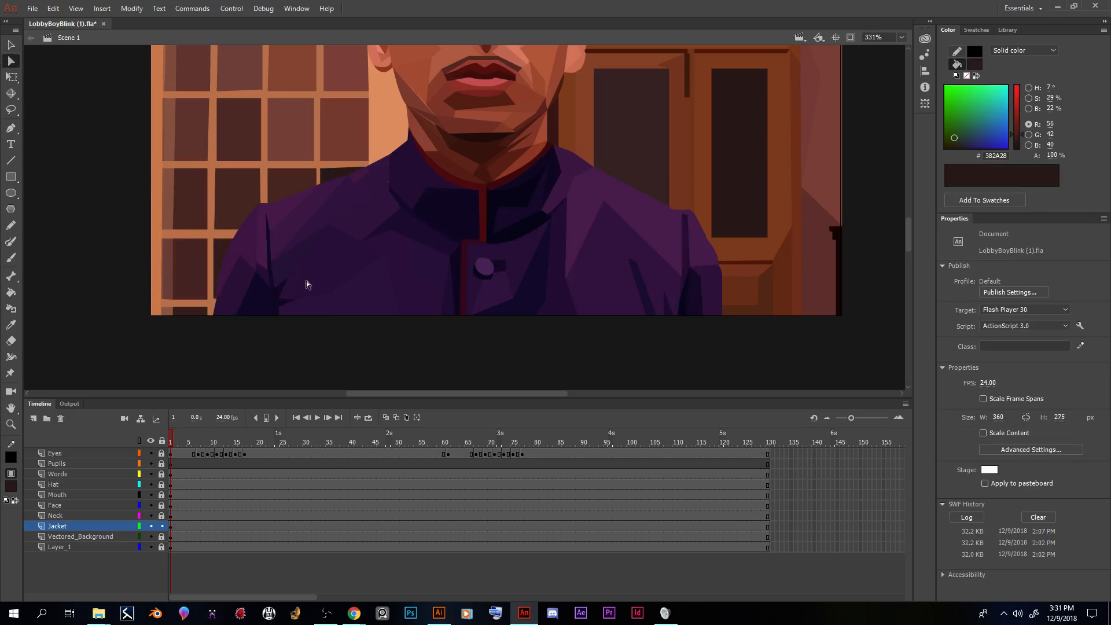
pyautogui.moveTo(294, 357)
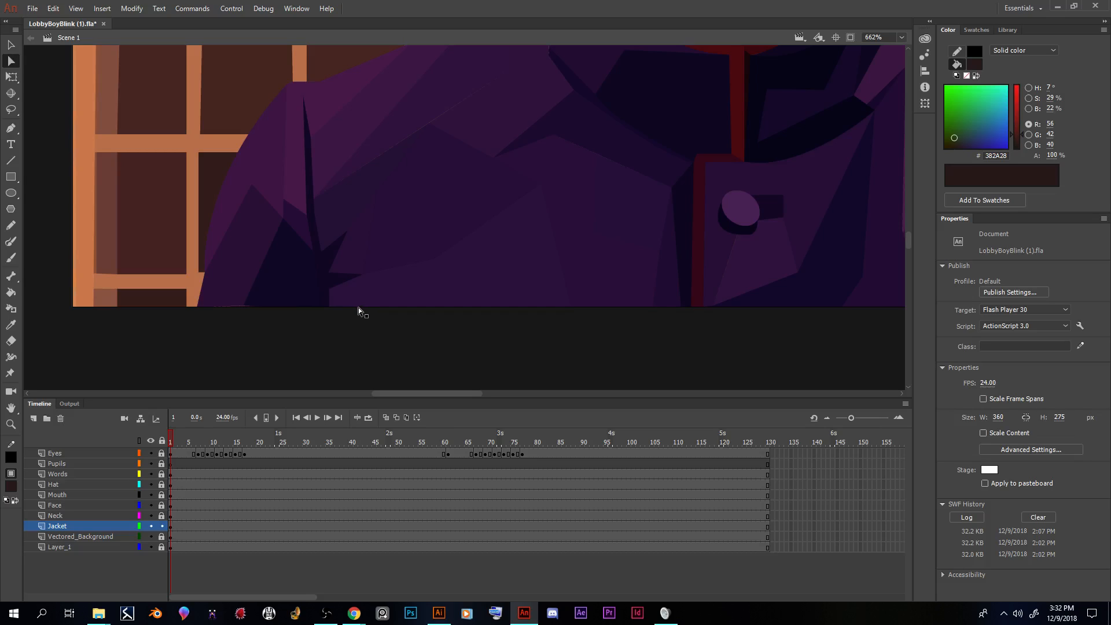
pyautogui.moveTo(353, 310)
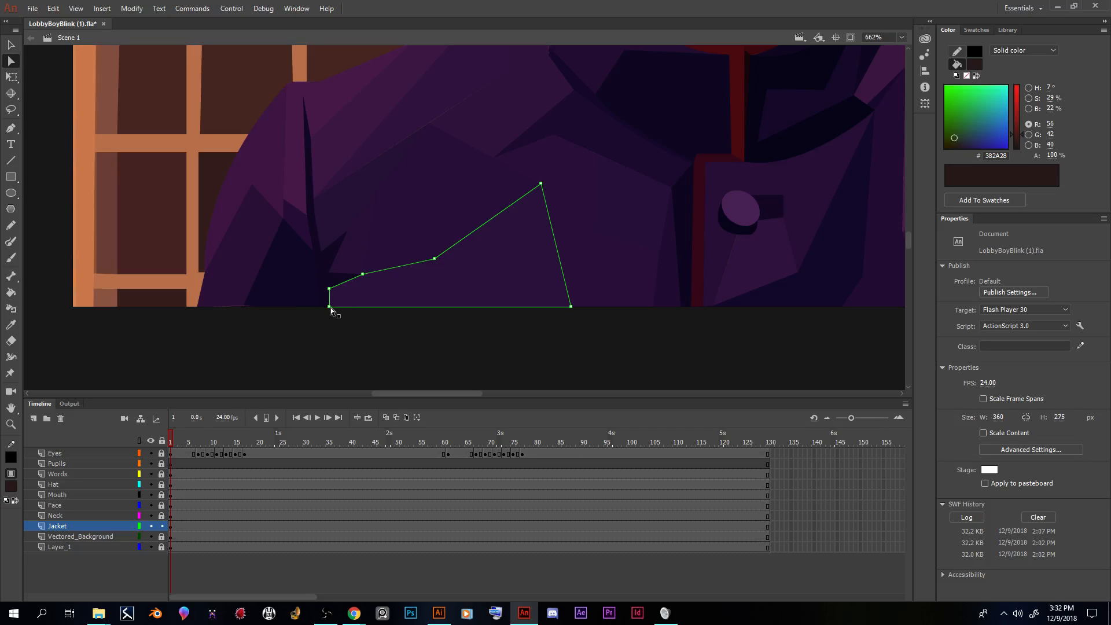
# Step: Drag the lower jacket shapes' bottom corners down past the stage edge
pyautogui.moveTo(330, 291); pyautogui.dragTo(328, 338)
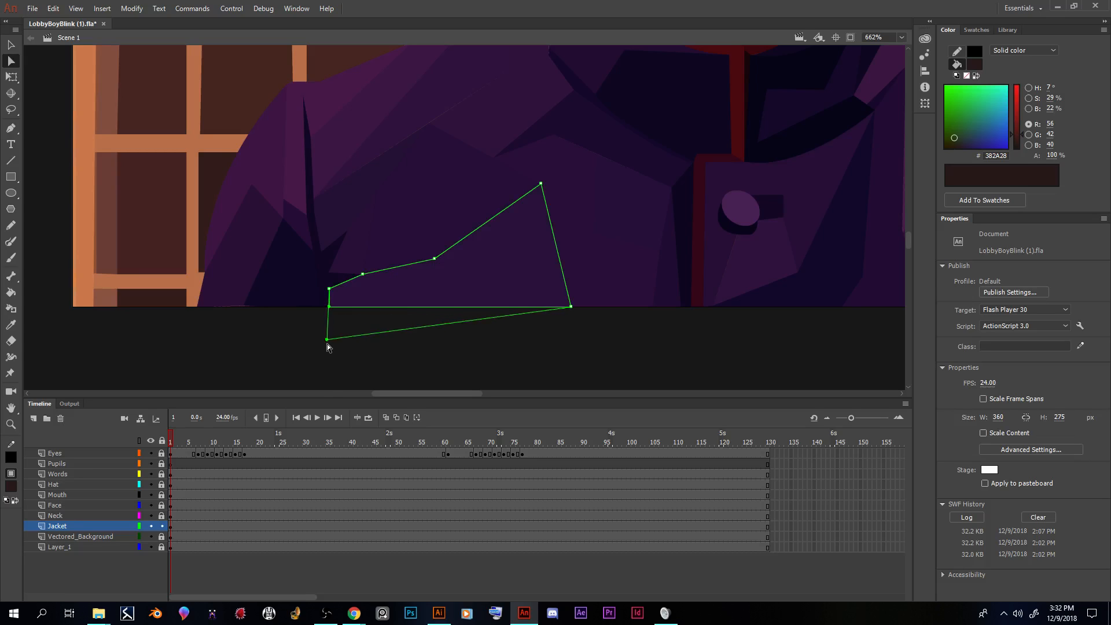
pyautogui.moveTo(326, 338); pyautogui.dragTo(327, 381)
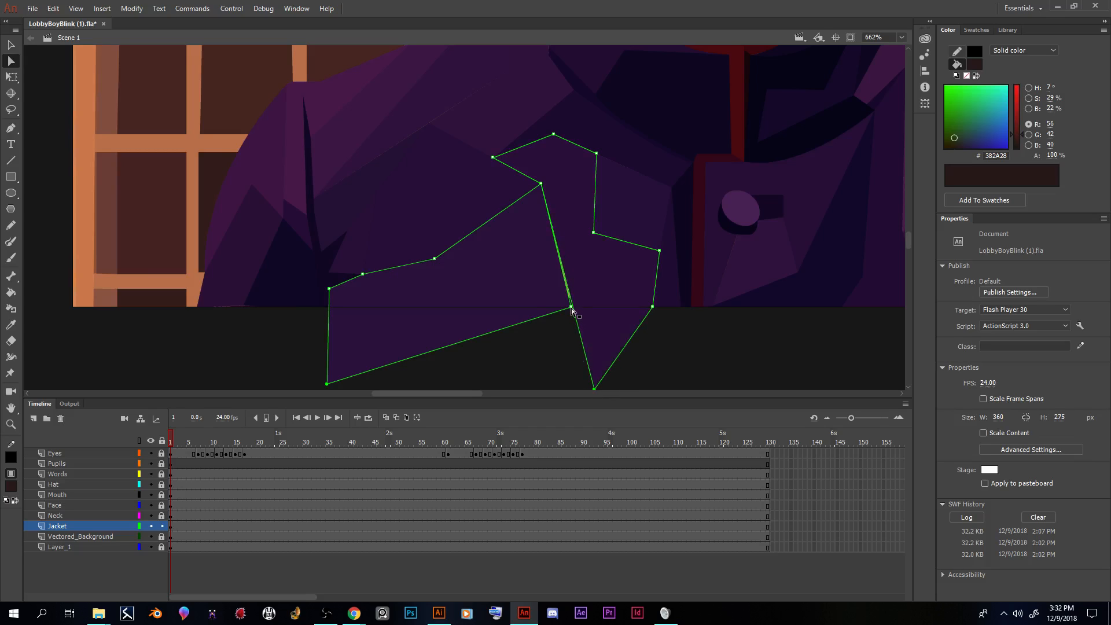
pyautogui.moveTo(574, 310); pyautogui.dragTo(617, 375)
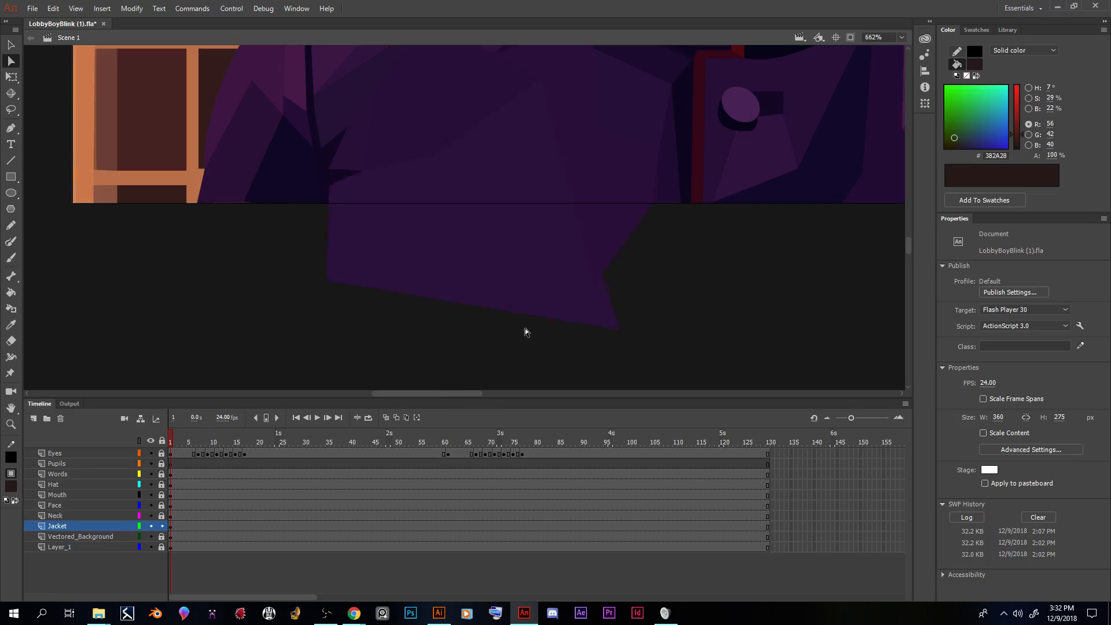
pyautogui.moveTo(584, 222)
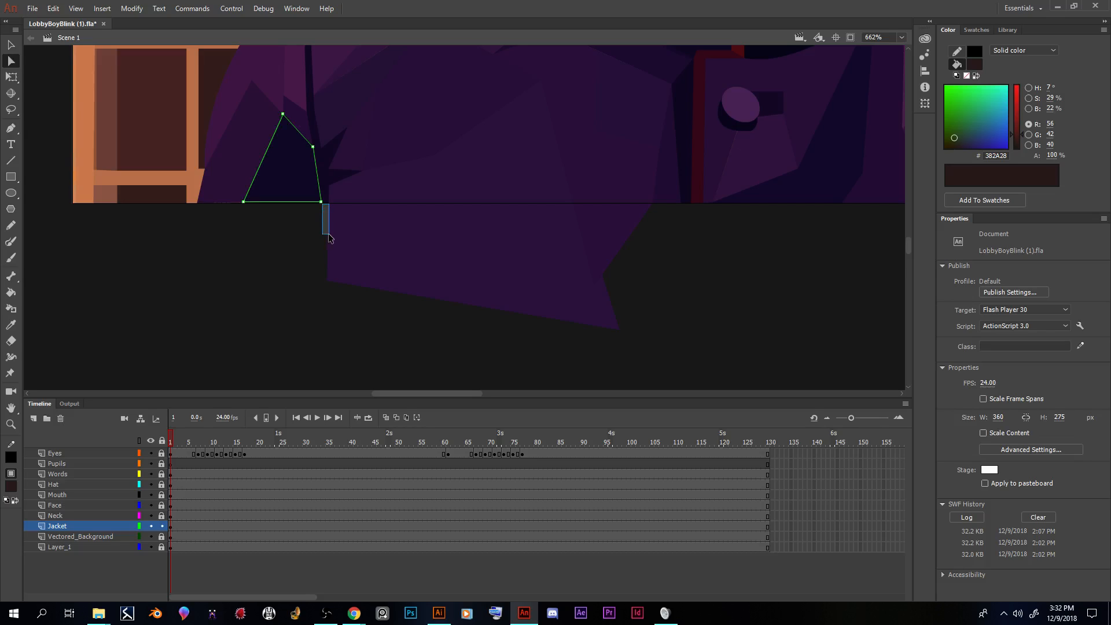
# Step: Stretch the dark triangle's corners downward below the stage
pyautogui.moveTo(325, 238); pyautogui.dragTo(324, 216)
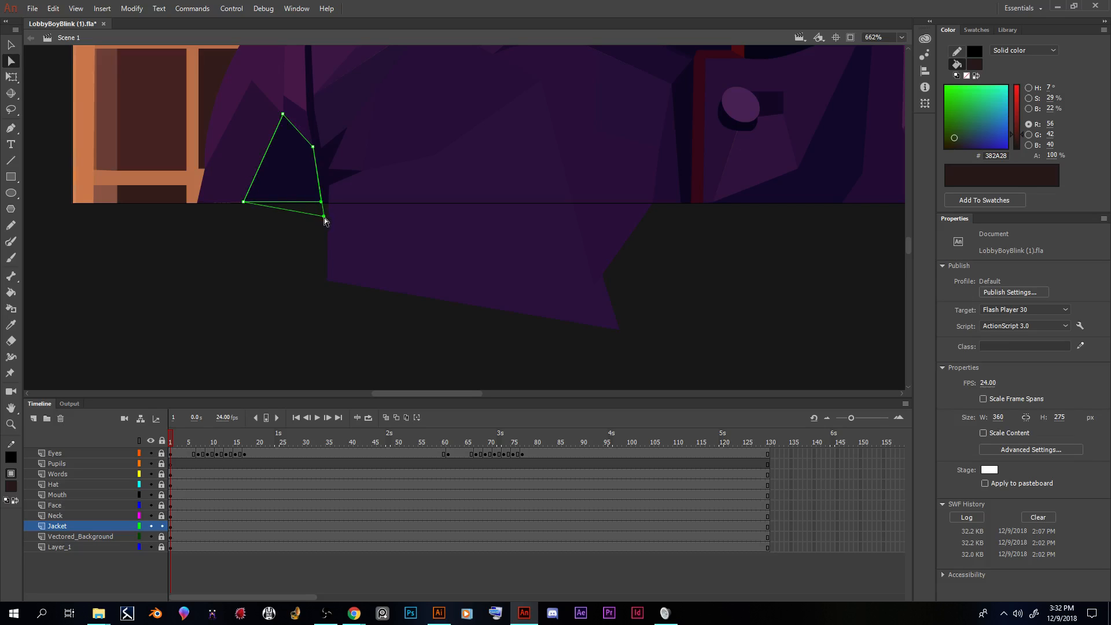
pyautogui.moveTo(323, 218); pyautogui.dragTo(363, 326)
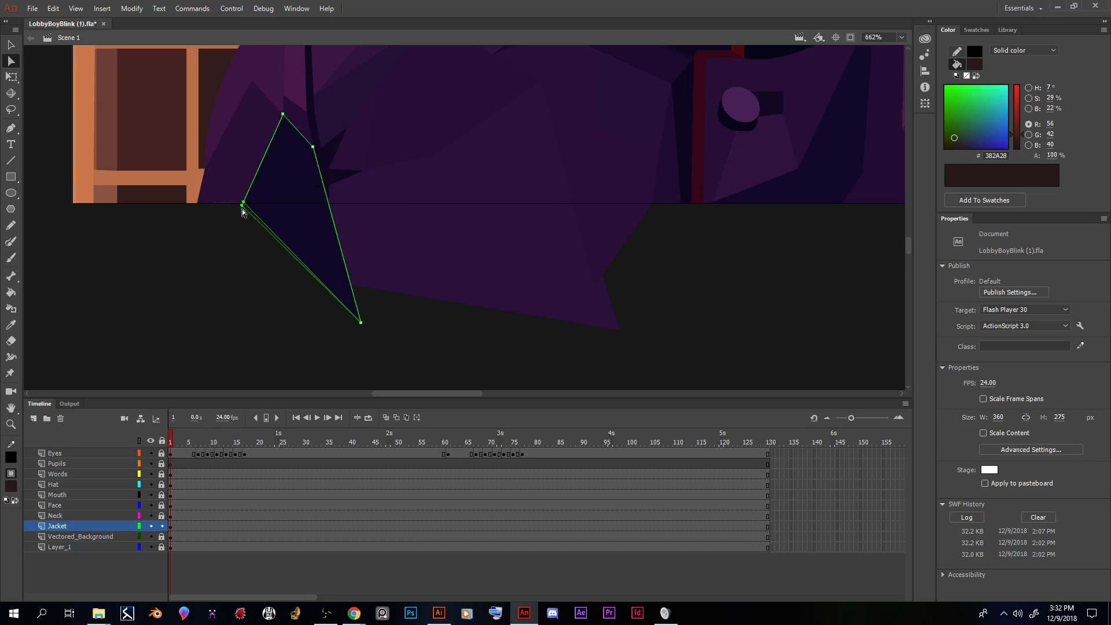
pyautogui.moveTo(242, 203); pyautogui.dragTo(213, 320)
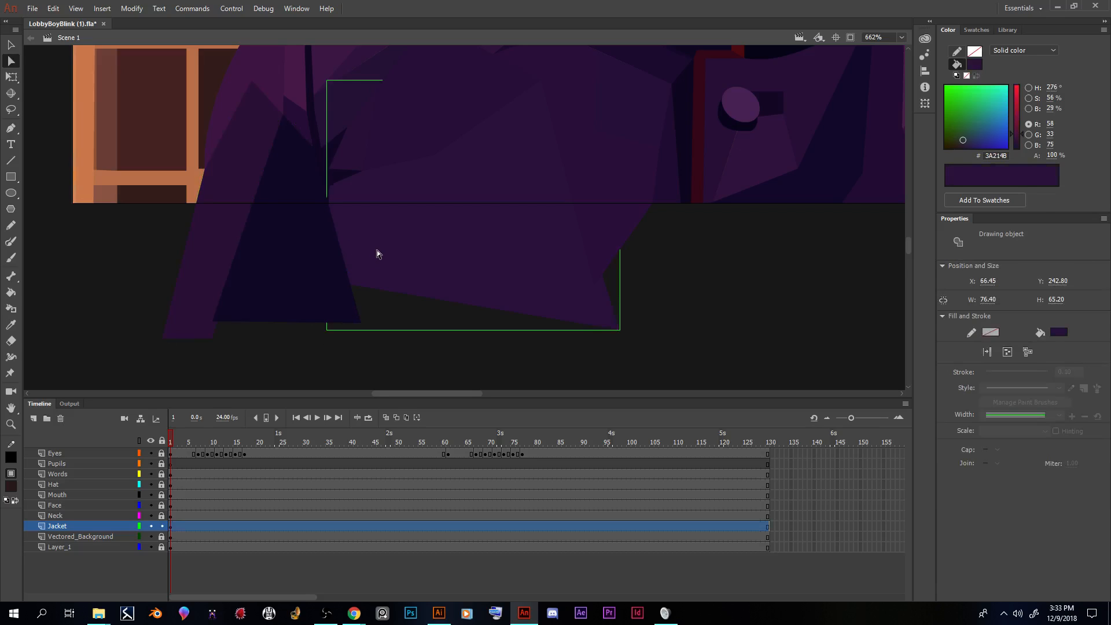
pyautogui.moveTo(381, 246)
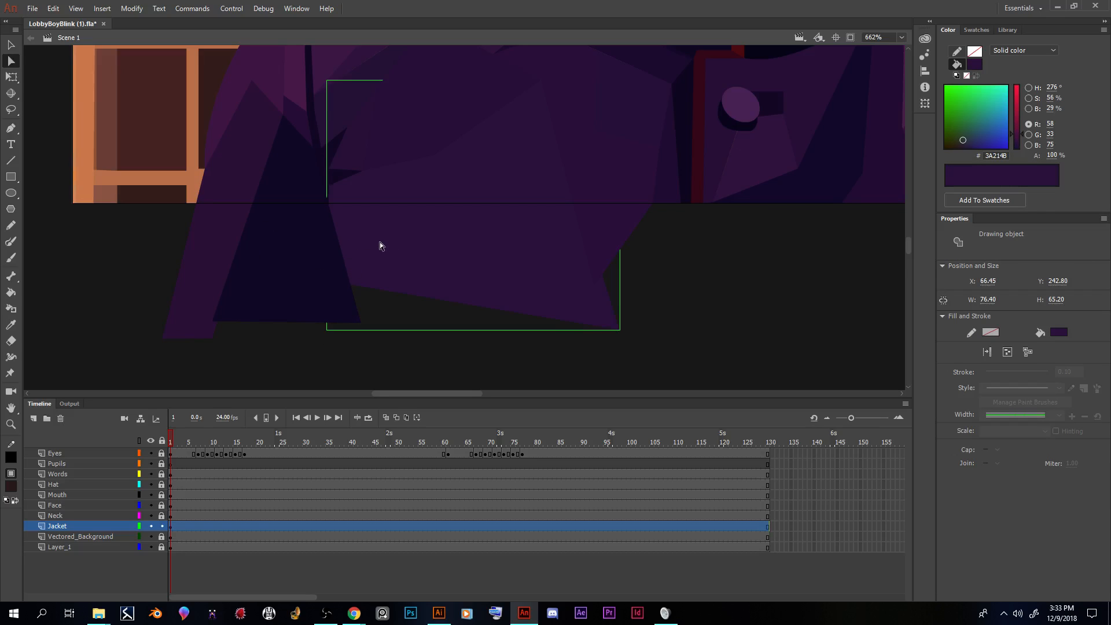
pyautogui.moveTo(409, 246)
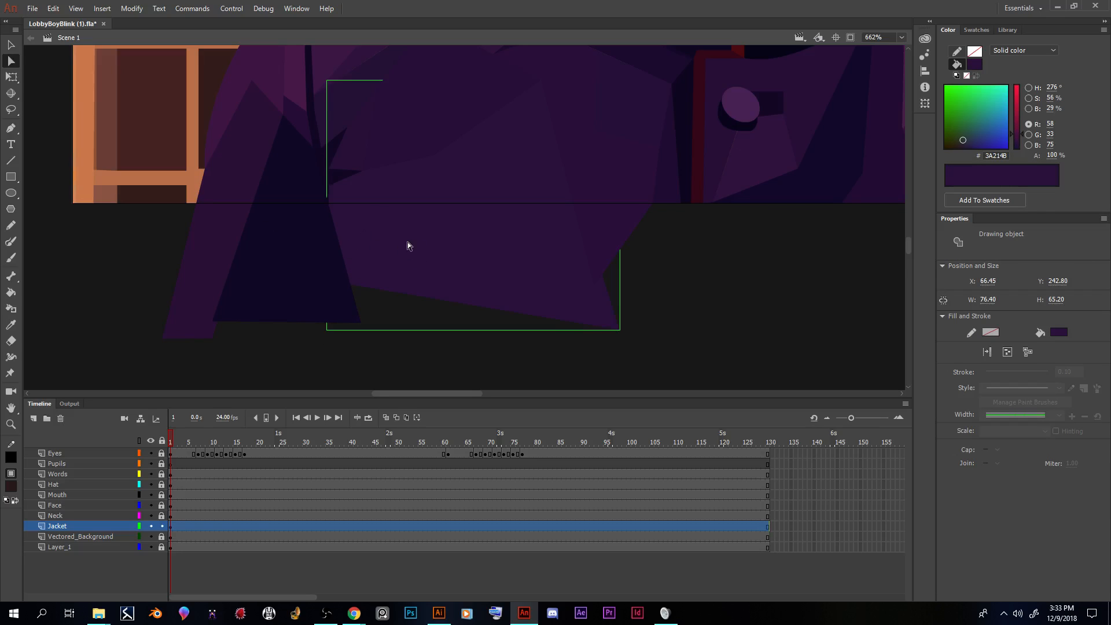
pyautogui.moveTo(351, 212)
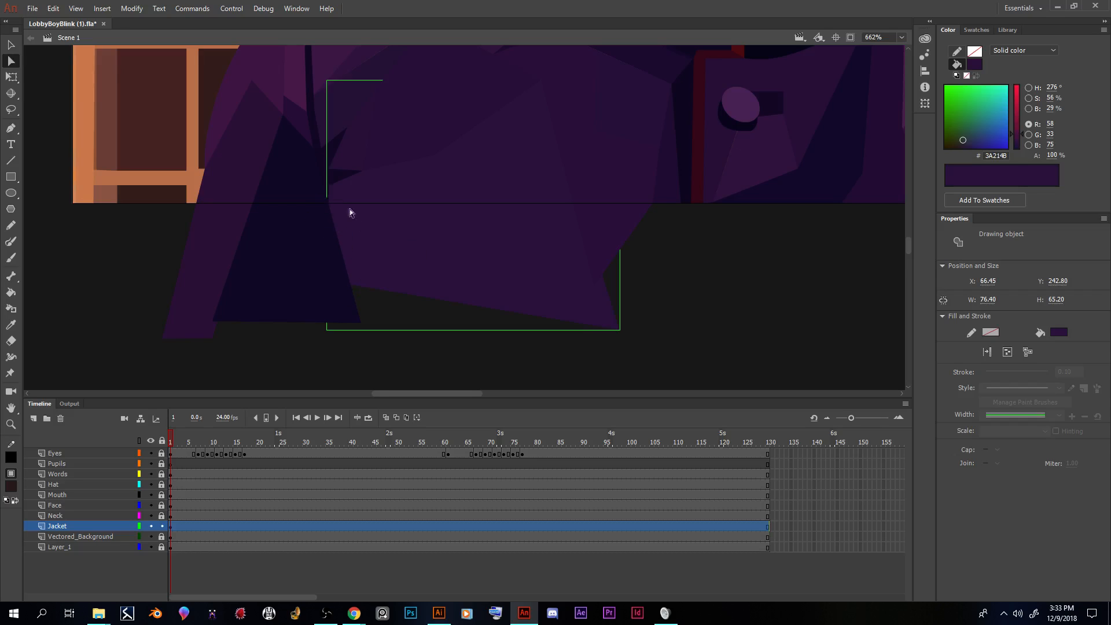
# Step: Bring the stretched jacket shape to the front with Arrange > Bring to Front
pyautogui.rightClick(351, 212)
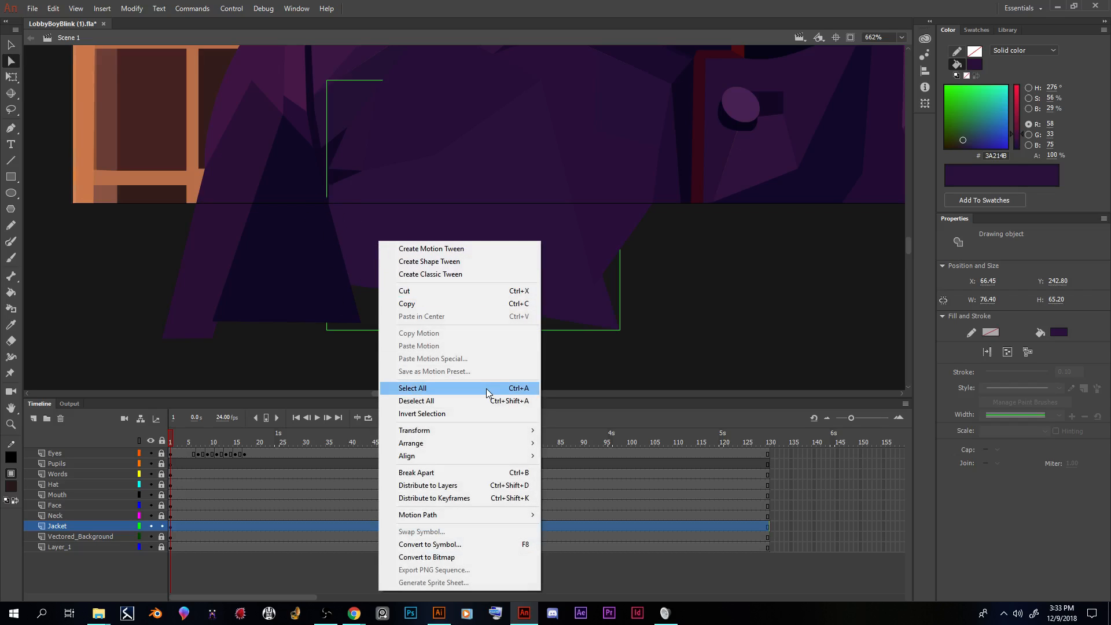
pyautogui.moveTo(434, 443)
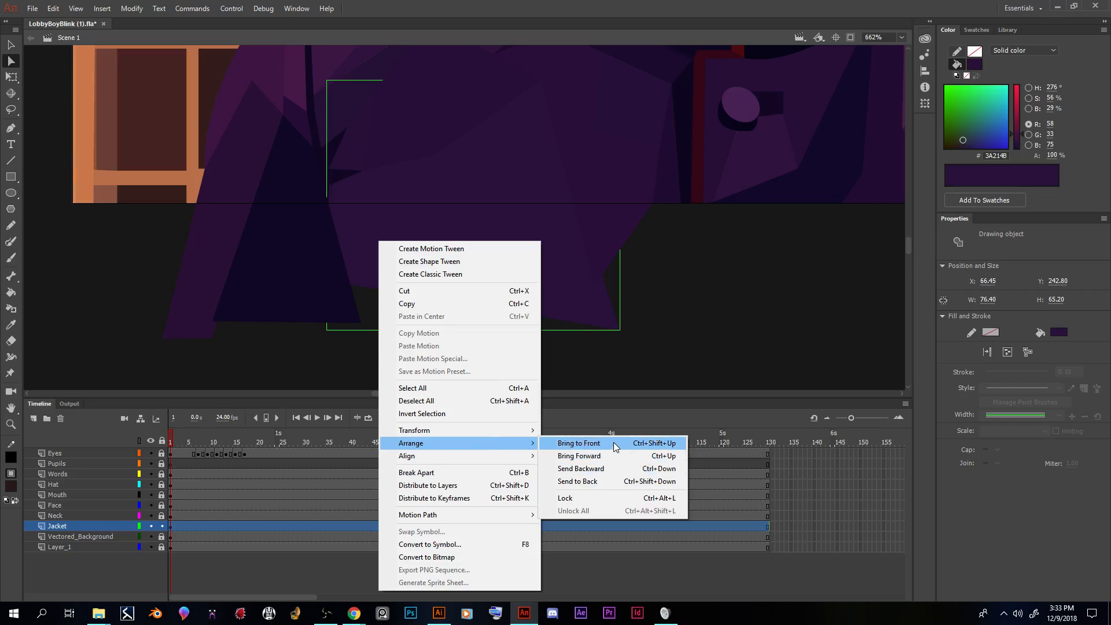
pyautogui.click(579, 443)
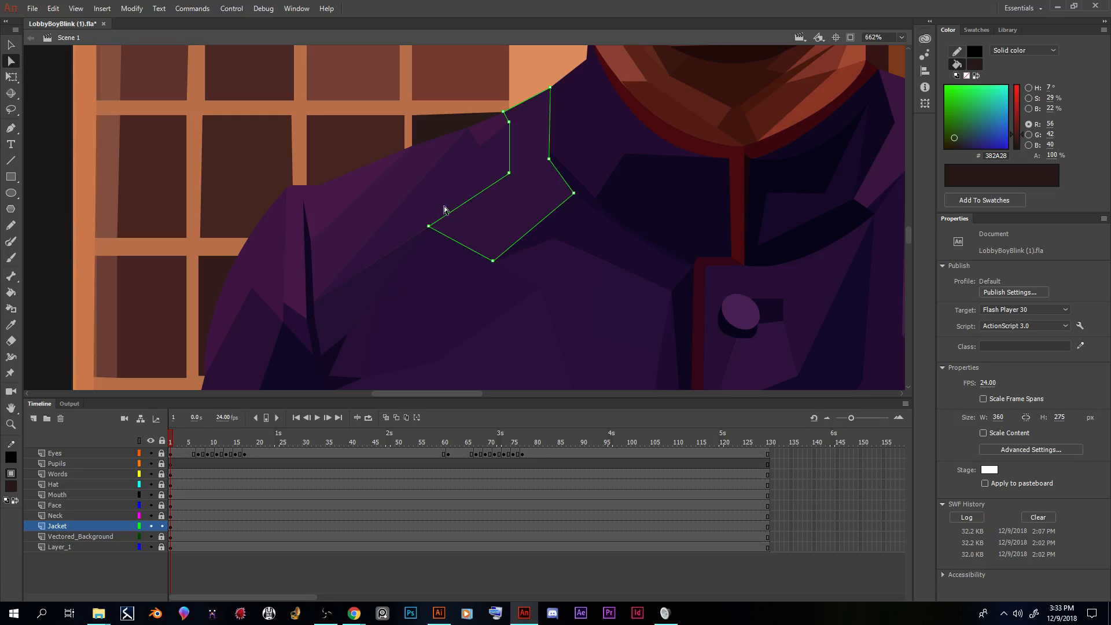
# Step: Reshape the shoulder pieces beside the collar to close the gaps
pyautogui.click(436, 226)
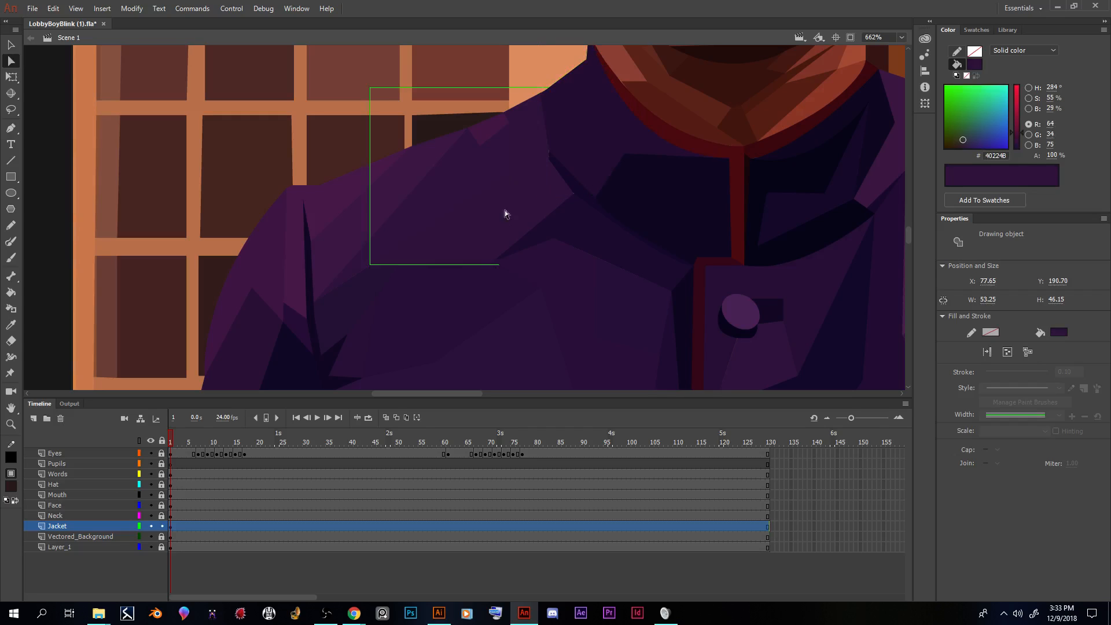
pyautogui.moveTo(549, 154); pyautogui.dragTo(693, 264)
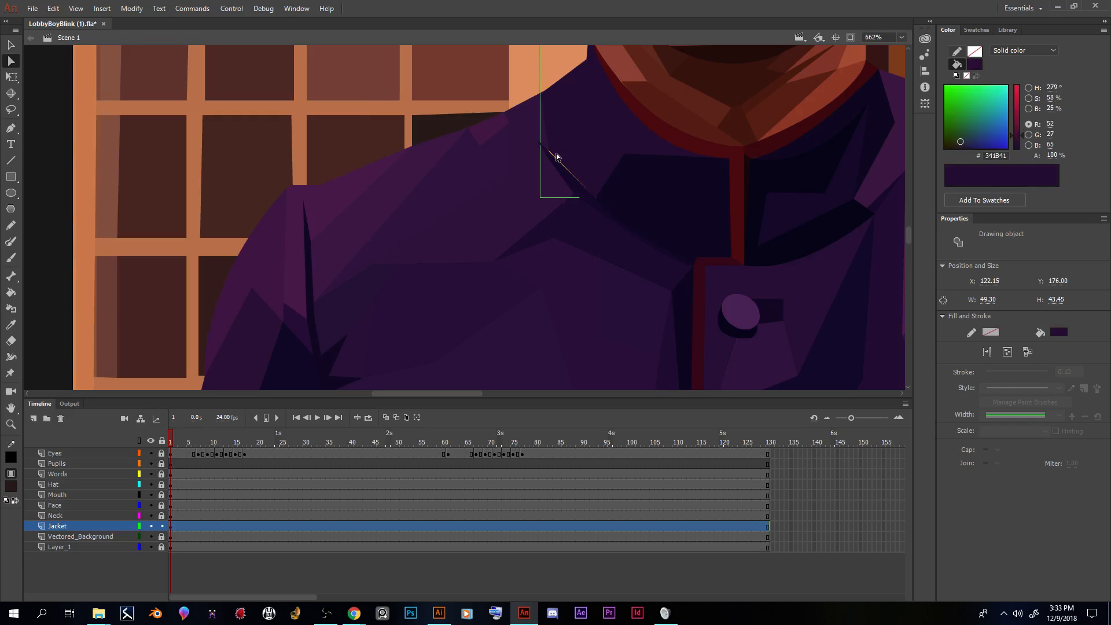
pyautogui.click(560, 162)
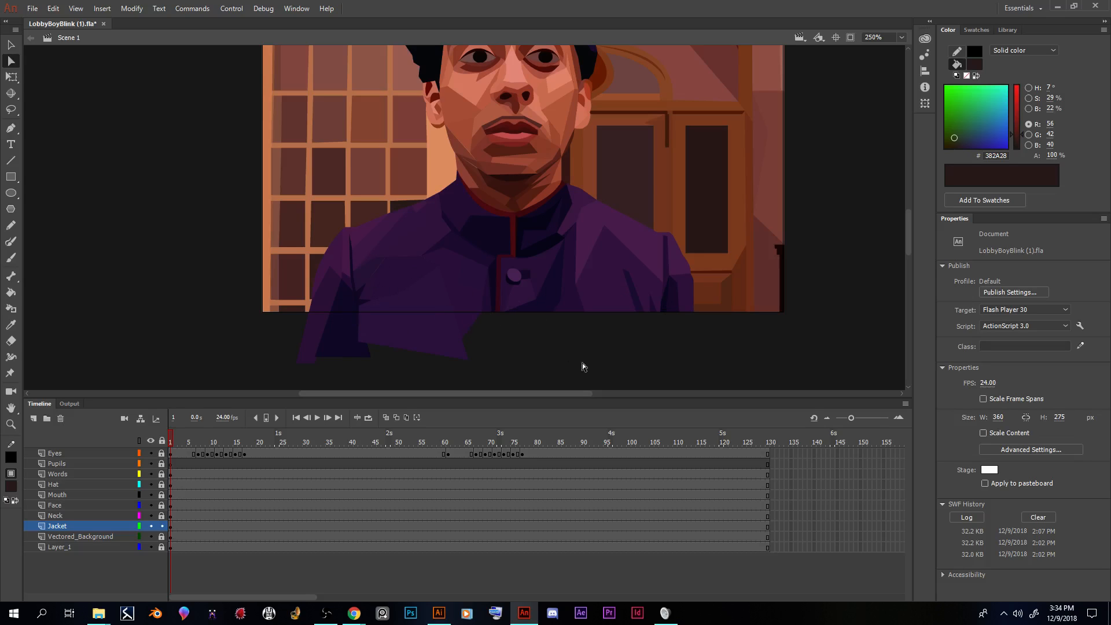
pyautogui.moveTo(177, 530)
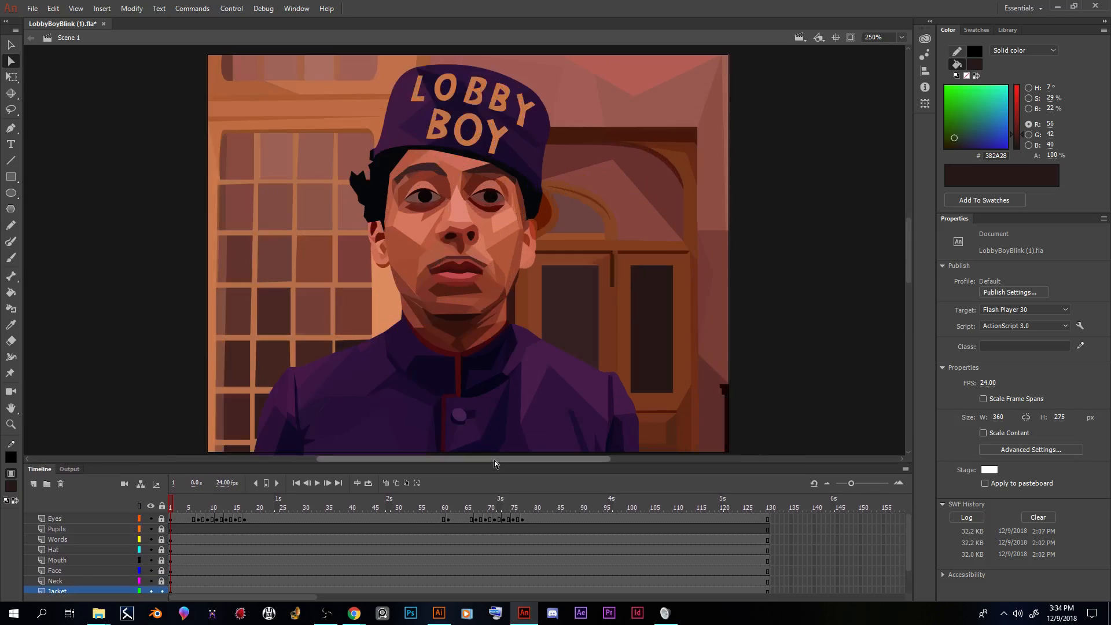
# Step: Create a classic tween on the Jacket layer ending in a keyframe at frame 130
pyautogui.scroll(-3)
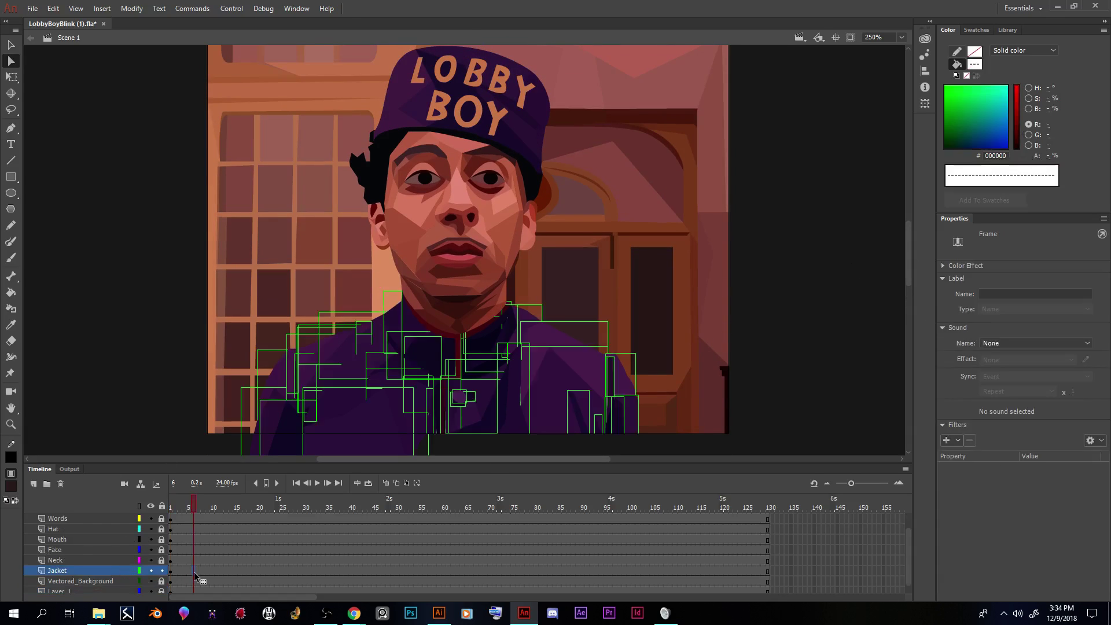
pyautogui.rightClick(194, 575)
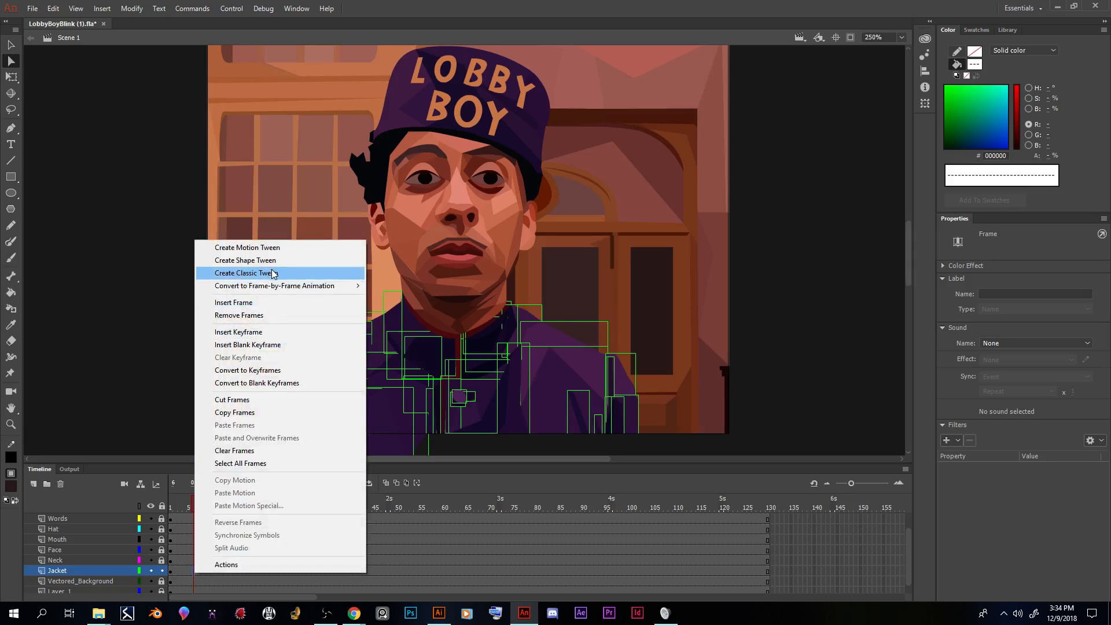
pyautogui.click(244, 273)
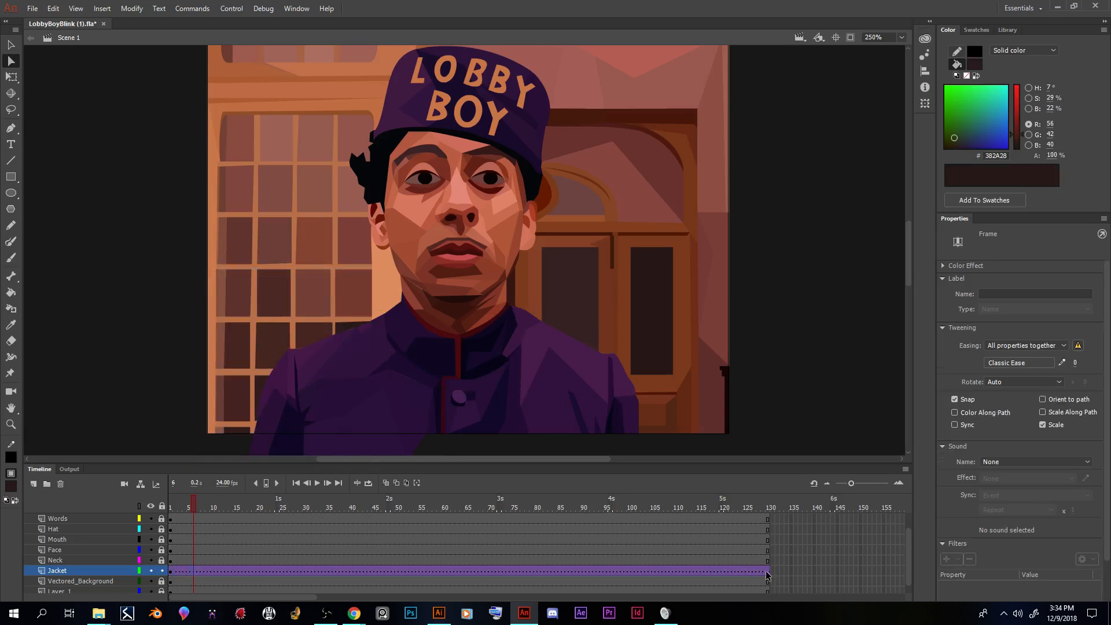
pyautogui.rightClick(767, 574)
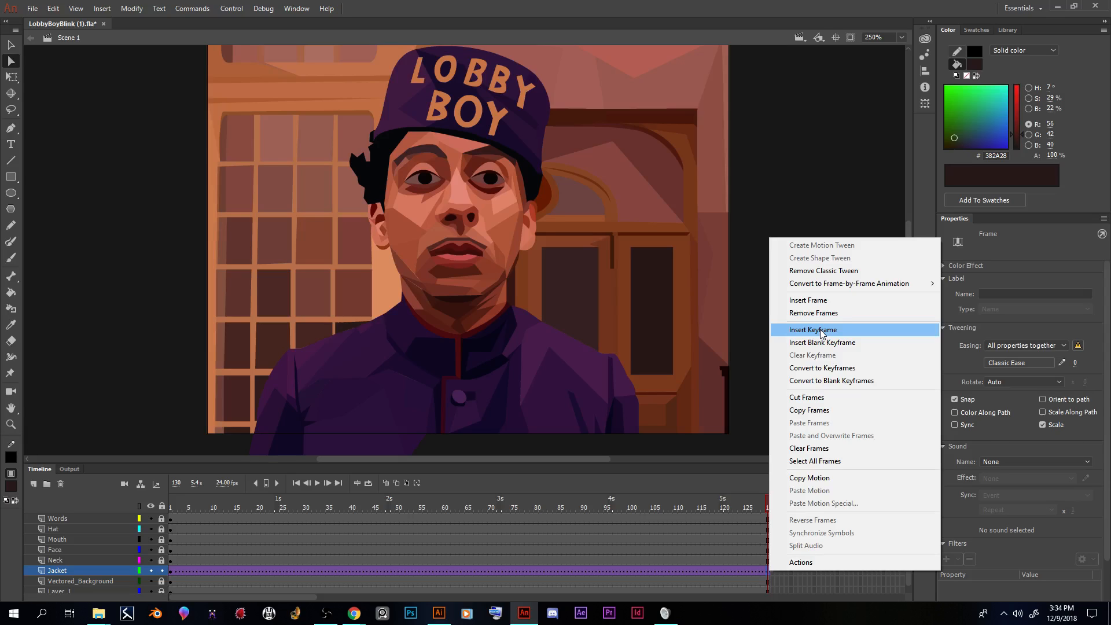
pyautogui.click(813, 329)
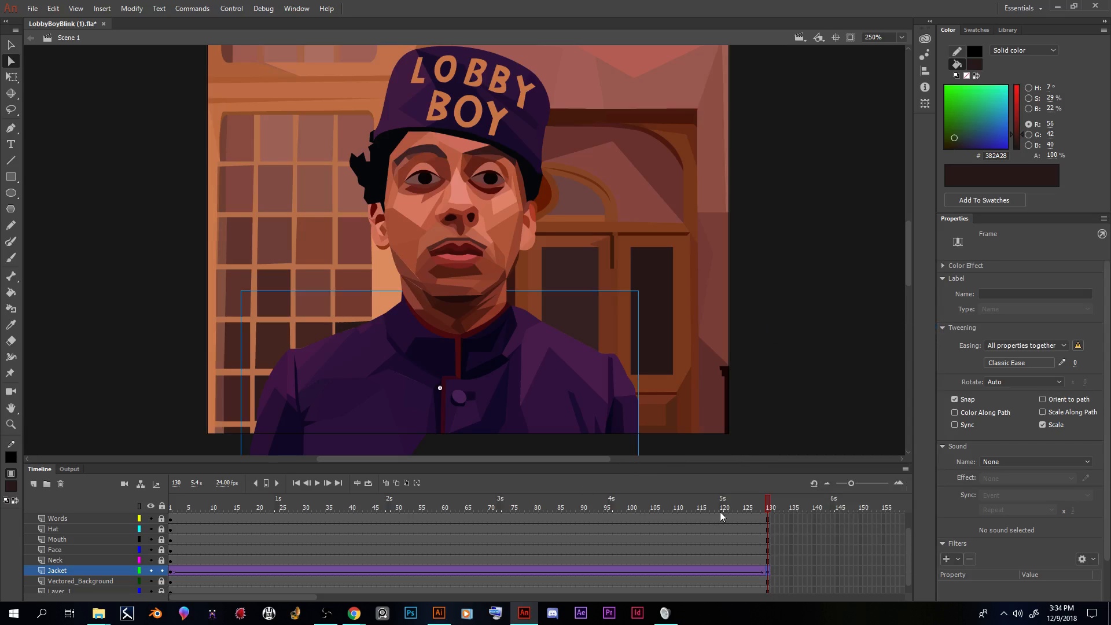
pyautogui.click(221, 508)
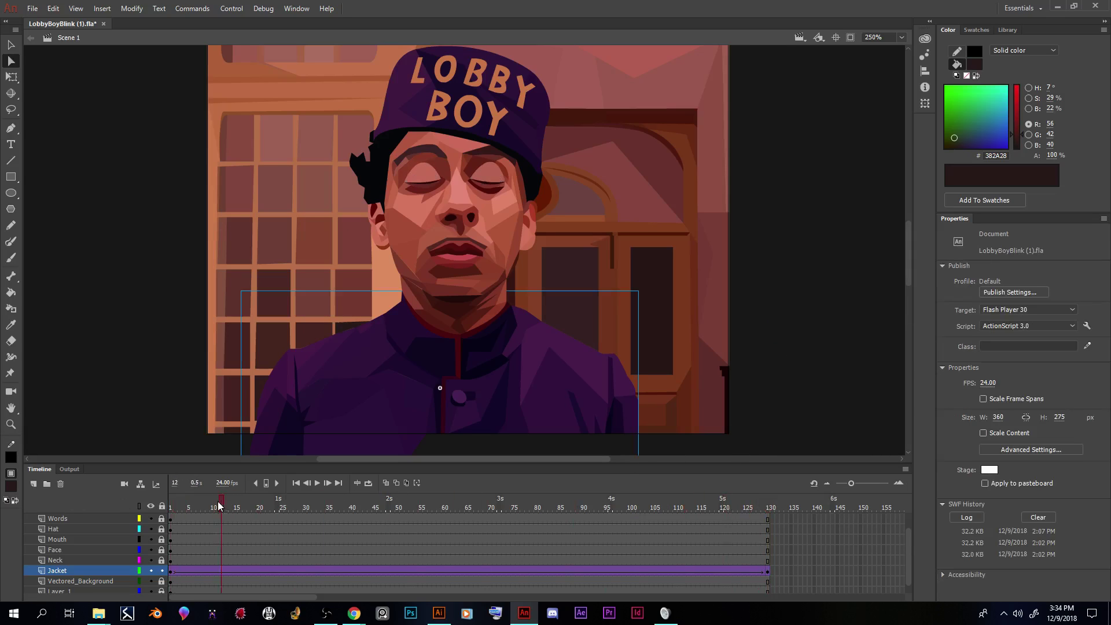
pyautogui.click(429, 508)
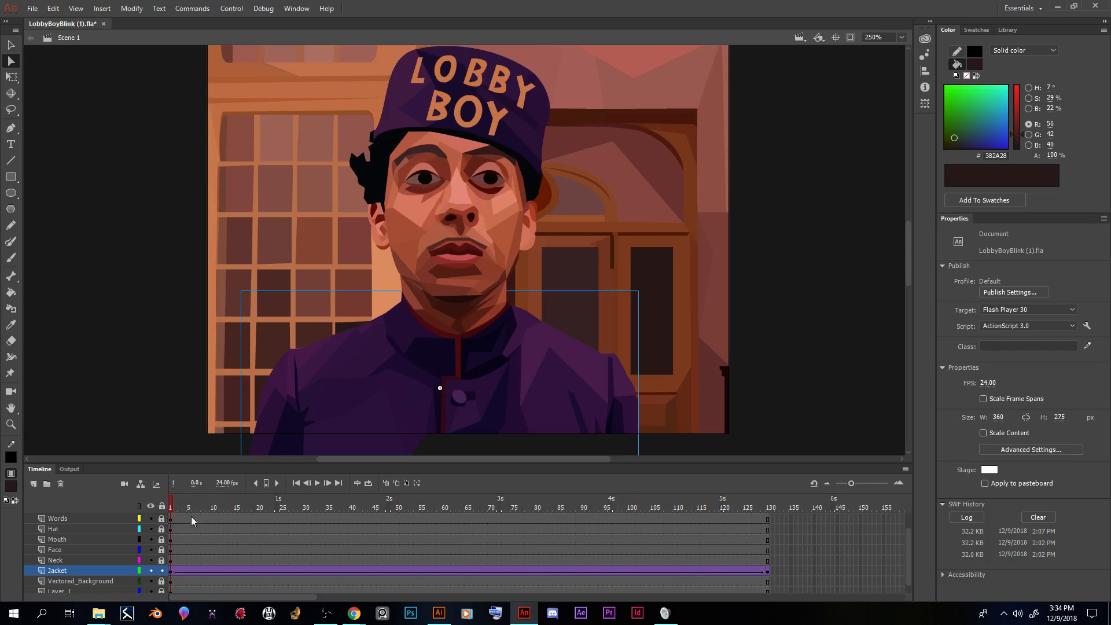
pyautogui.click(282, 508)
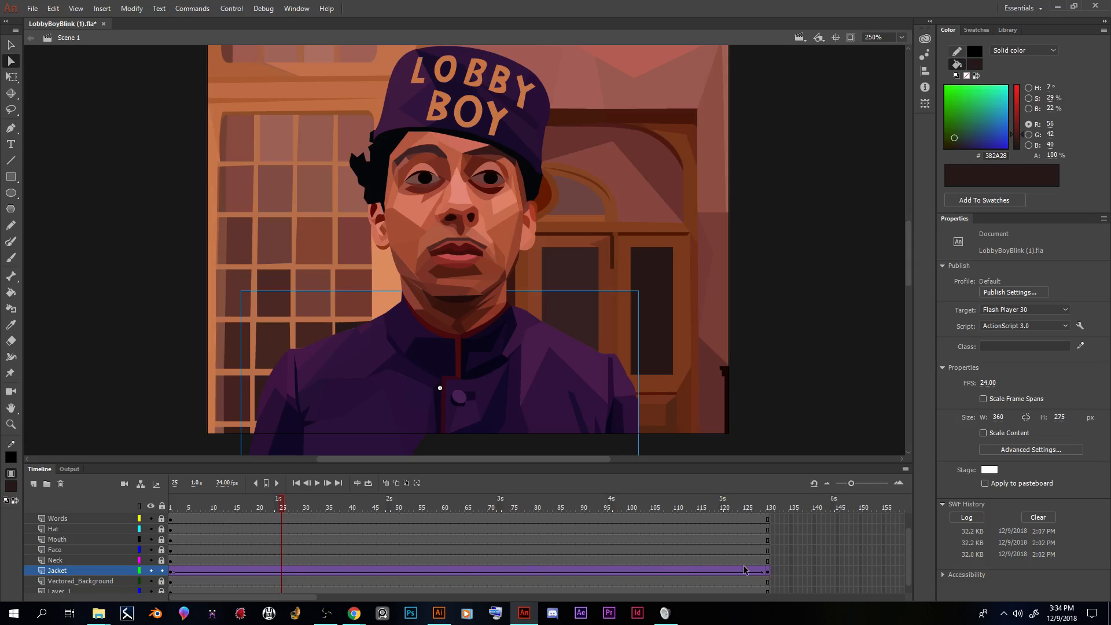
pyautogui.click(767, 507)
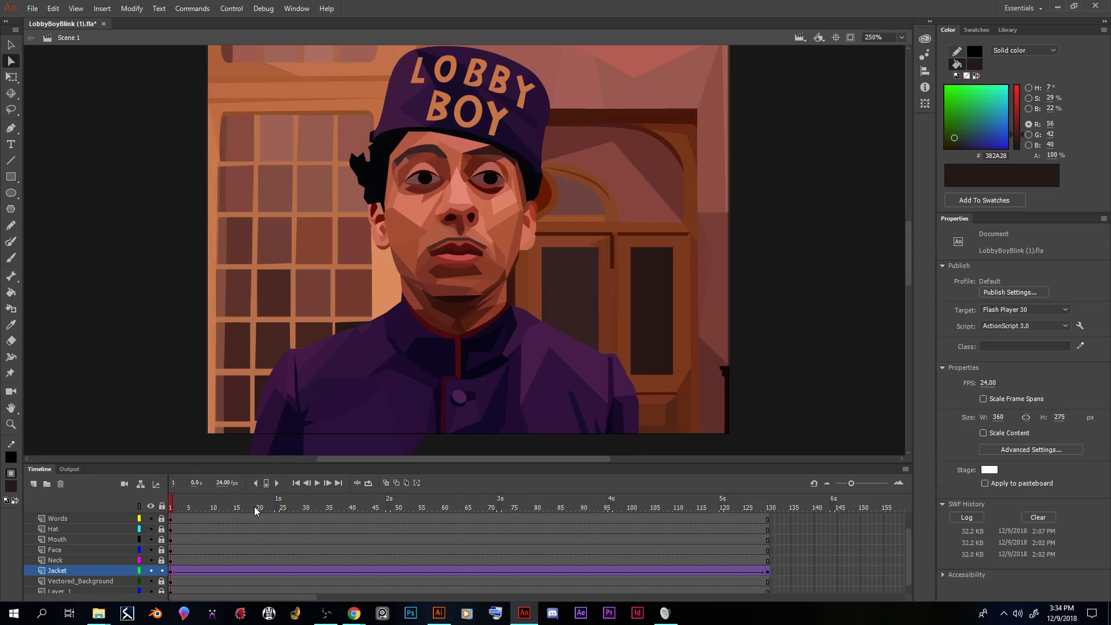
pyautogui.click(258, 507)
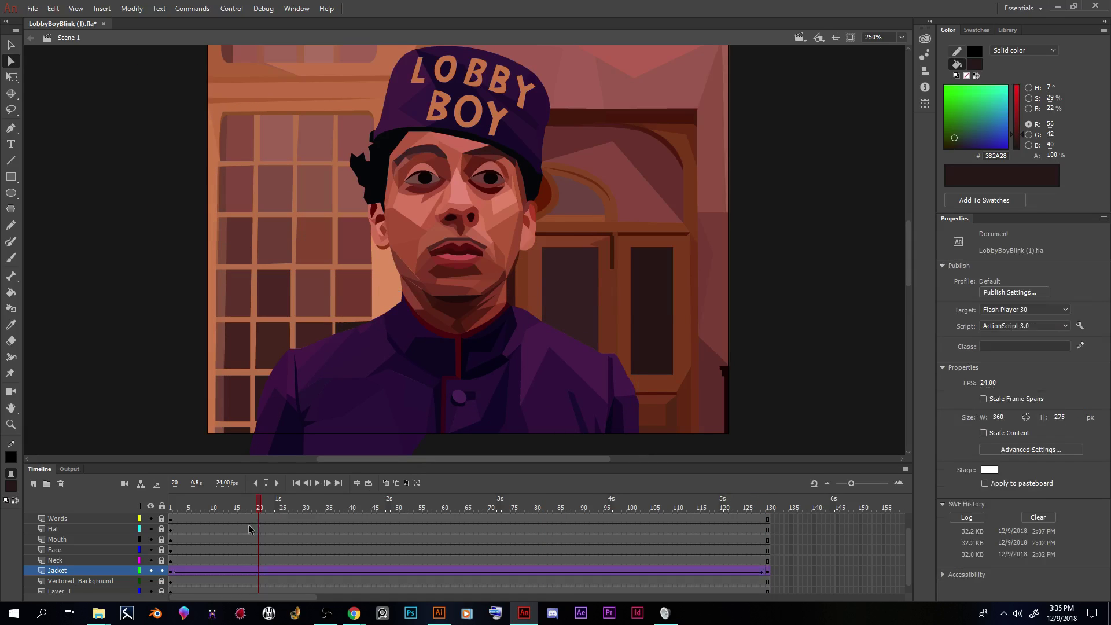
# Step: Set up the frame 30 keyframe on the Jacket tween, comparing with frames 1 and 27
pyautogui.click(300, 510)
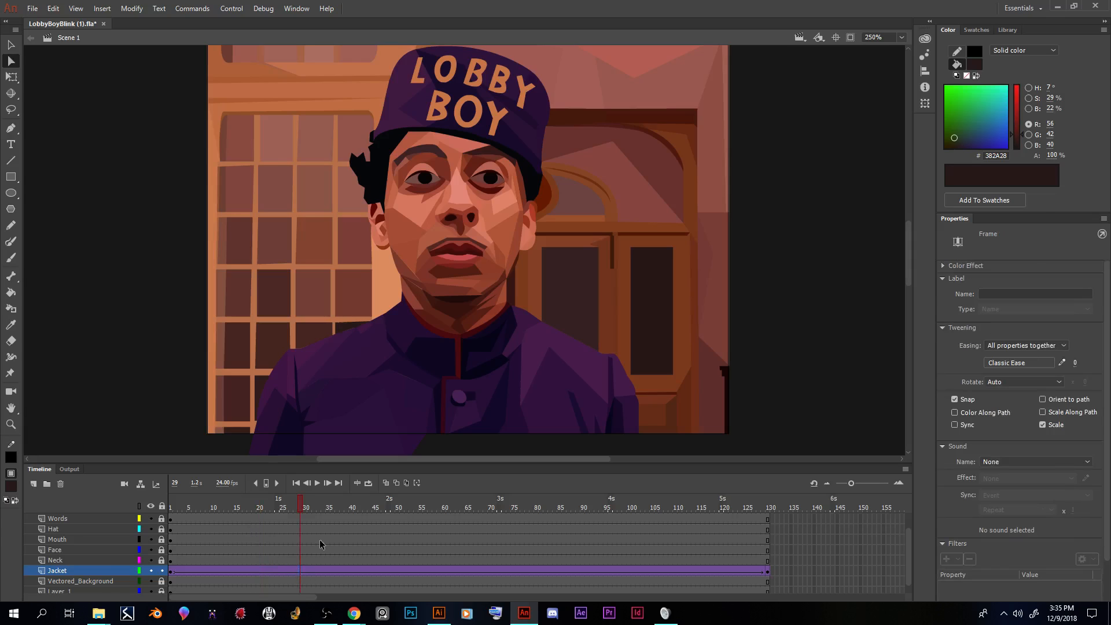
pyautogui.click(305, 507)
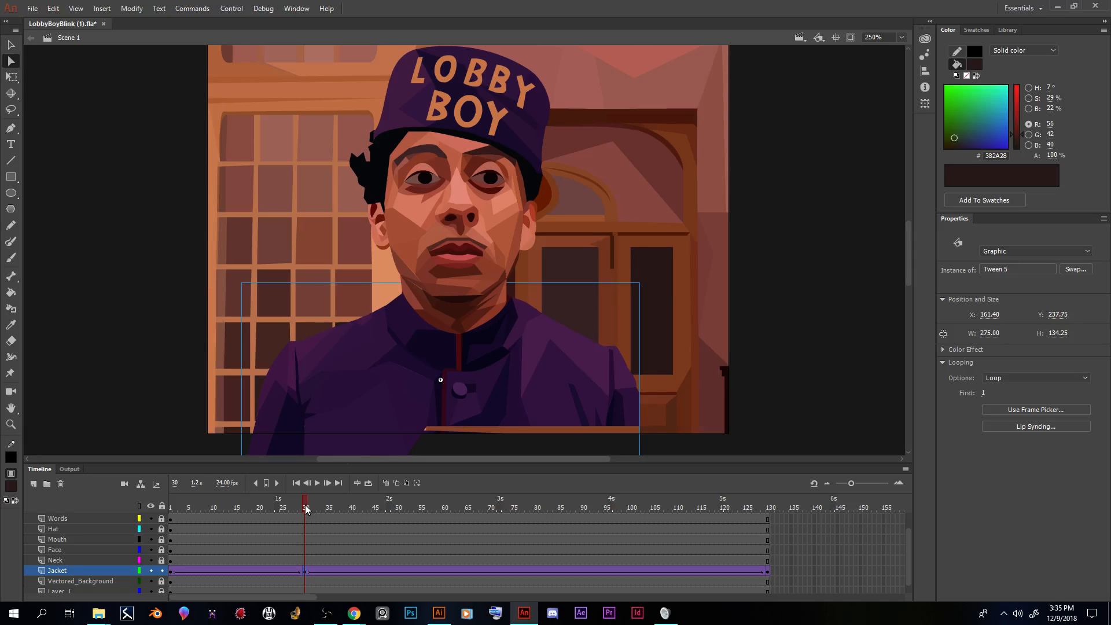
pyautogui.click(170, 507)
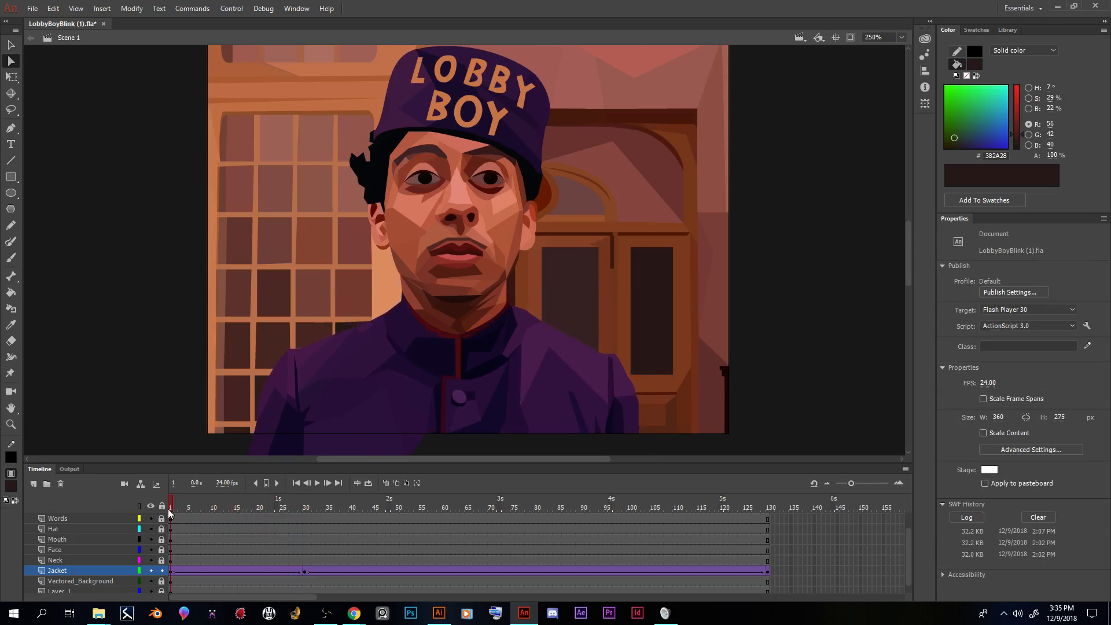
pyautogui.click(184, 506)
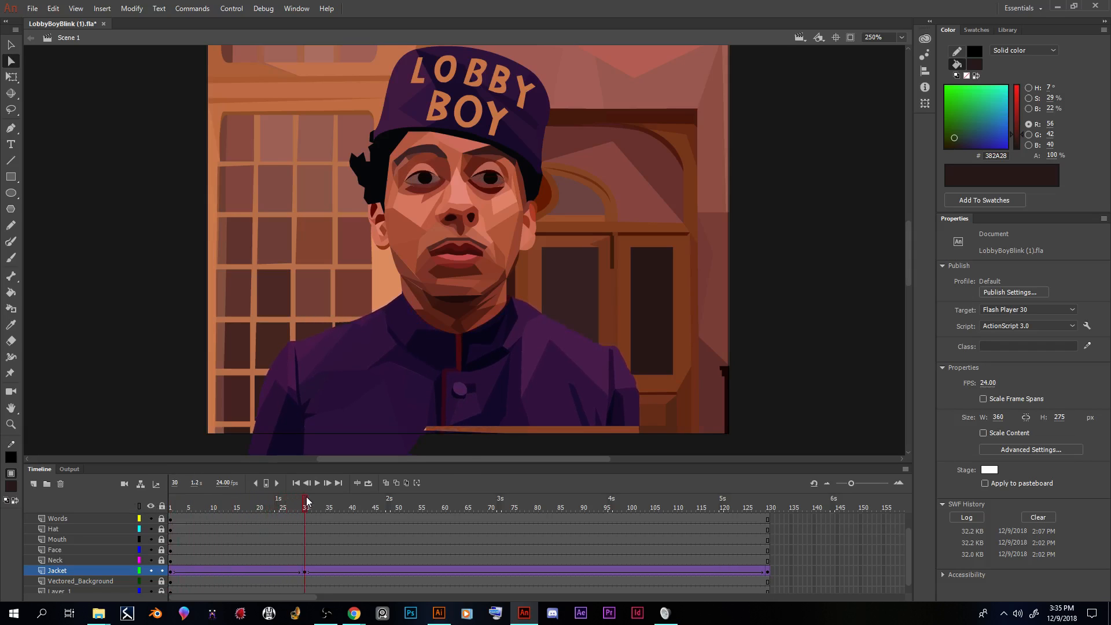
pyautogui.click(412, 383)
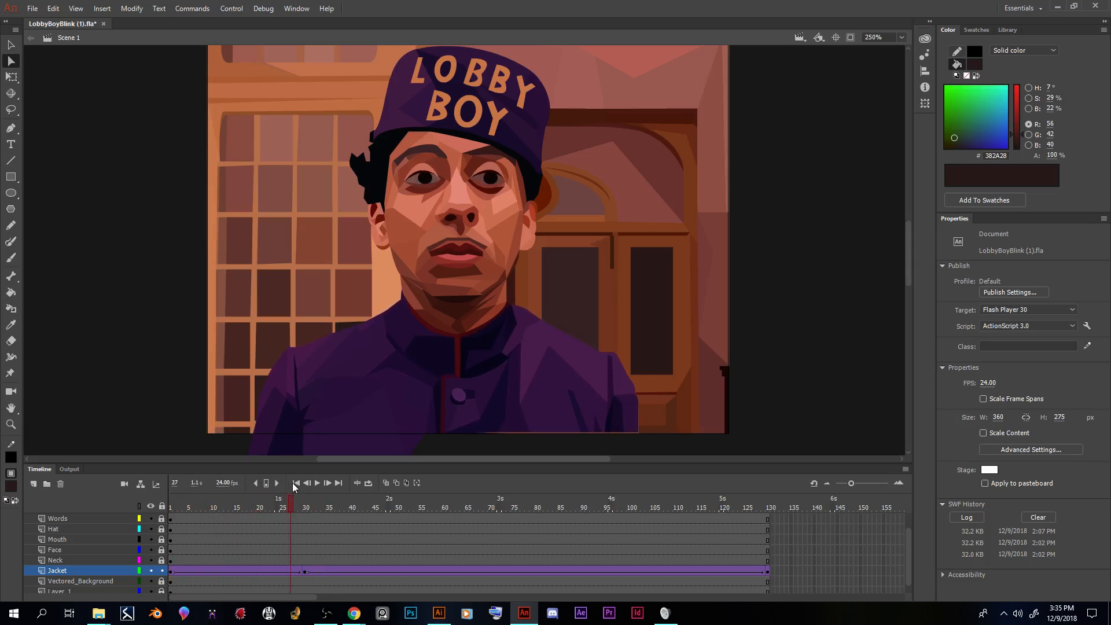
pyautogui.click(305, 508)
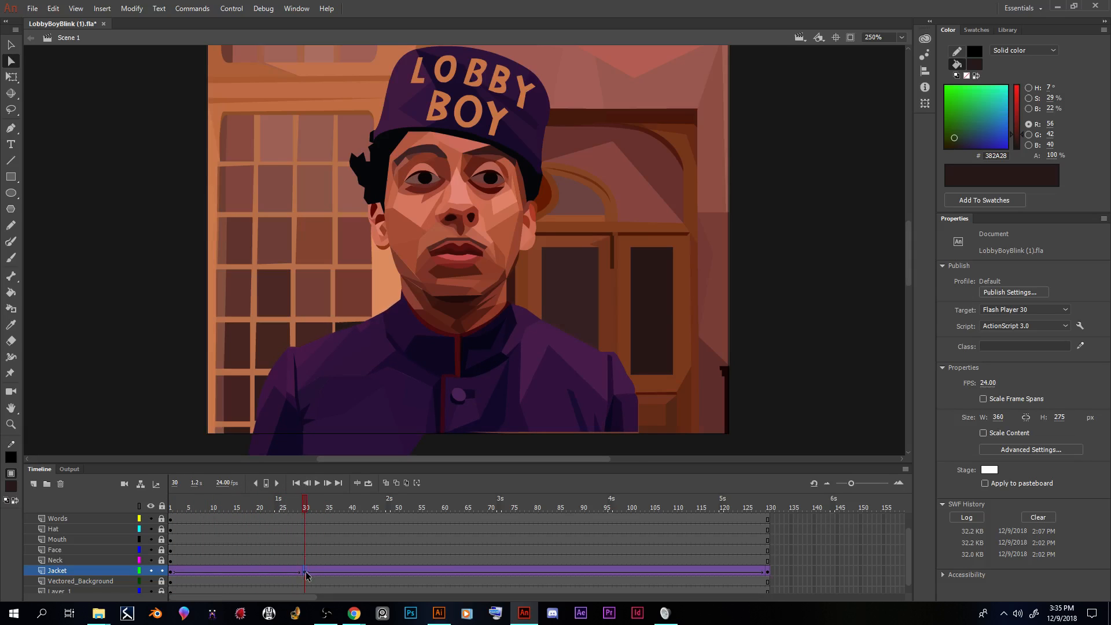
pyautogui.click(302, 572)
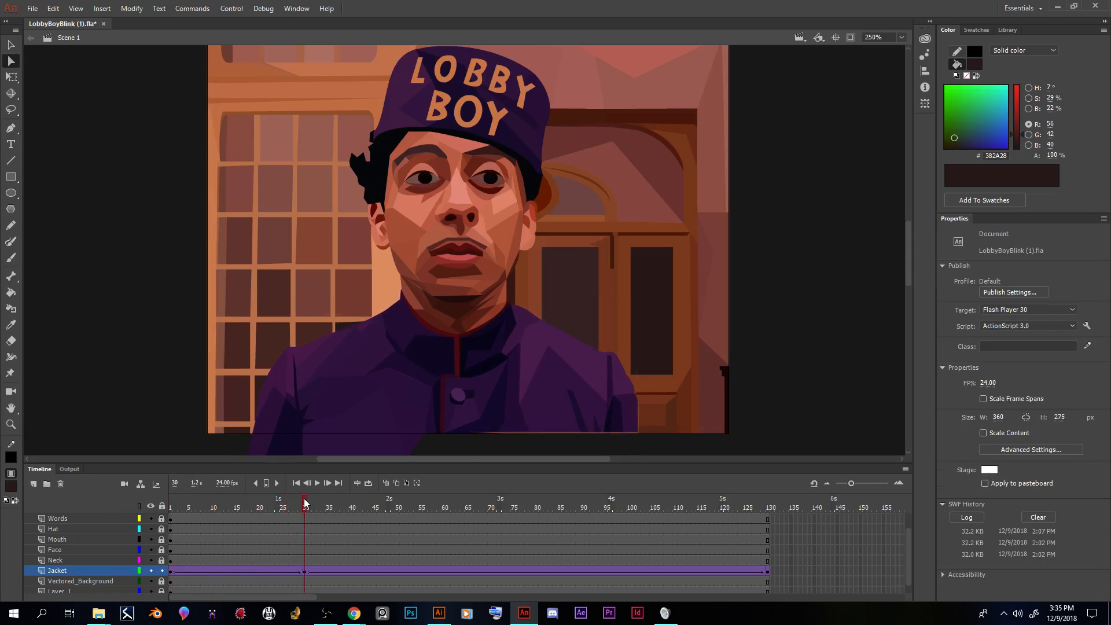
pyautogui.click(305, 572)
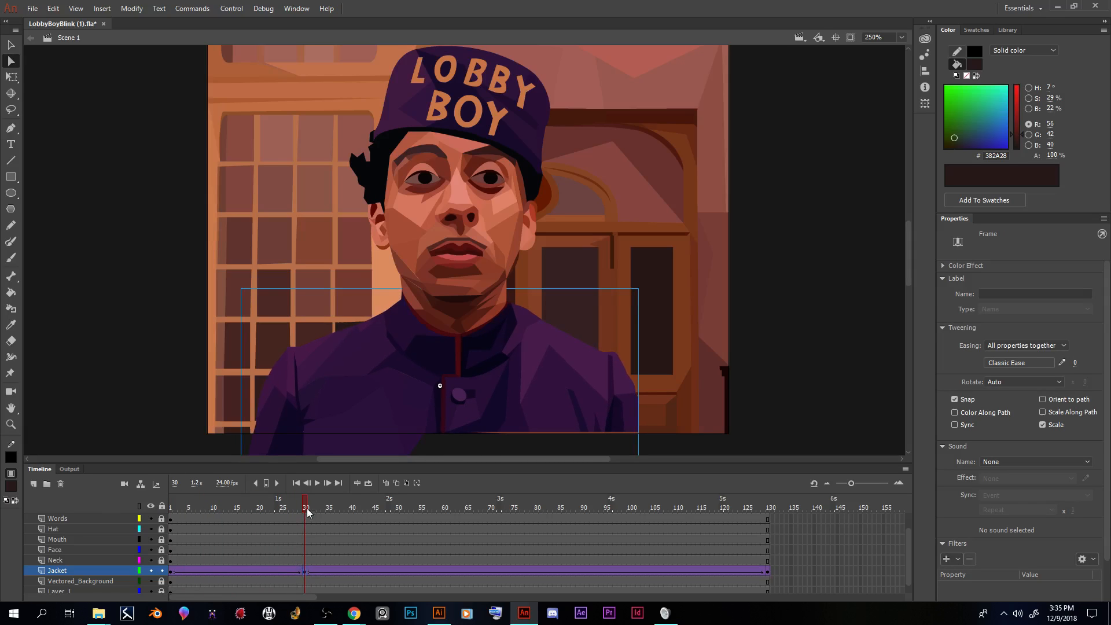
# Step: Move the jacket upward at frame 60 for the next breathing keyframe
pyautogui.click(342, 508)
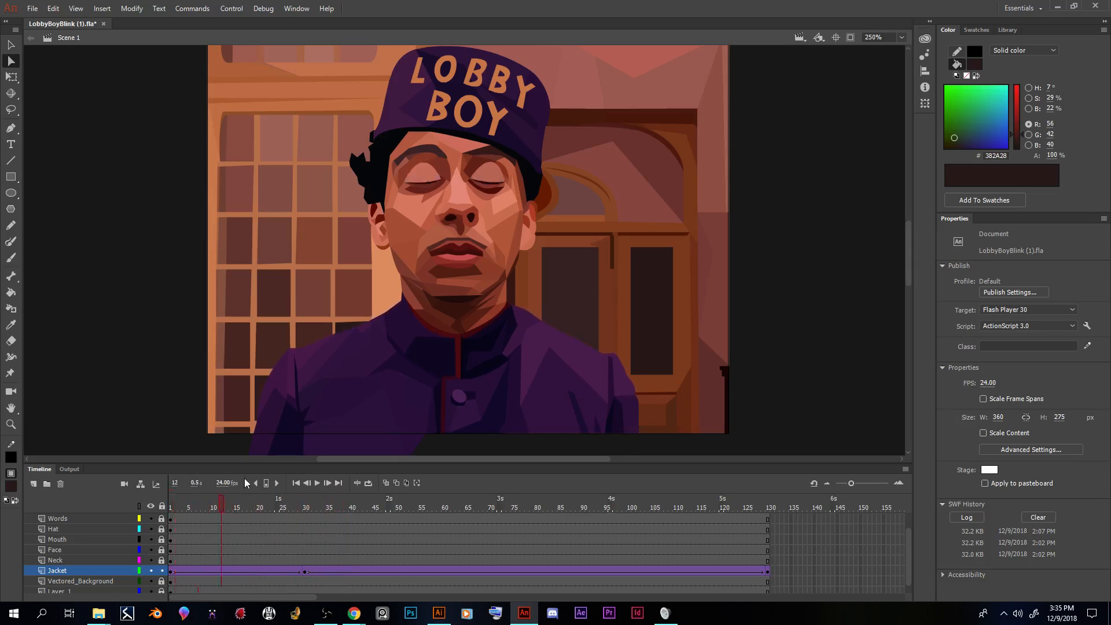
pyautogui.click(444, 508)
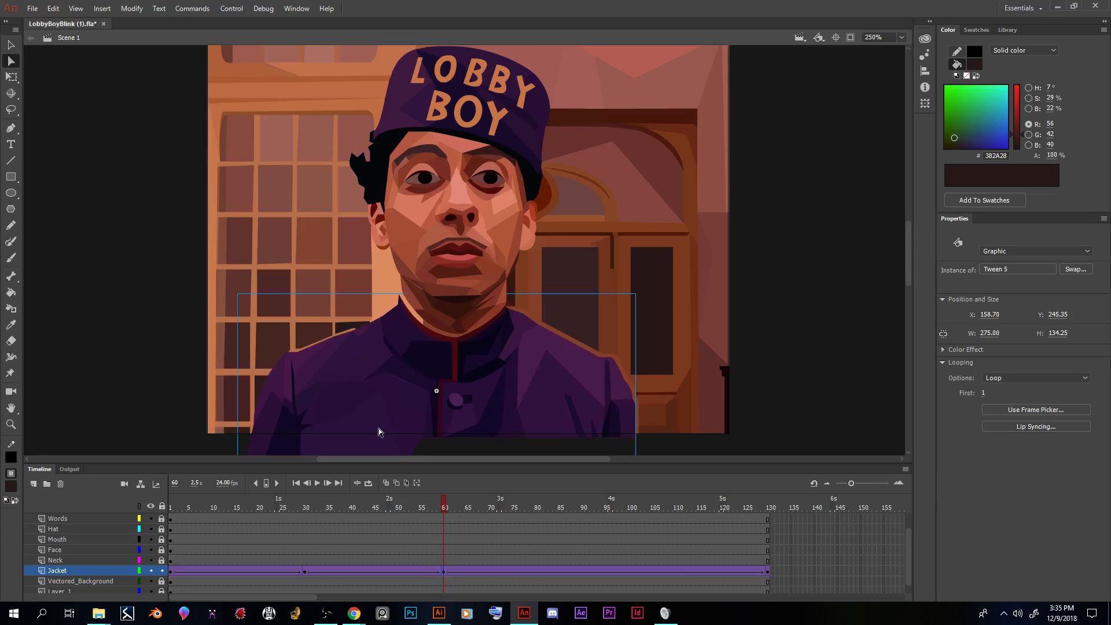
pyautogui.moveTo(379, 432); pyautogui.dragTo(400, 405)
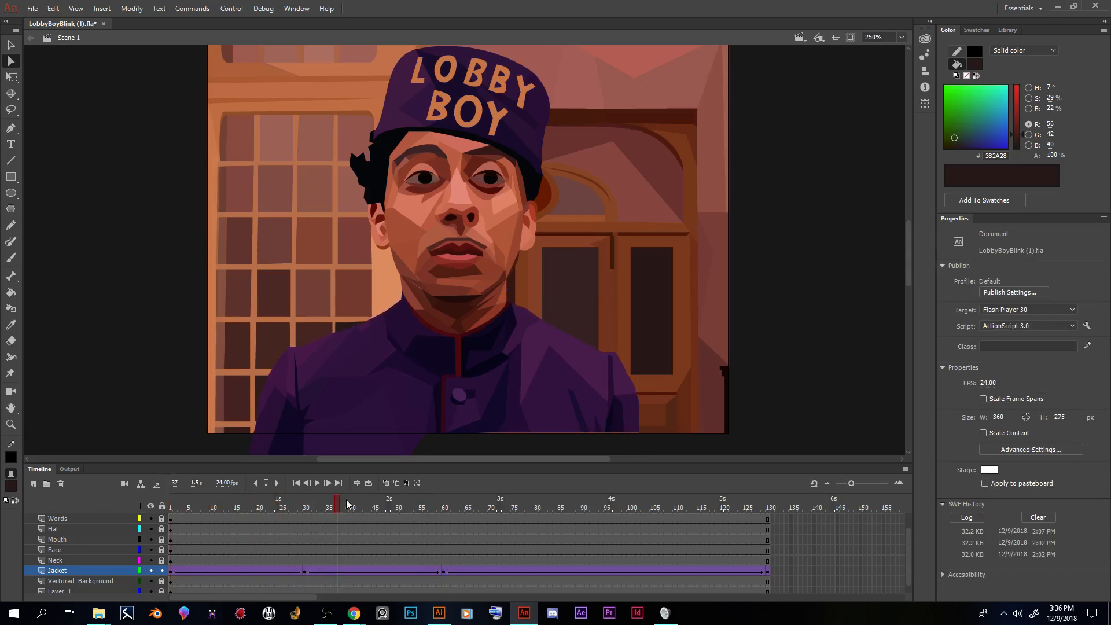
# Step: Paste the copied keyframe at frame 59 and remove frame 60, then scrub the breathing pose
pyautogui.click(447, 508)
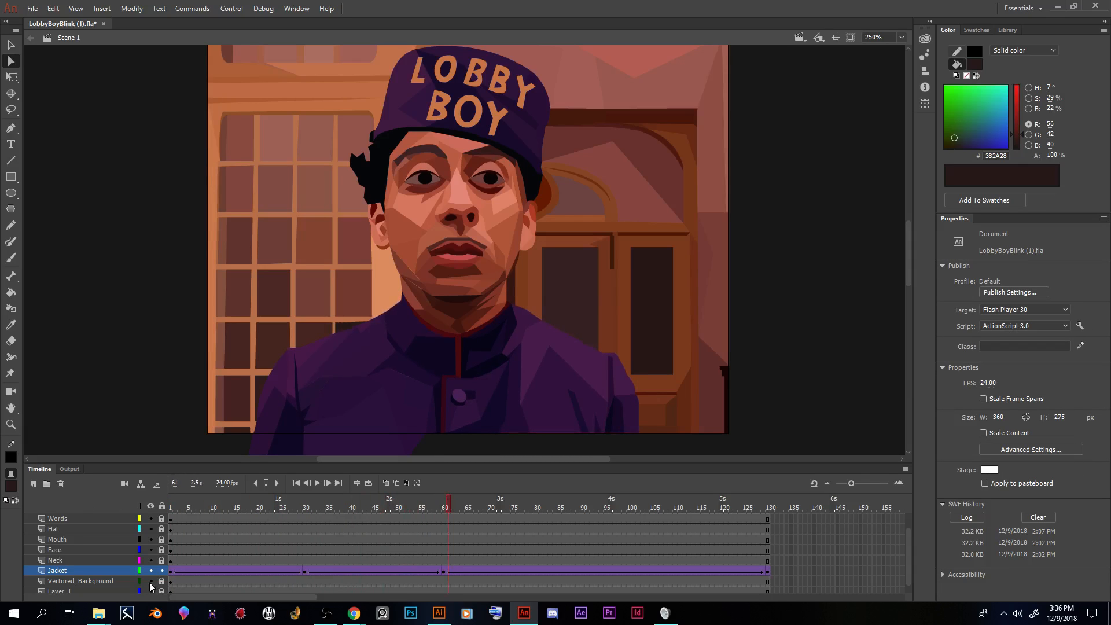
pyautogui.rightClick(305, 572)
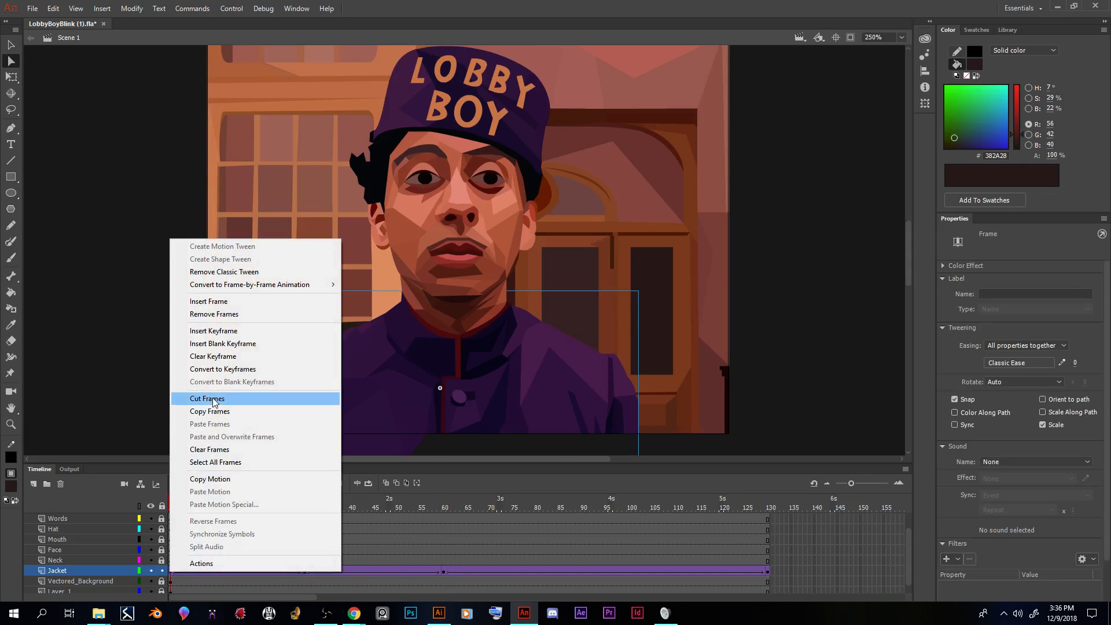
pyautogui.moveTo(241, 414)
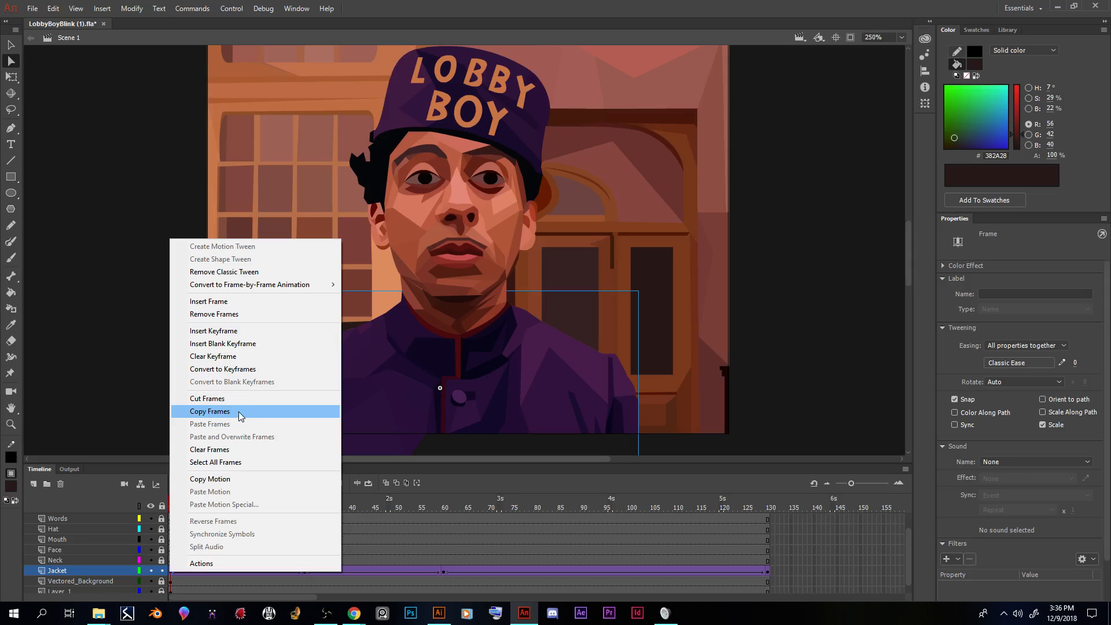
pyautogui.click(210, 411)
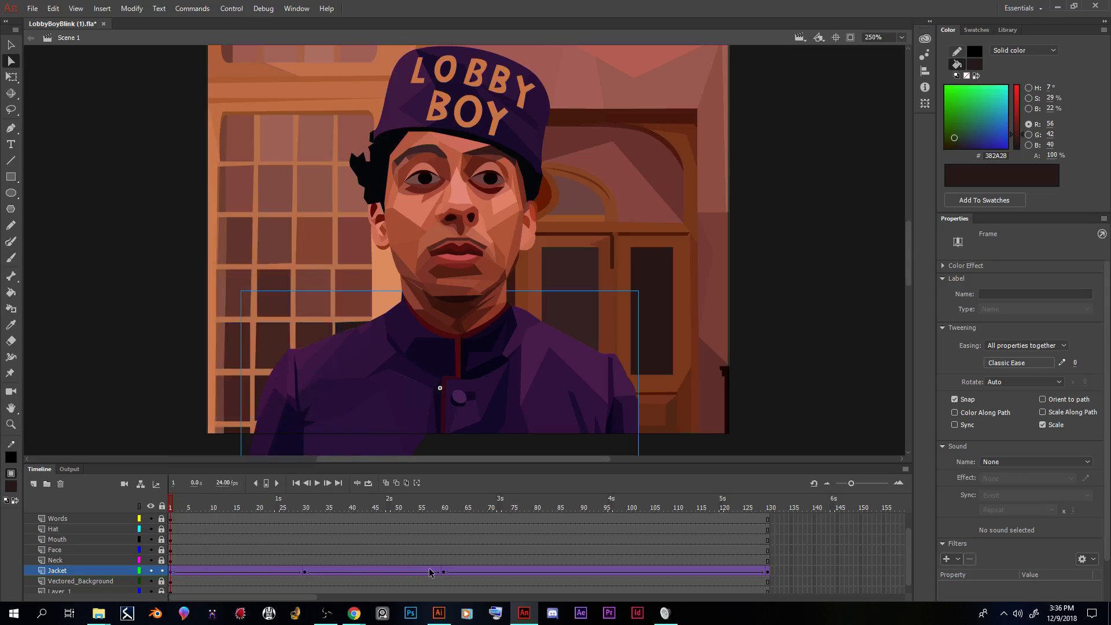
pyautogui.rightClick(433, 572)
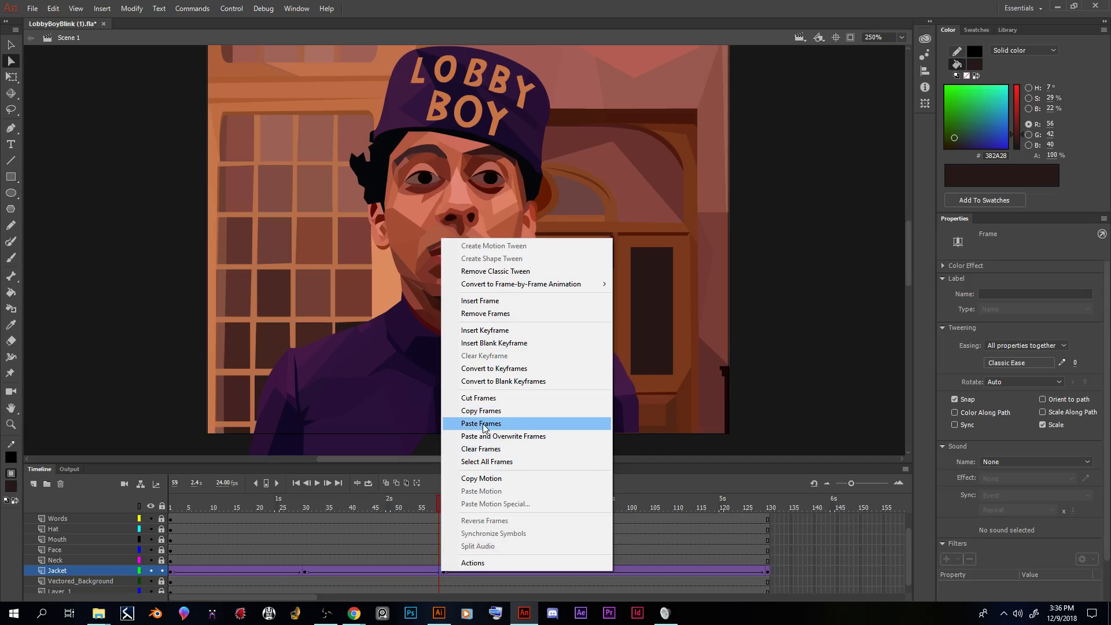
pyautogui.click(481, 423)
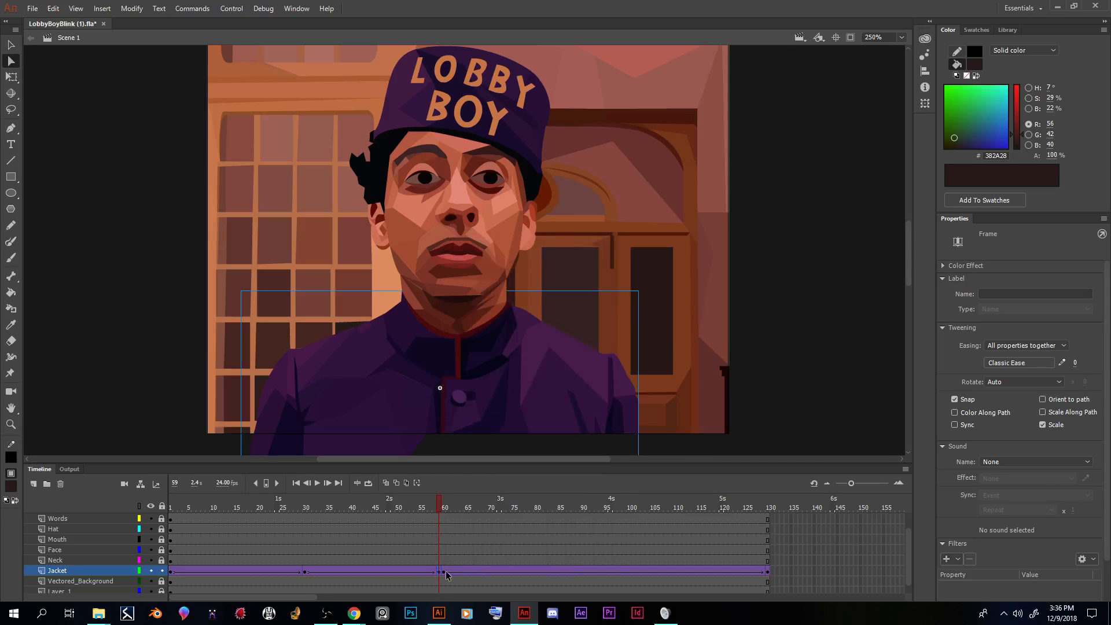
pyautogui.rightClick(443, 573)
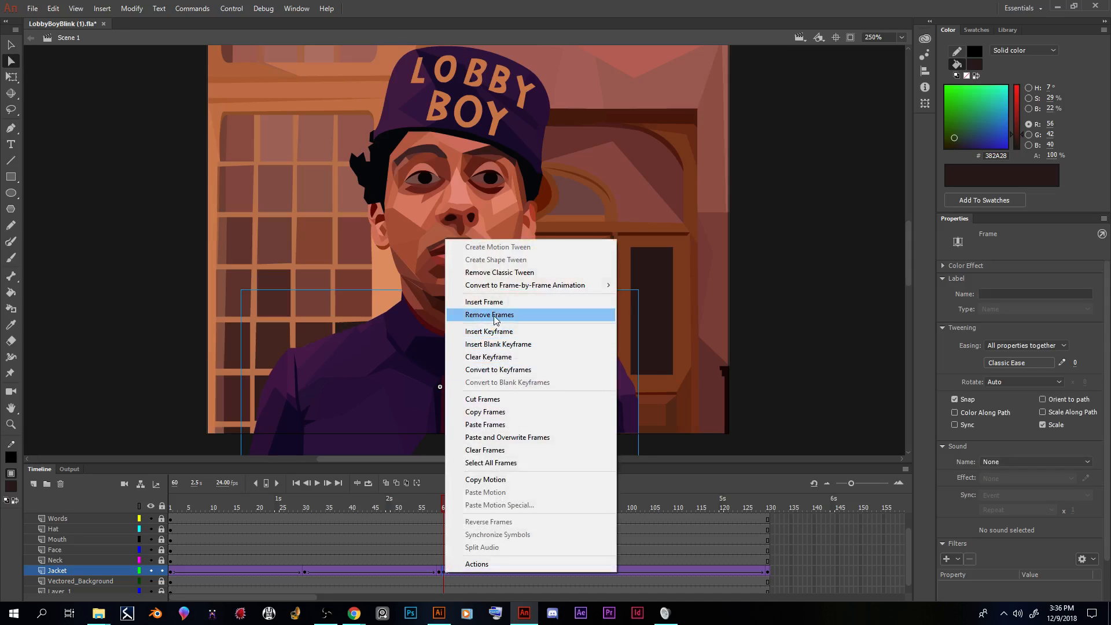
pyautogui.click(489, 314)
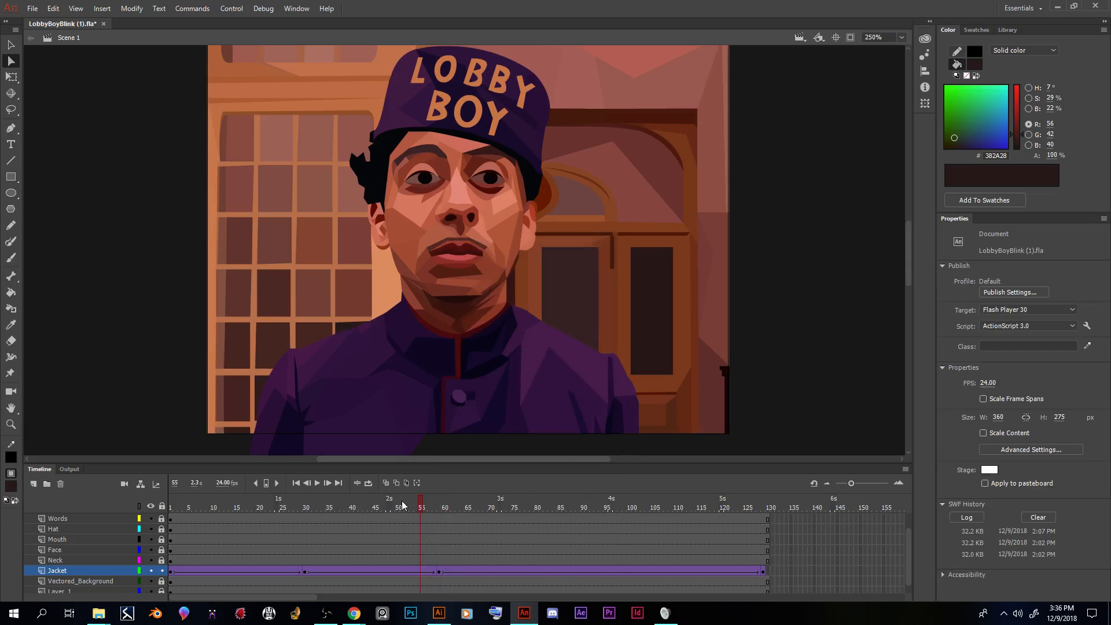
pyautogui.click(417, 508)
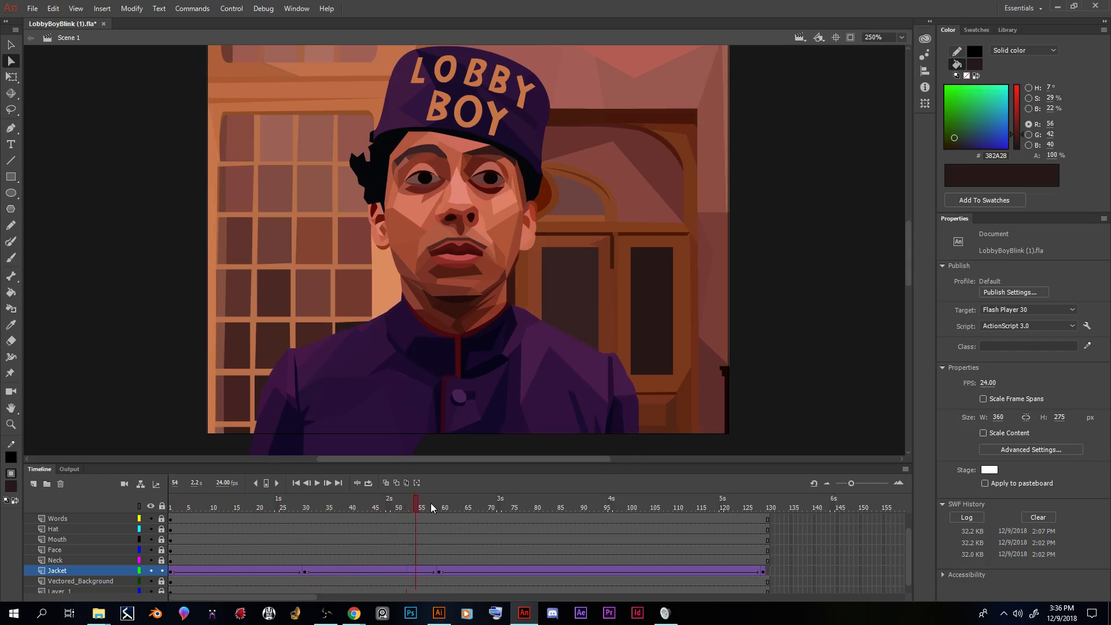
pyautogui.click(438, 571)
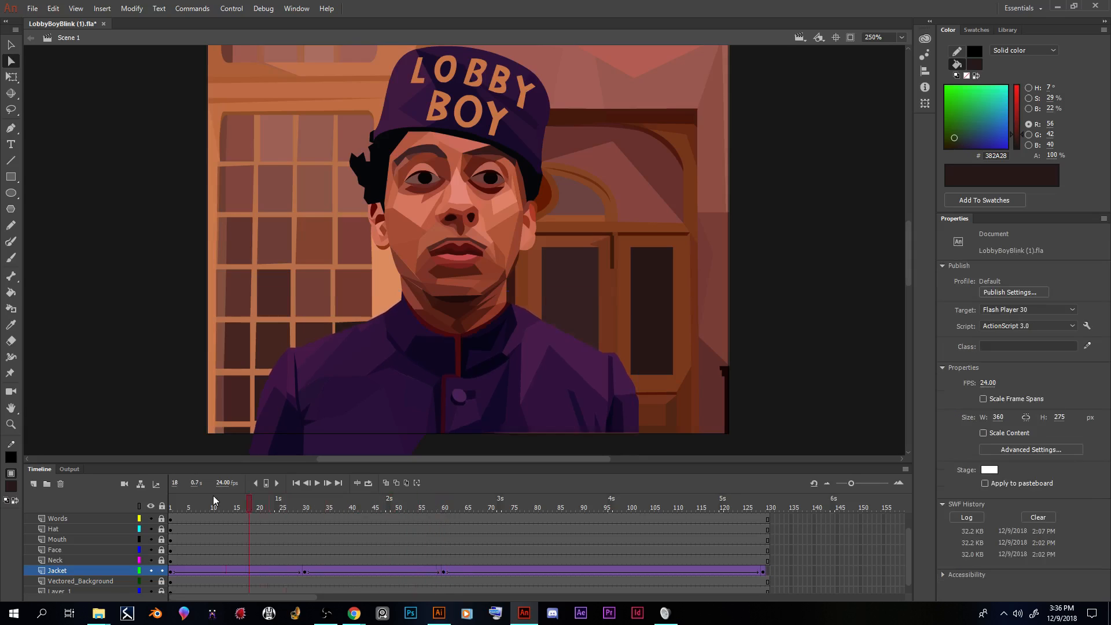
# Step: Insert a Jacket keyframe at frame 90 and select the tween's final key at 130
pyautogui.click(305, 571)
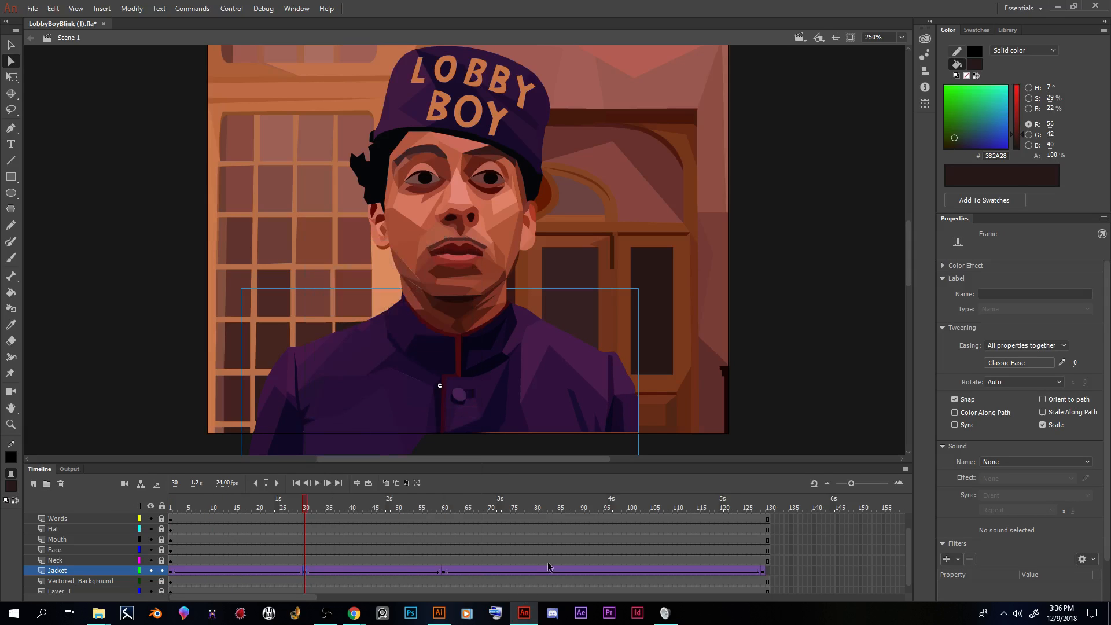
pyautogui.click(583, 507)
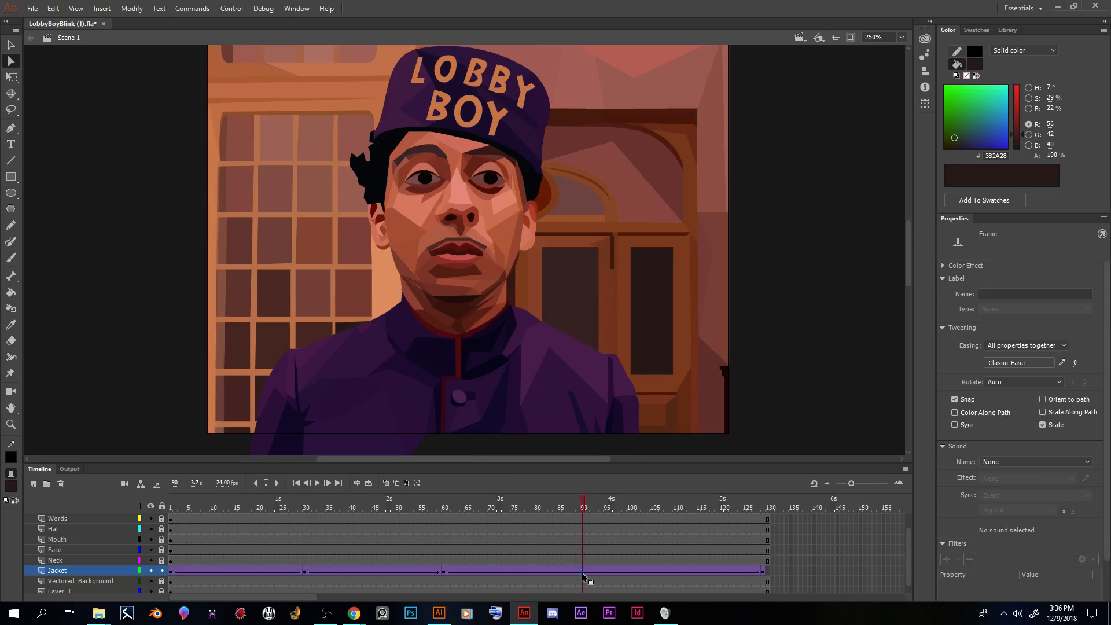
pyautogui.rightClick(581, 571)
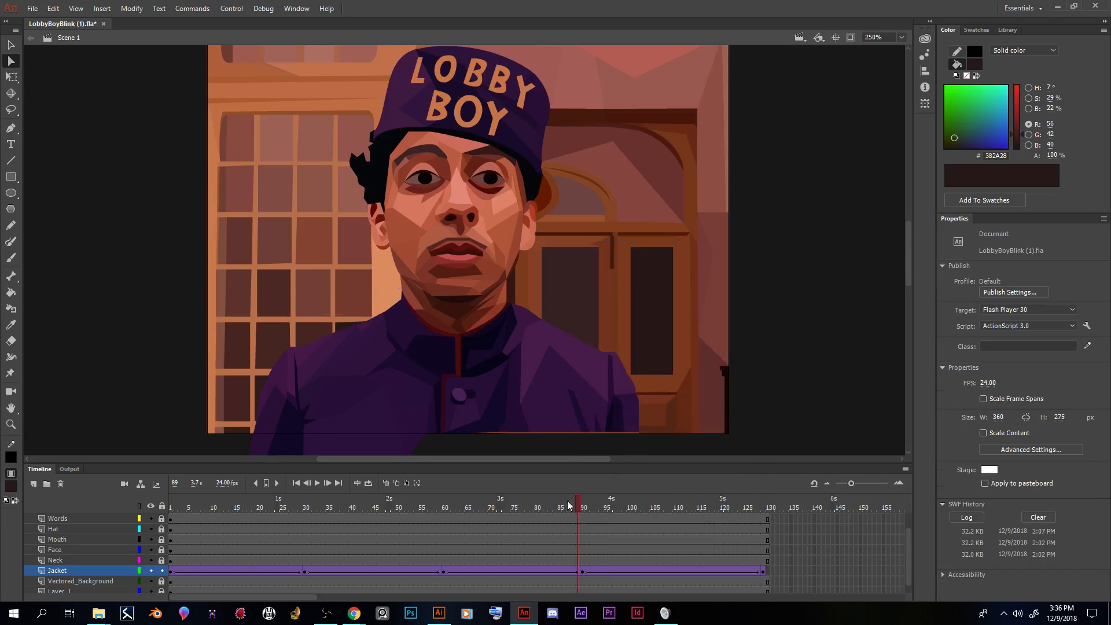
pyautogui.click(606, 503)
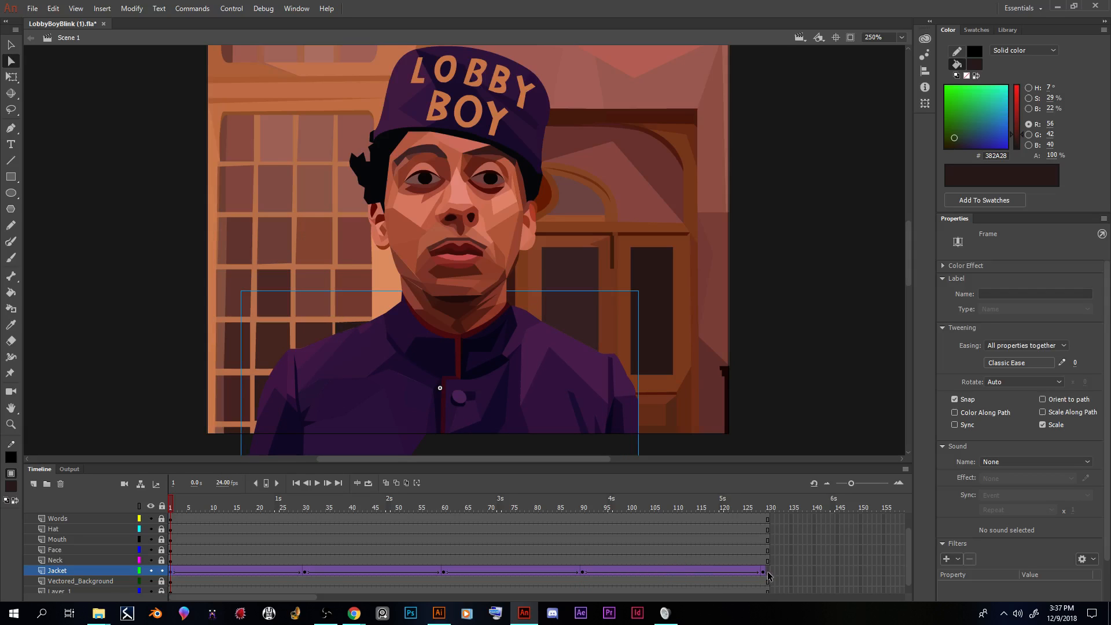
pyautogui.click(767, 508)
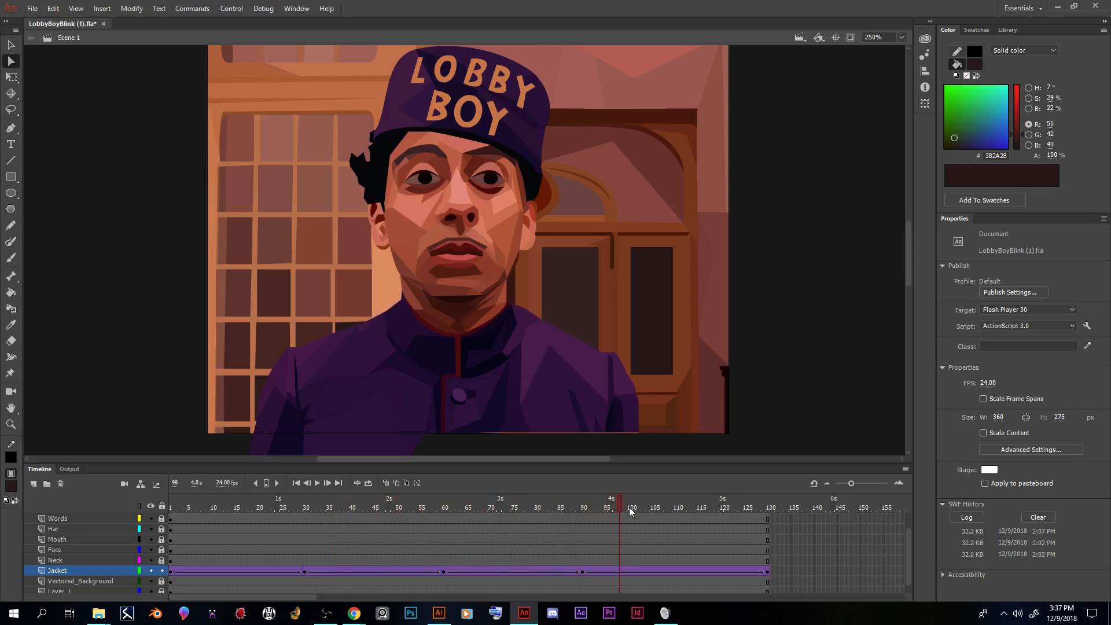
# Step: Move the Jacket's inner keyframes to about frames 31, 63 and 96, then scrub to check
pyautogui.click(768, 507)
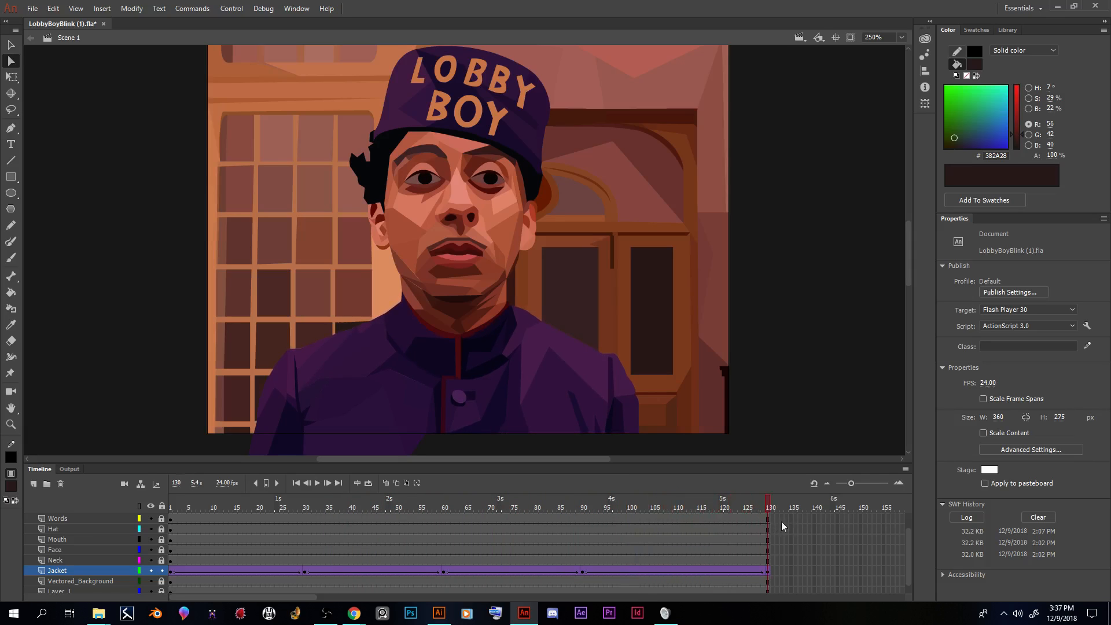
pyautogui.click(767, 571)
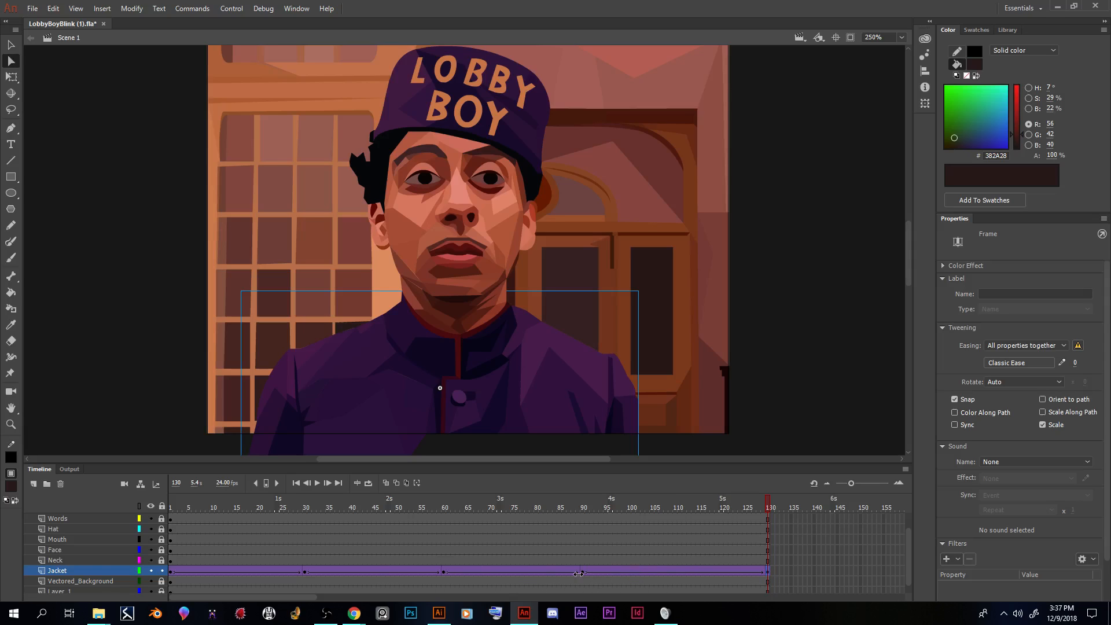
pyautogui.click(582, 507)
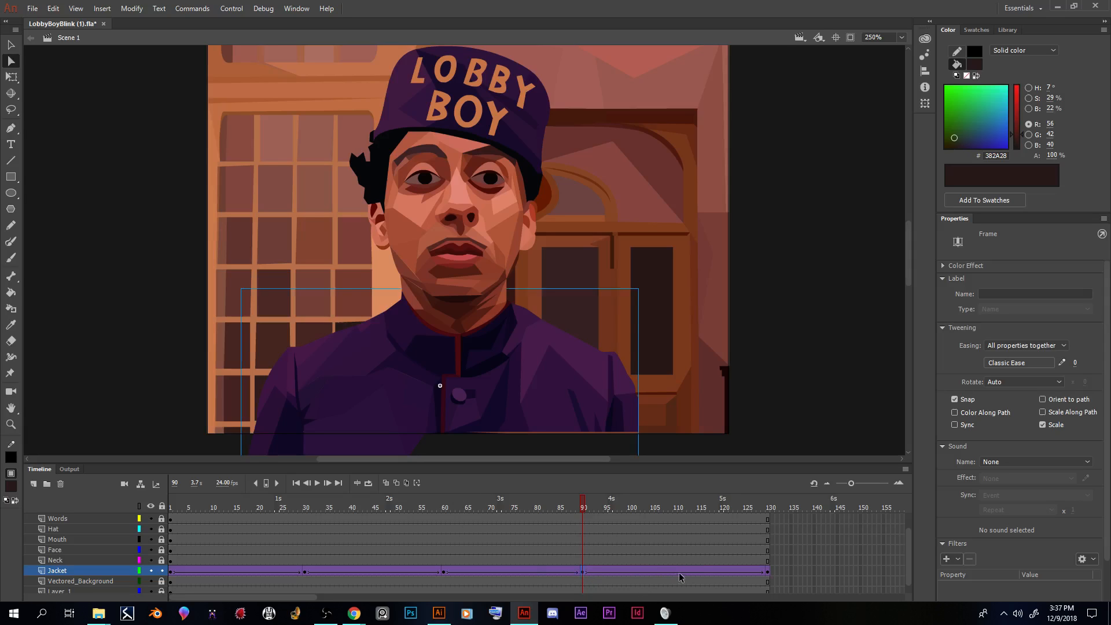
pyautogui.moveTo(622, 581)
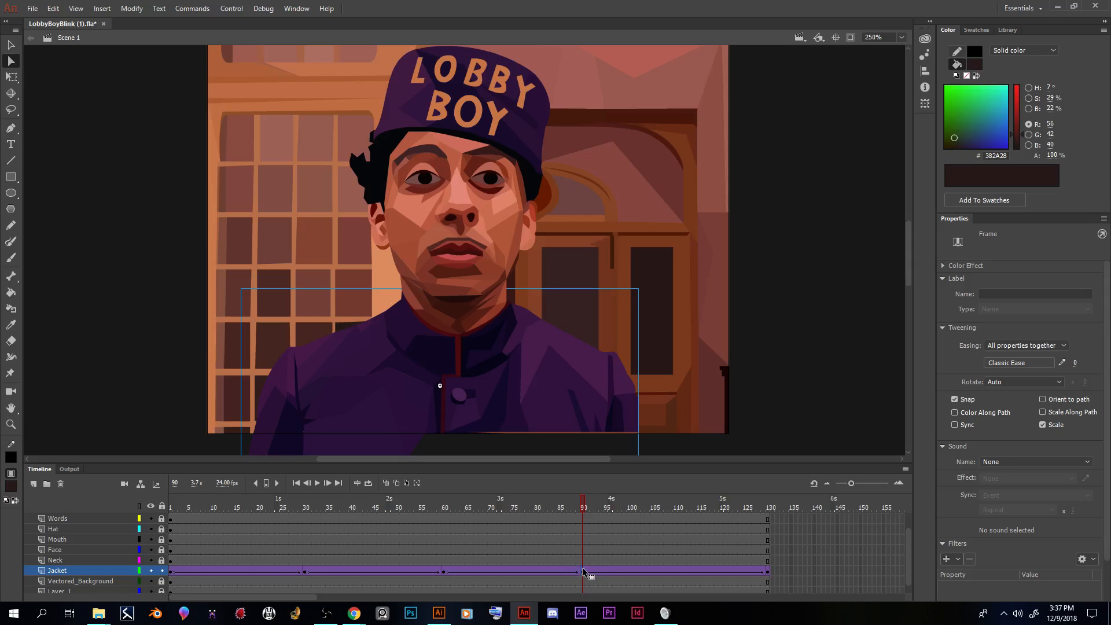
pyautogui.moveTo(618, 575)
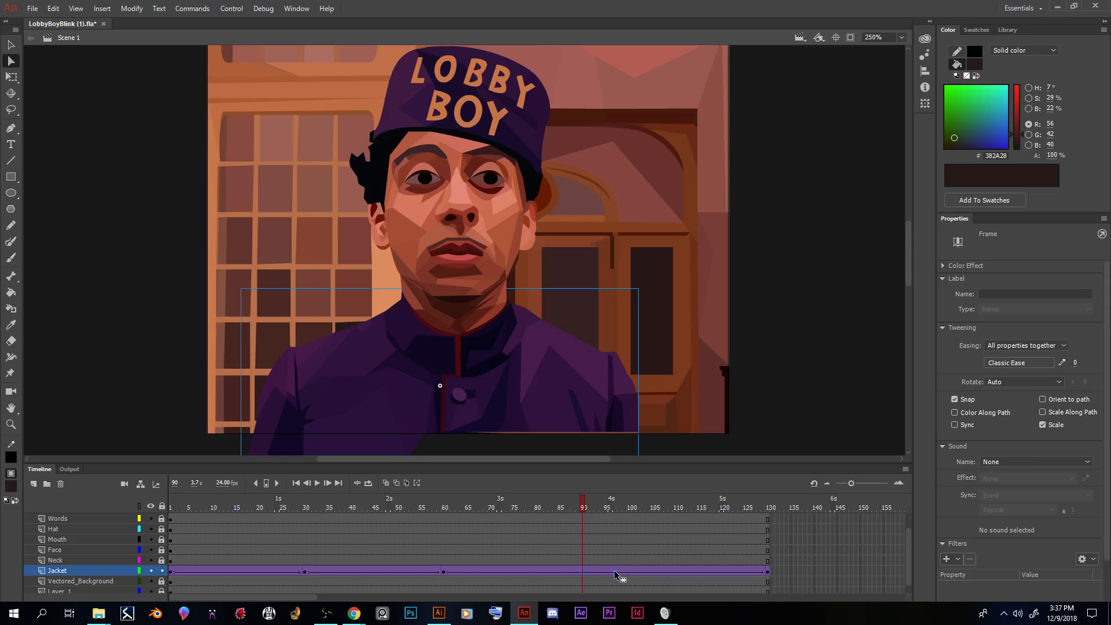
pyautogui.click(443, 507)
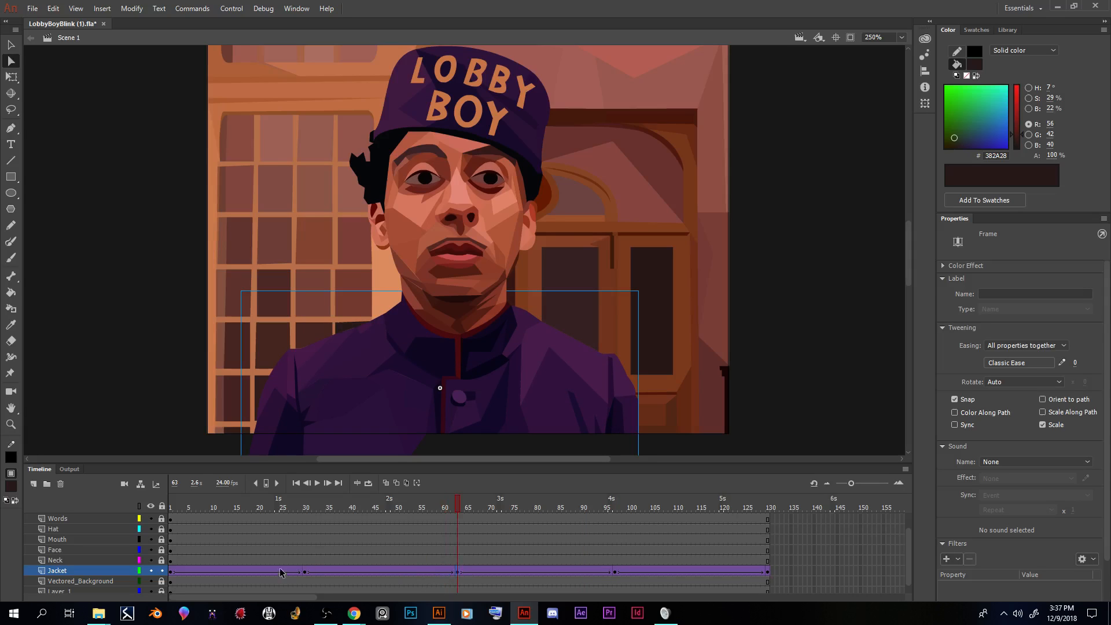
pyautogui.click(305, 507)
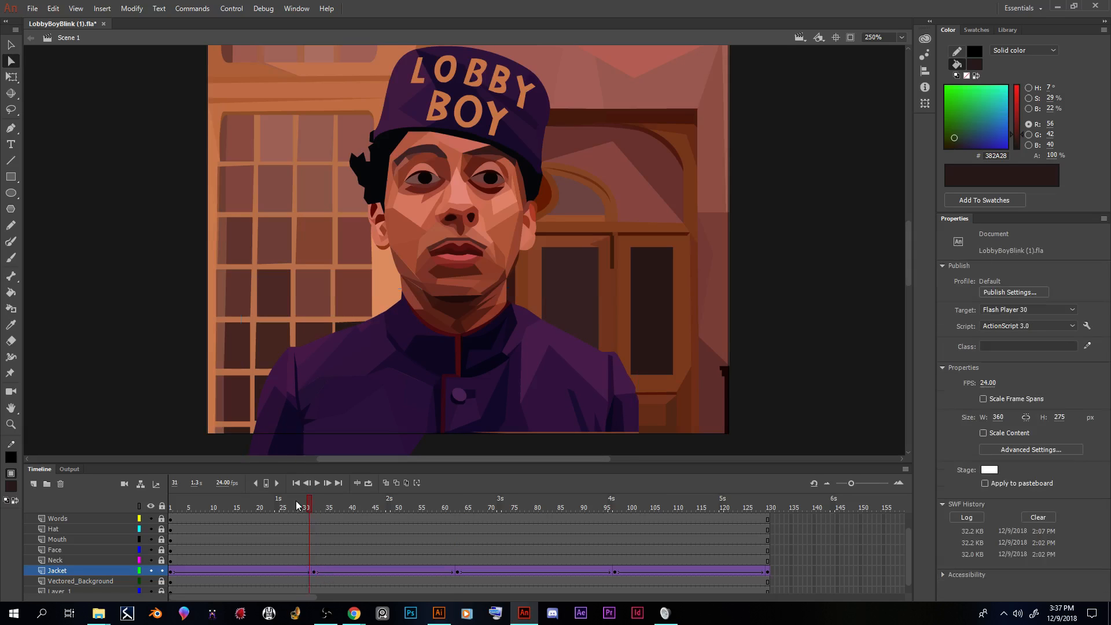
pyautogui.click(273, 508)
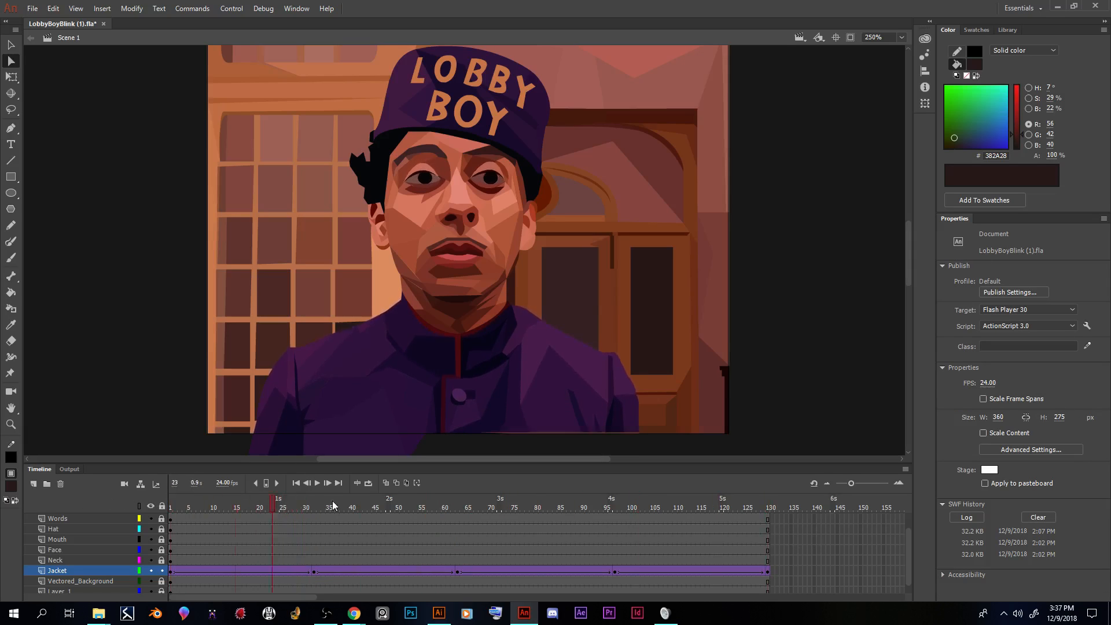
pyautogui.click(592, 504)
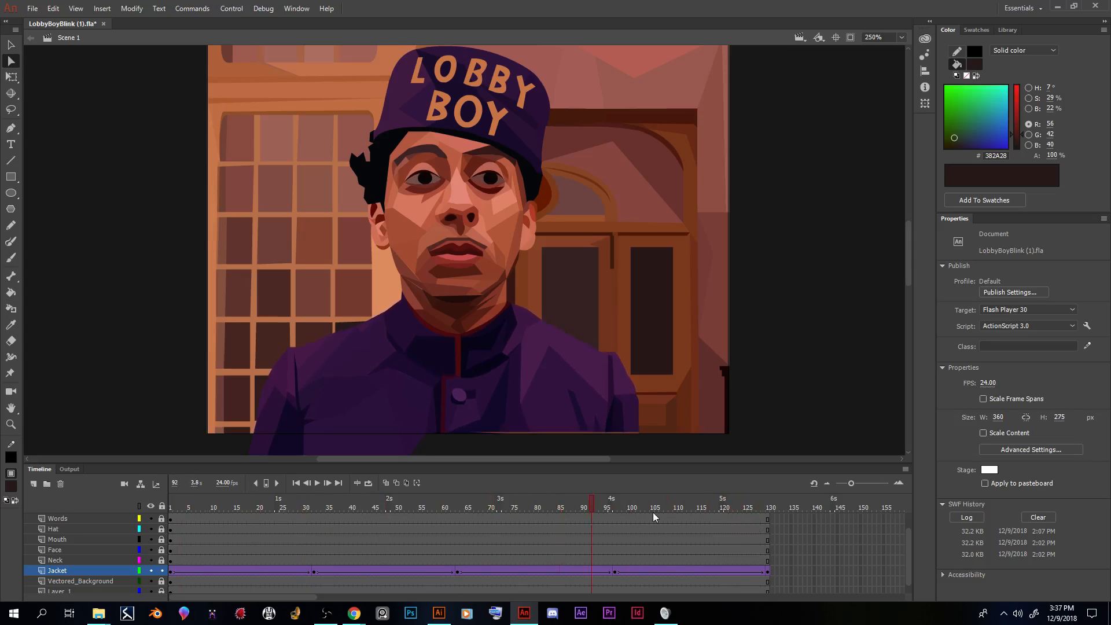
pyautogui.click(467, 507)
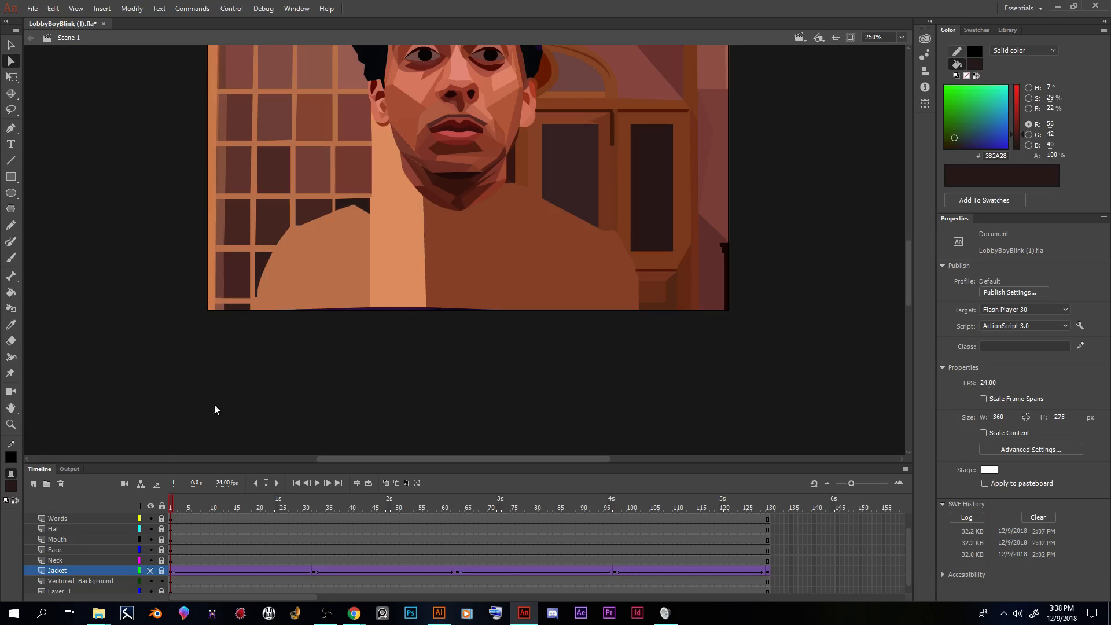
# Step: Hide the Jacket layer via its eye column to expose the Vectored_Background shapes
pyautogui.click(80, 580)
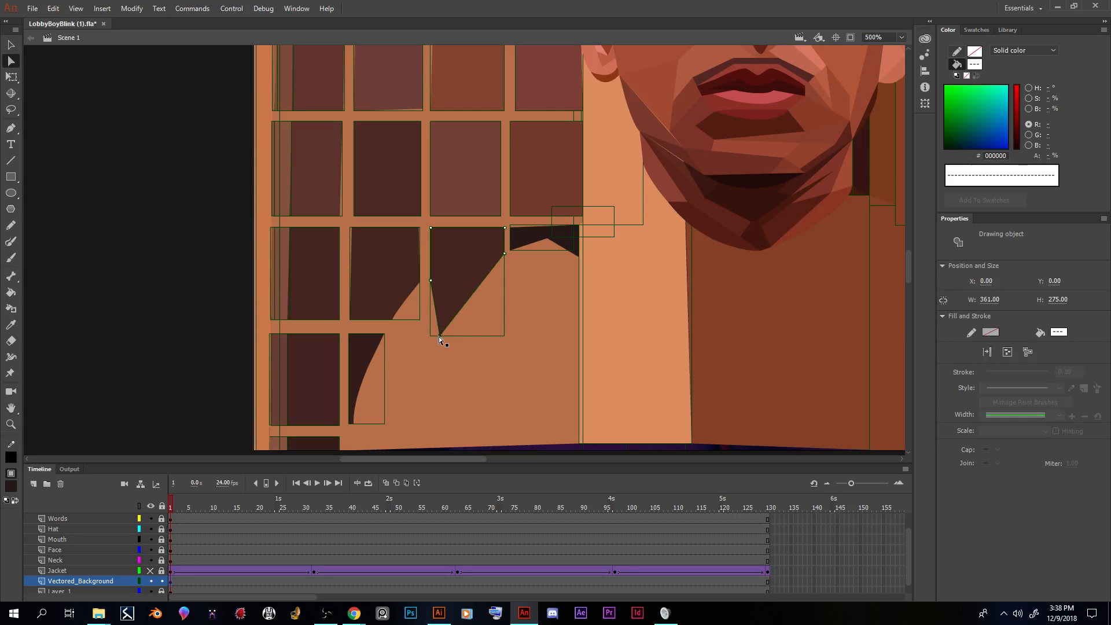
# Step: Drag anchor points on two dark window-pane shapes downward to fill the background gaps
pyautogui.moveTo(440, 340); pyautogui.dragTo(431, 379)
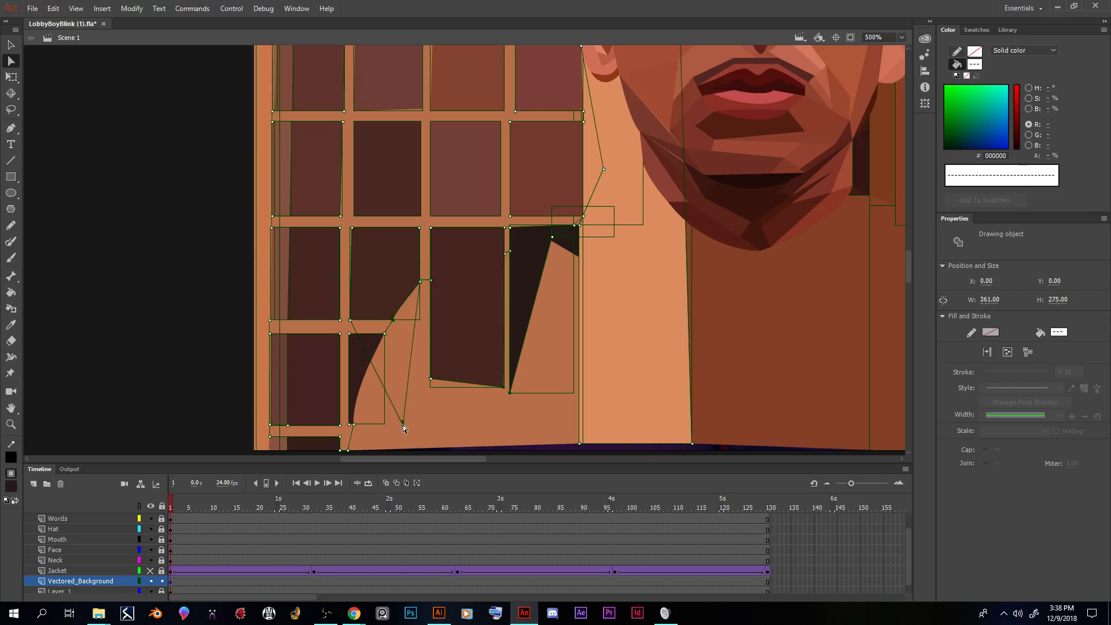
pyautogui.moveTo(404, 428); pyautogui.dragTo(367, 369)
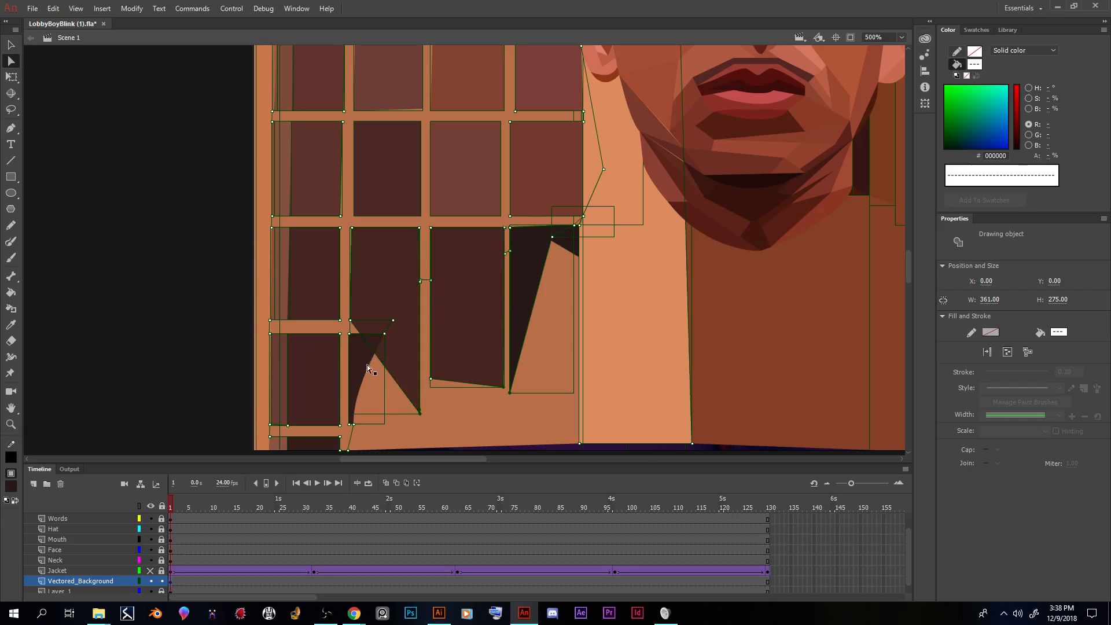